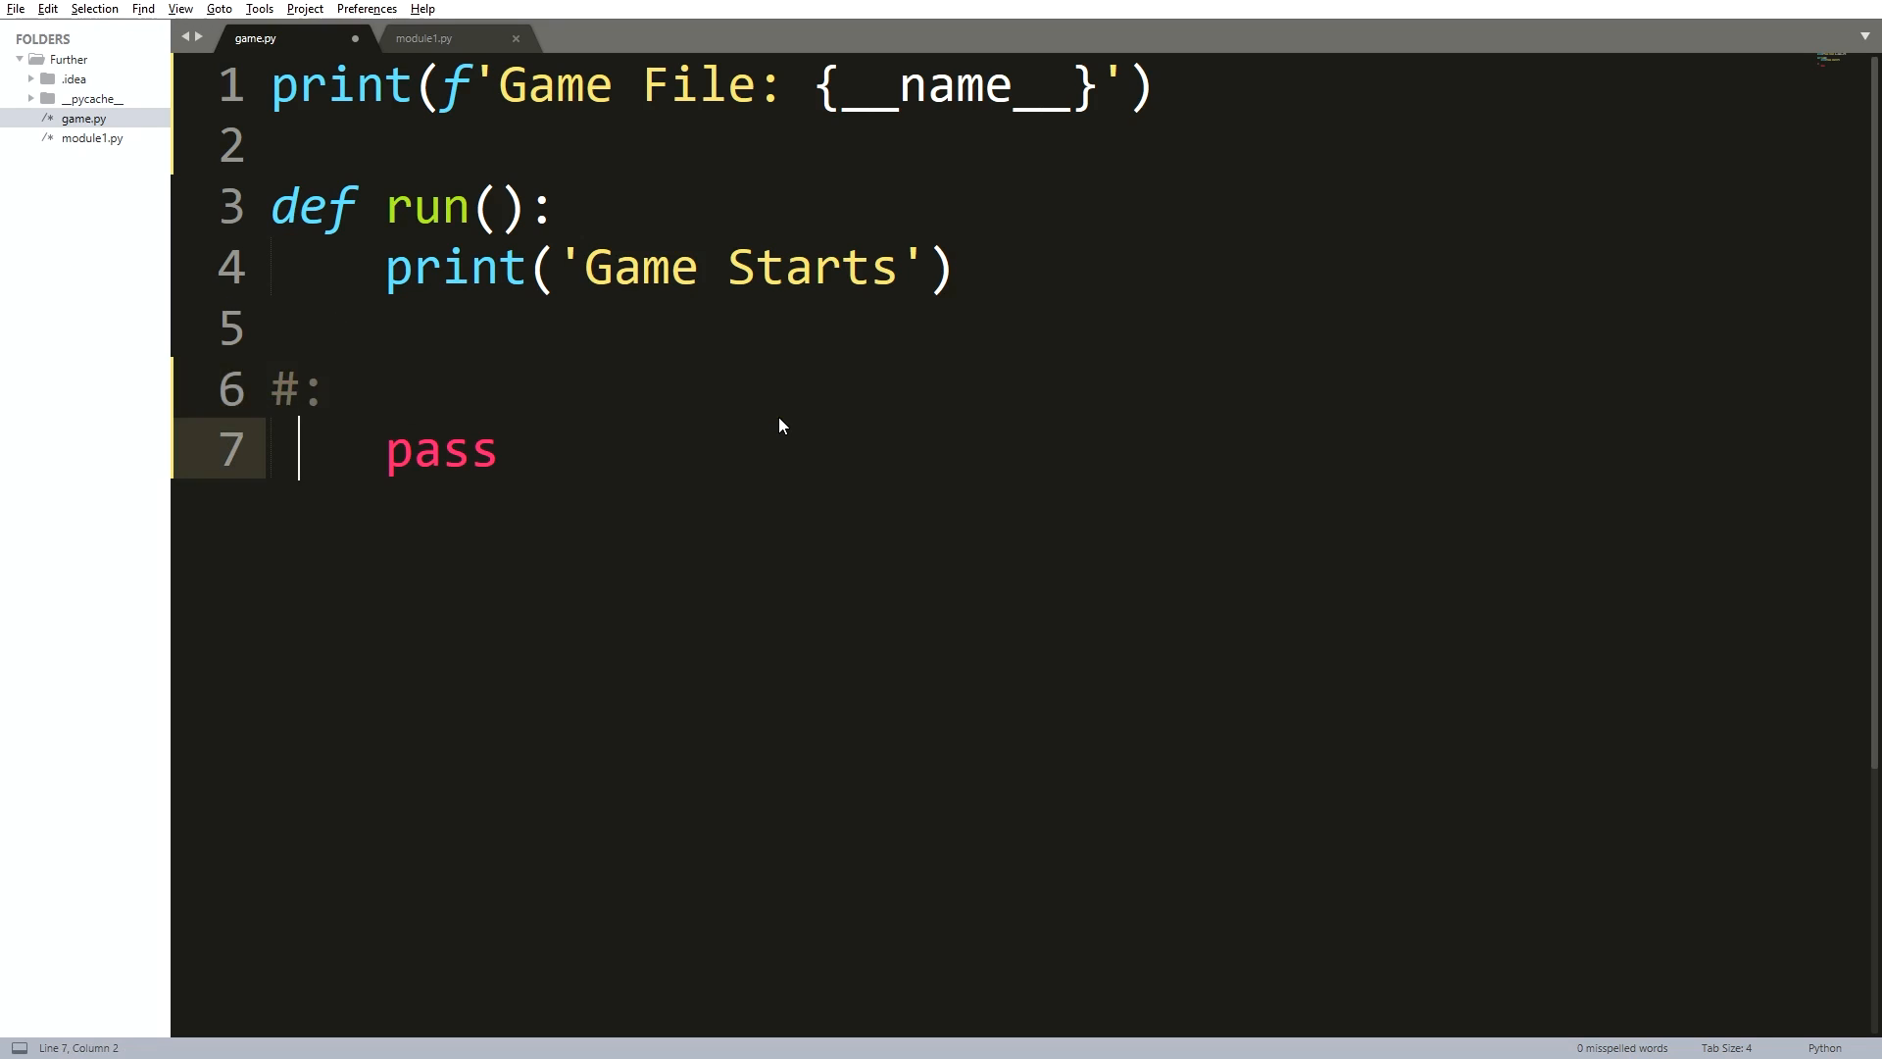
- Add a commented-out if __name__ == '__main__': guard with pass below run() in game.py
text(if __name__ == '__main__':)
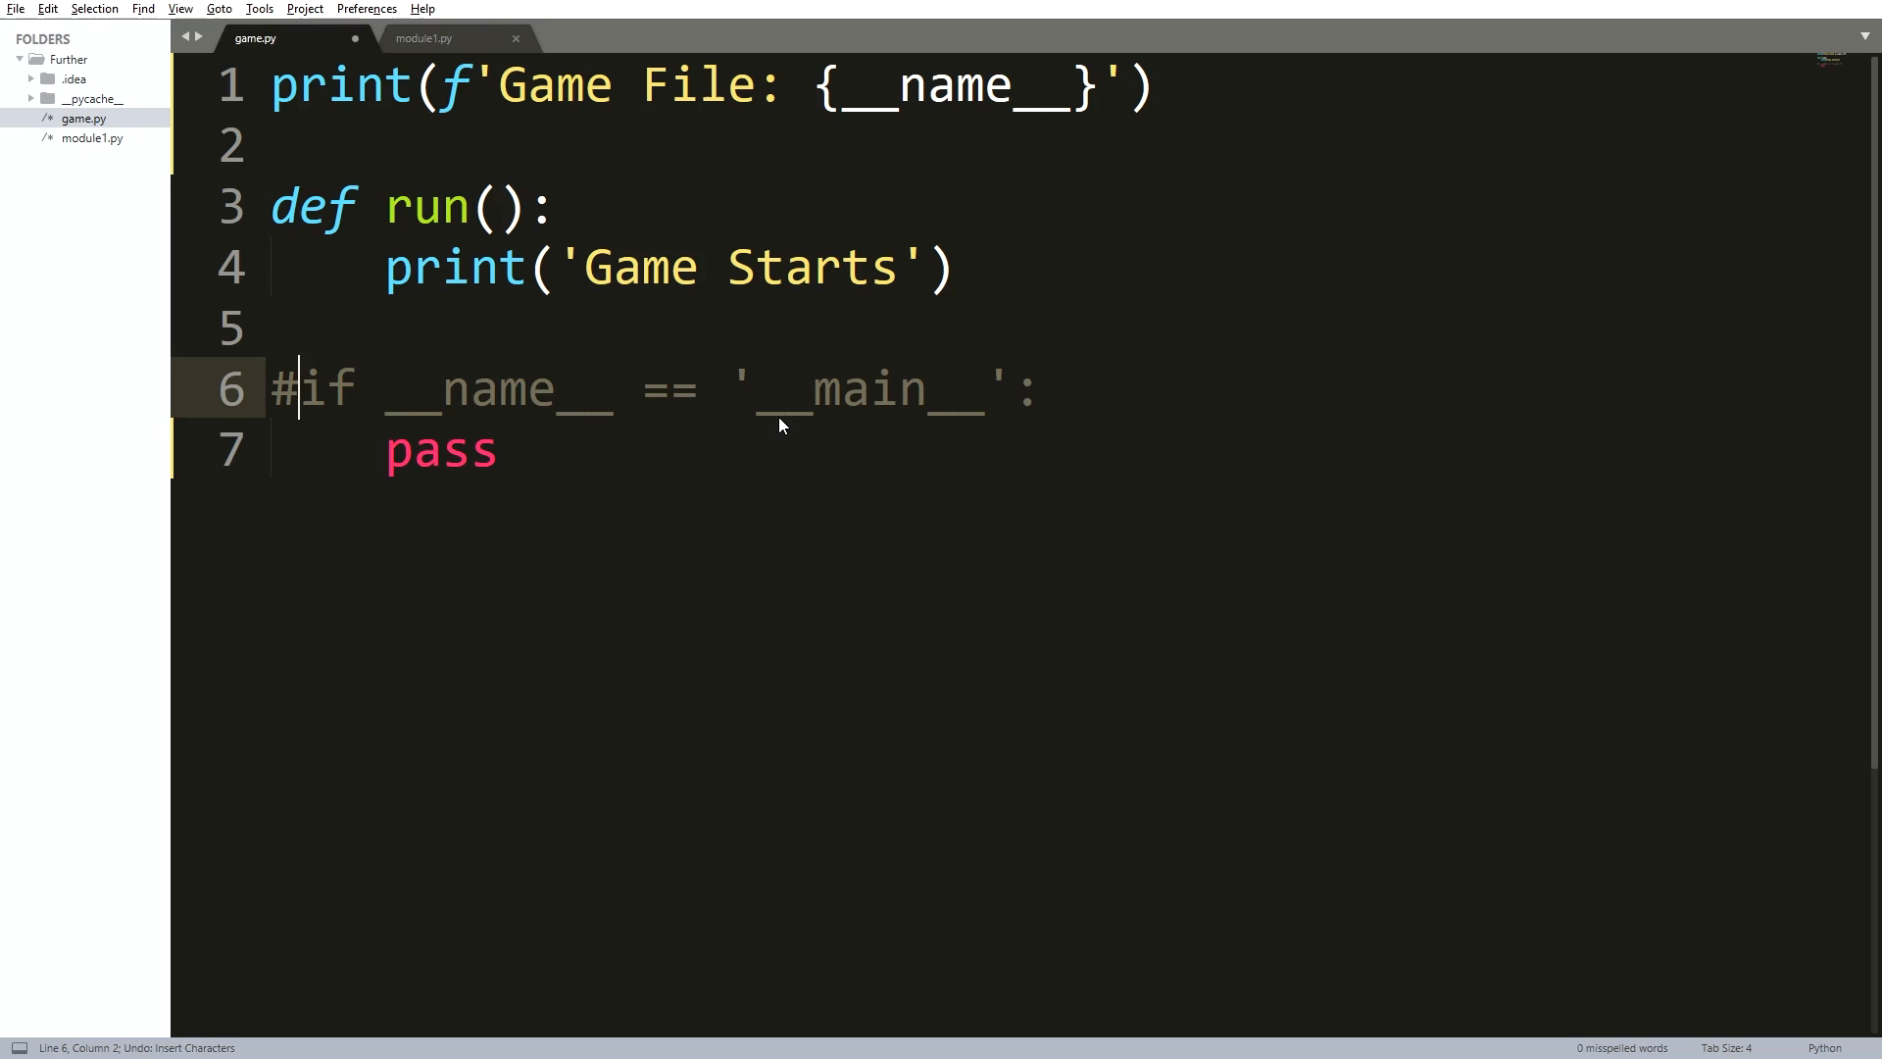
text(#)
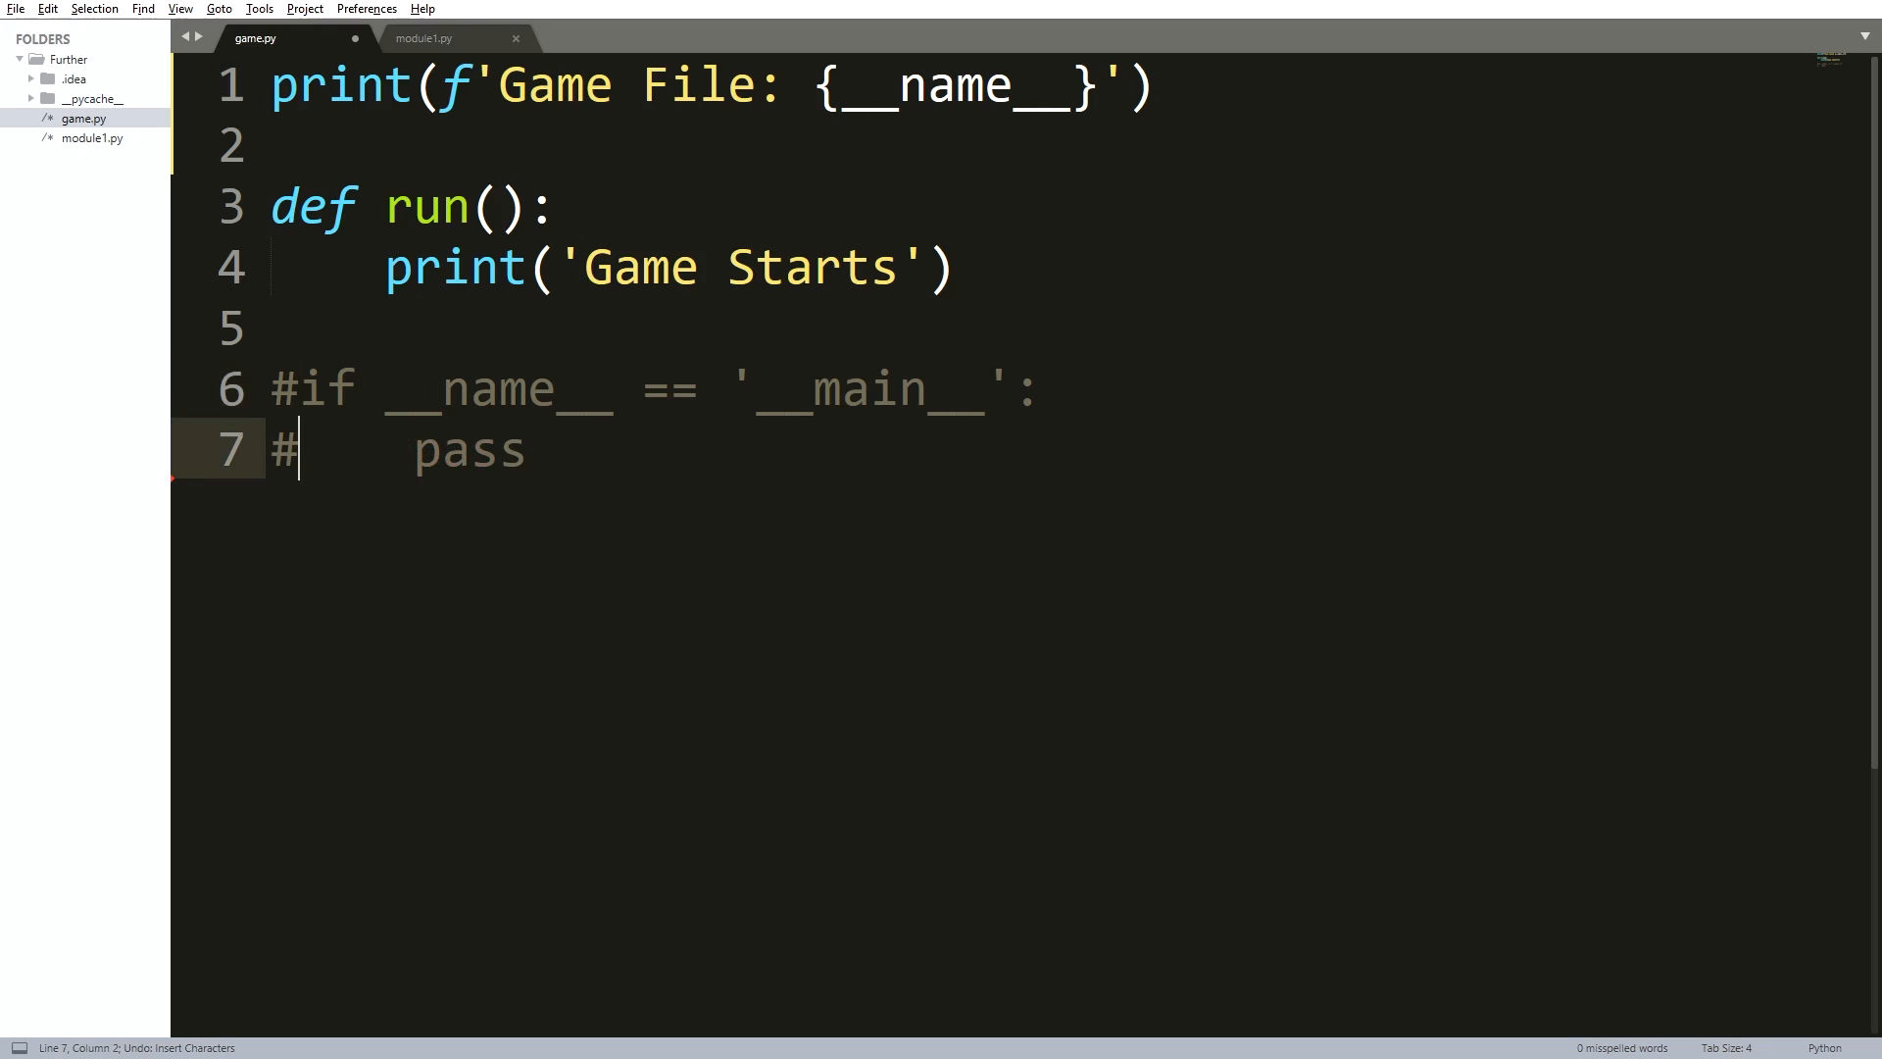
mouse_move(1260, 239)
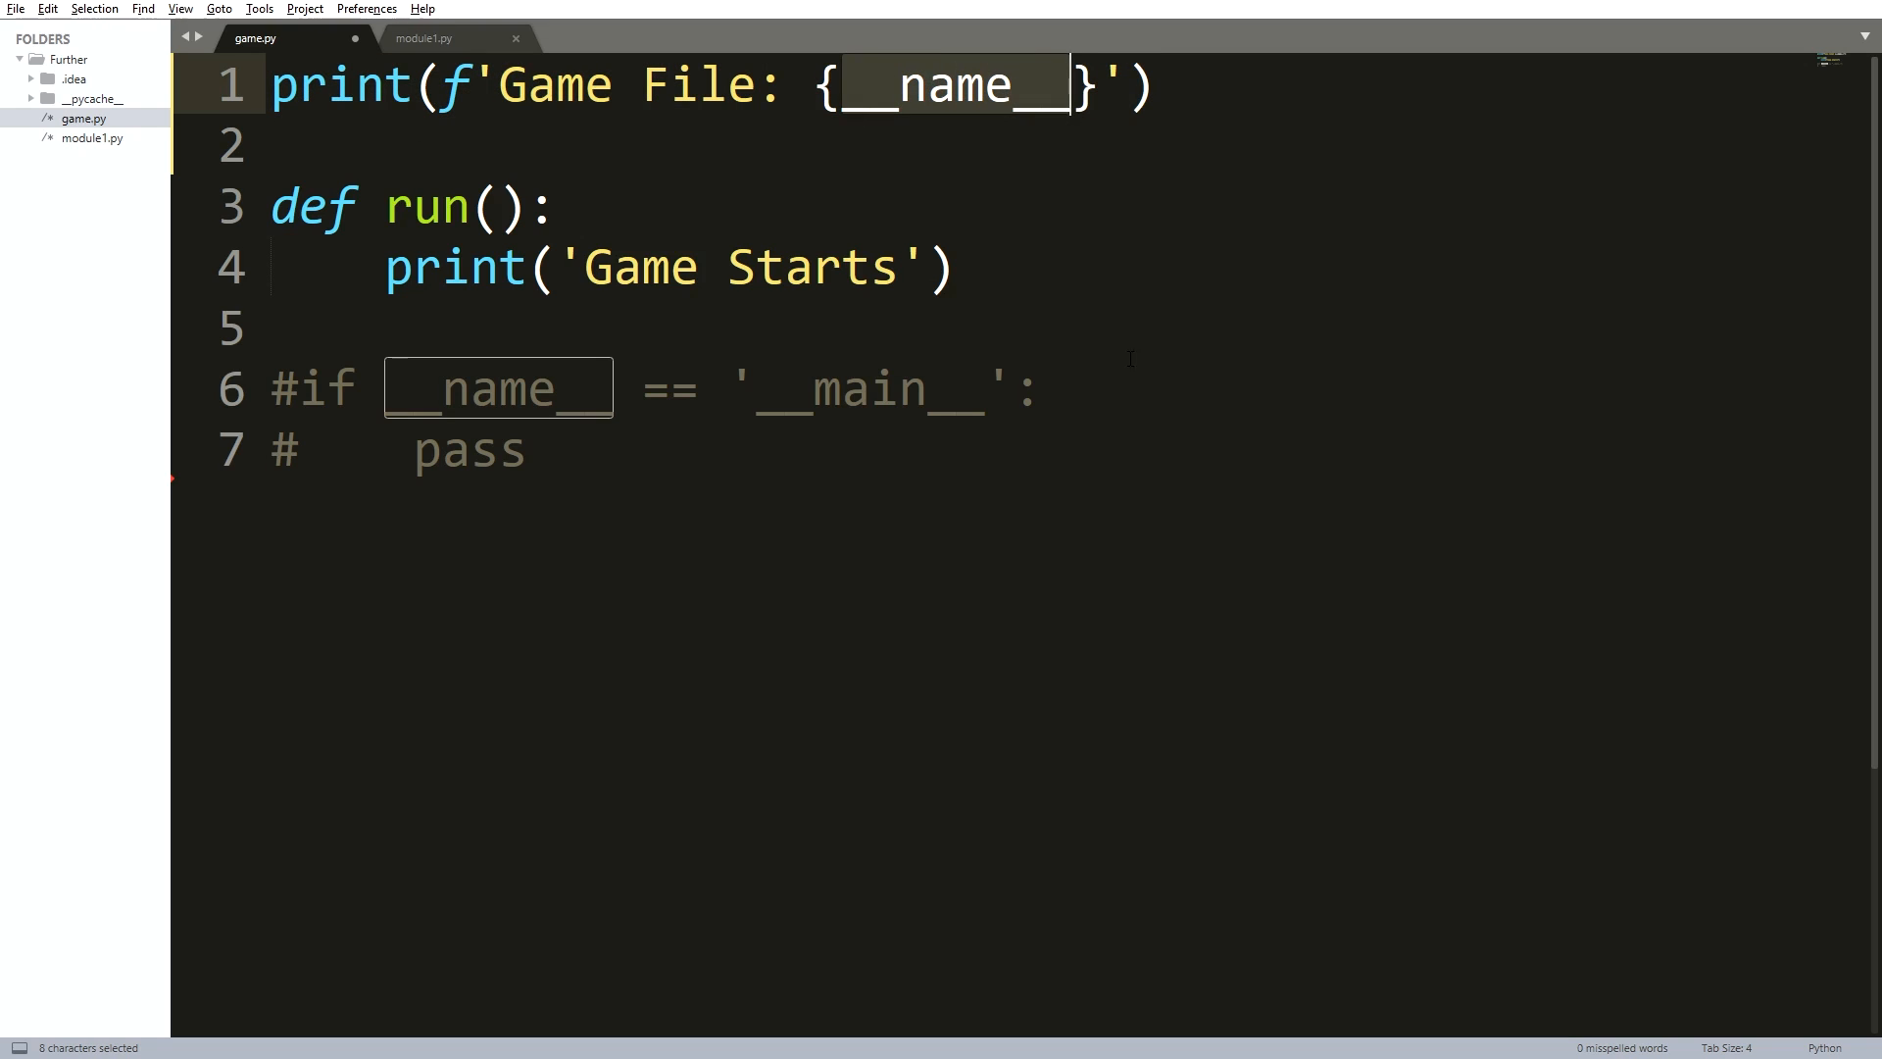
click(824, 84)
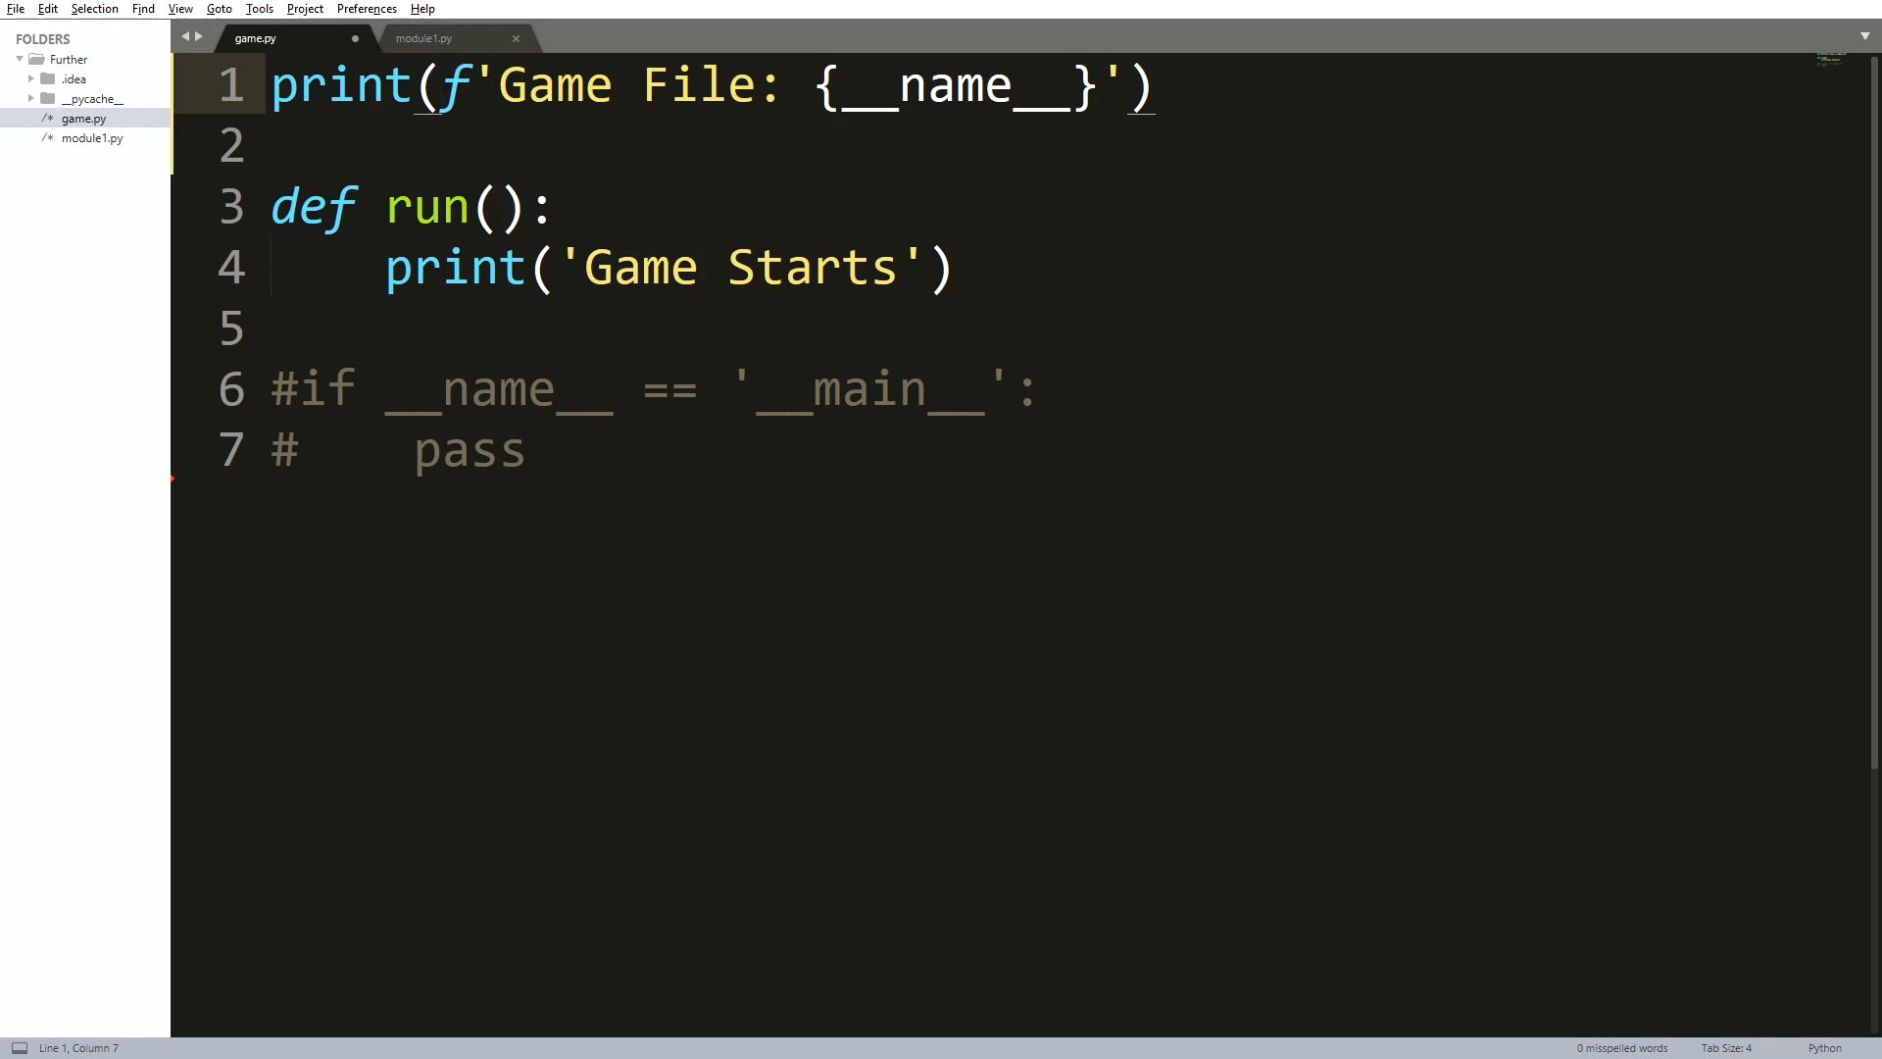
drag(273, 206, 948, 267)
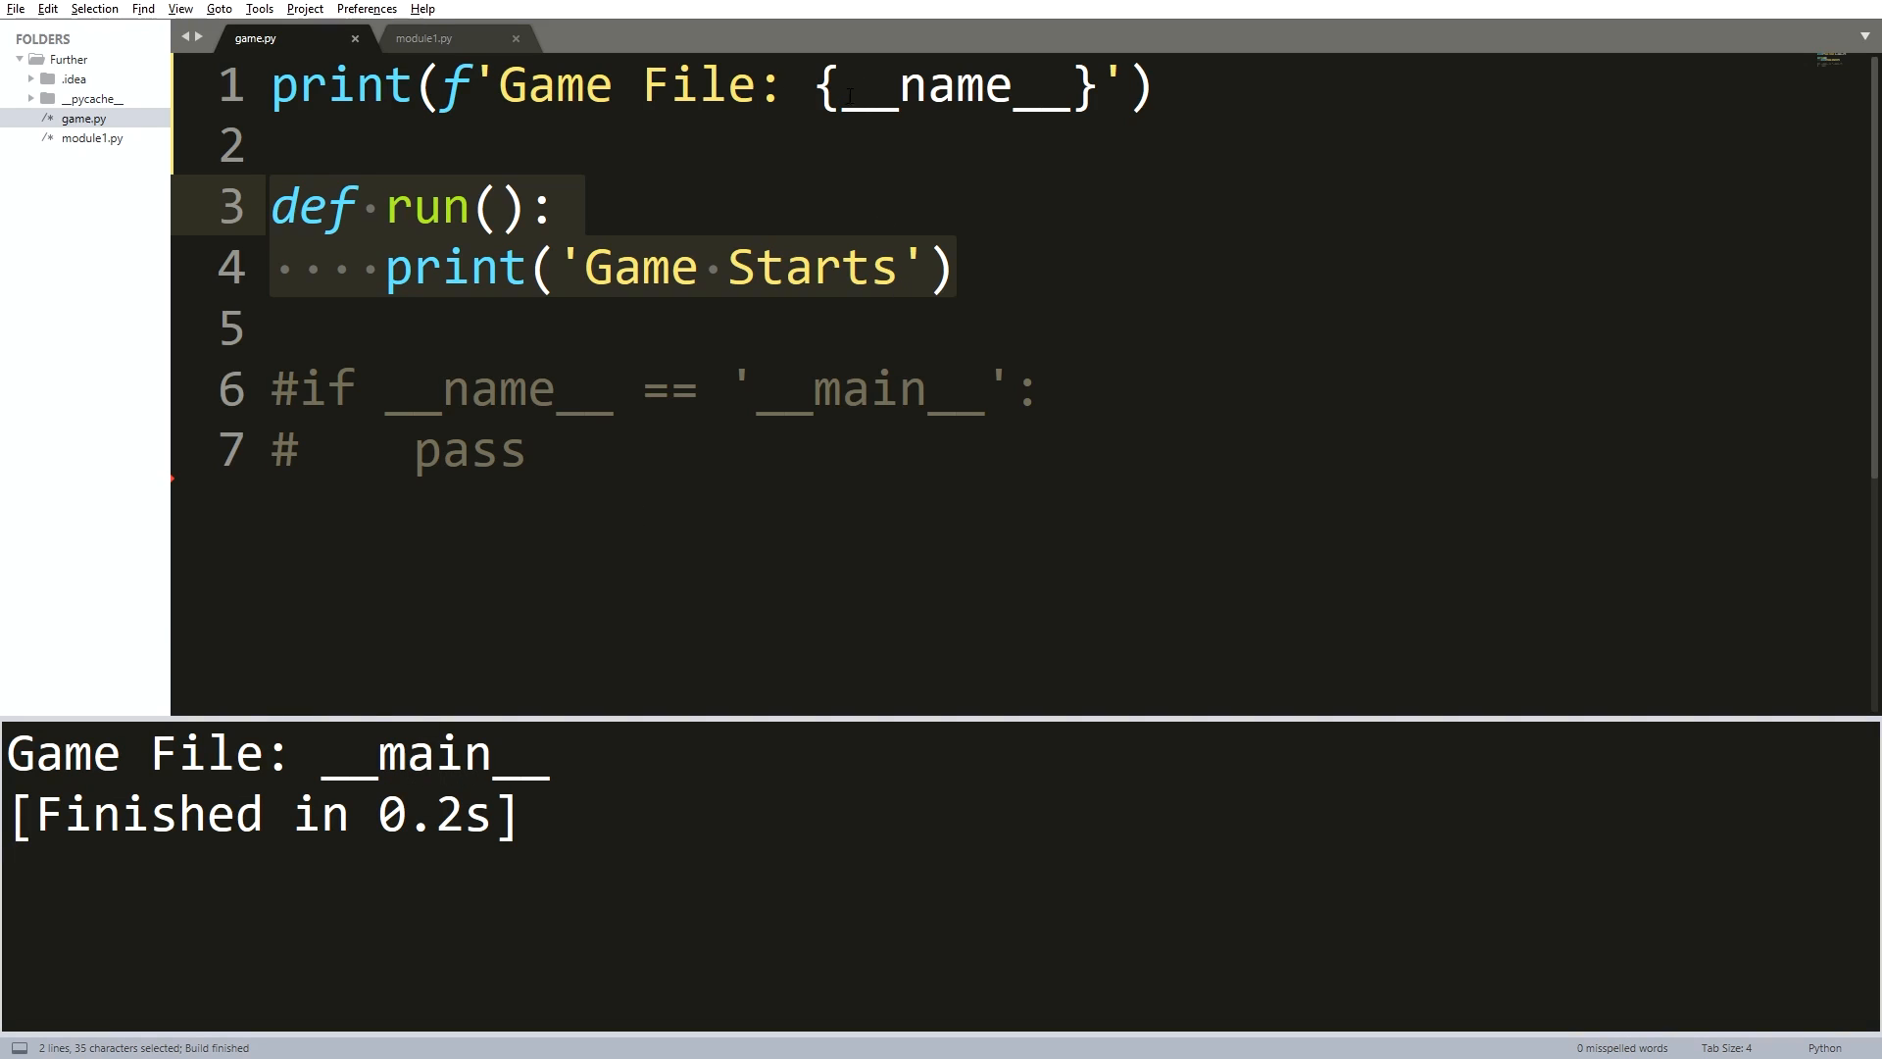
- Run game.py to see 'Game File: __main__' in the output, then switch to module1.py
double_click(432, 753)
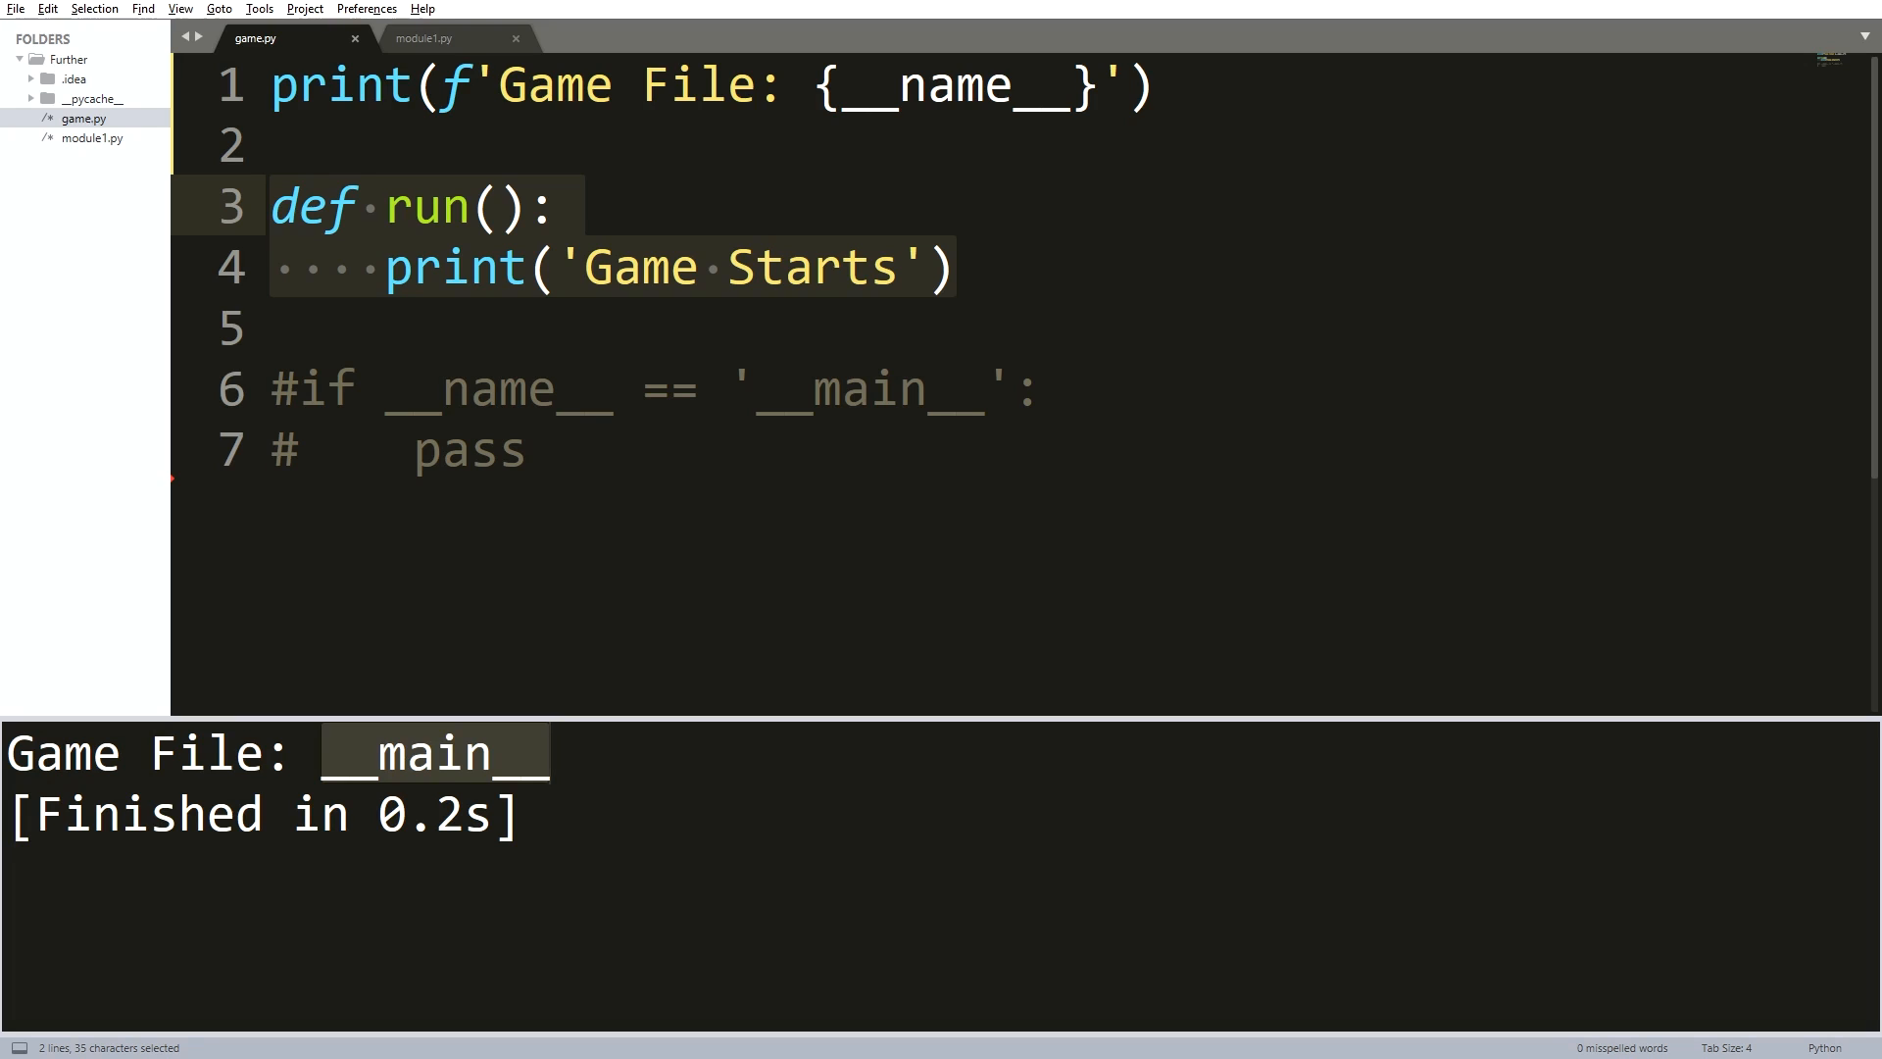
click(456, 38)
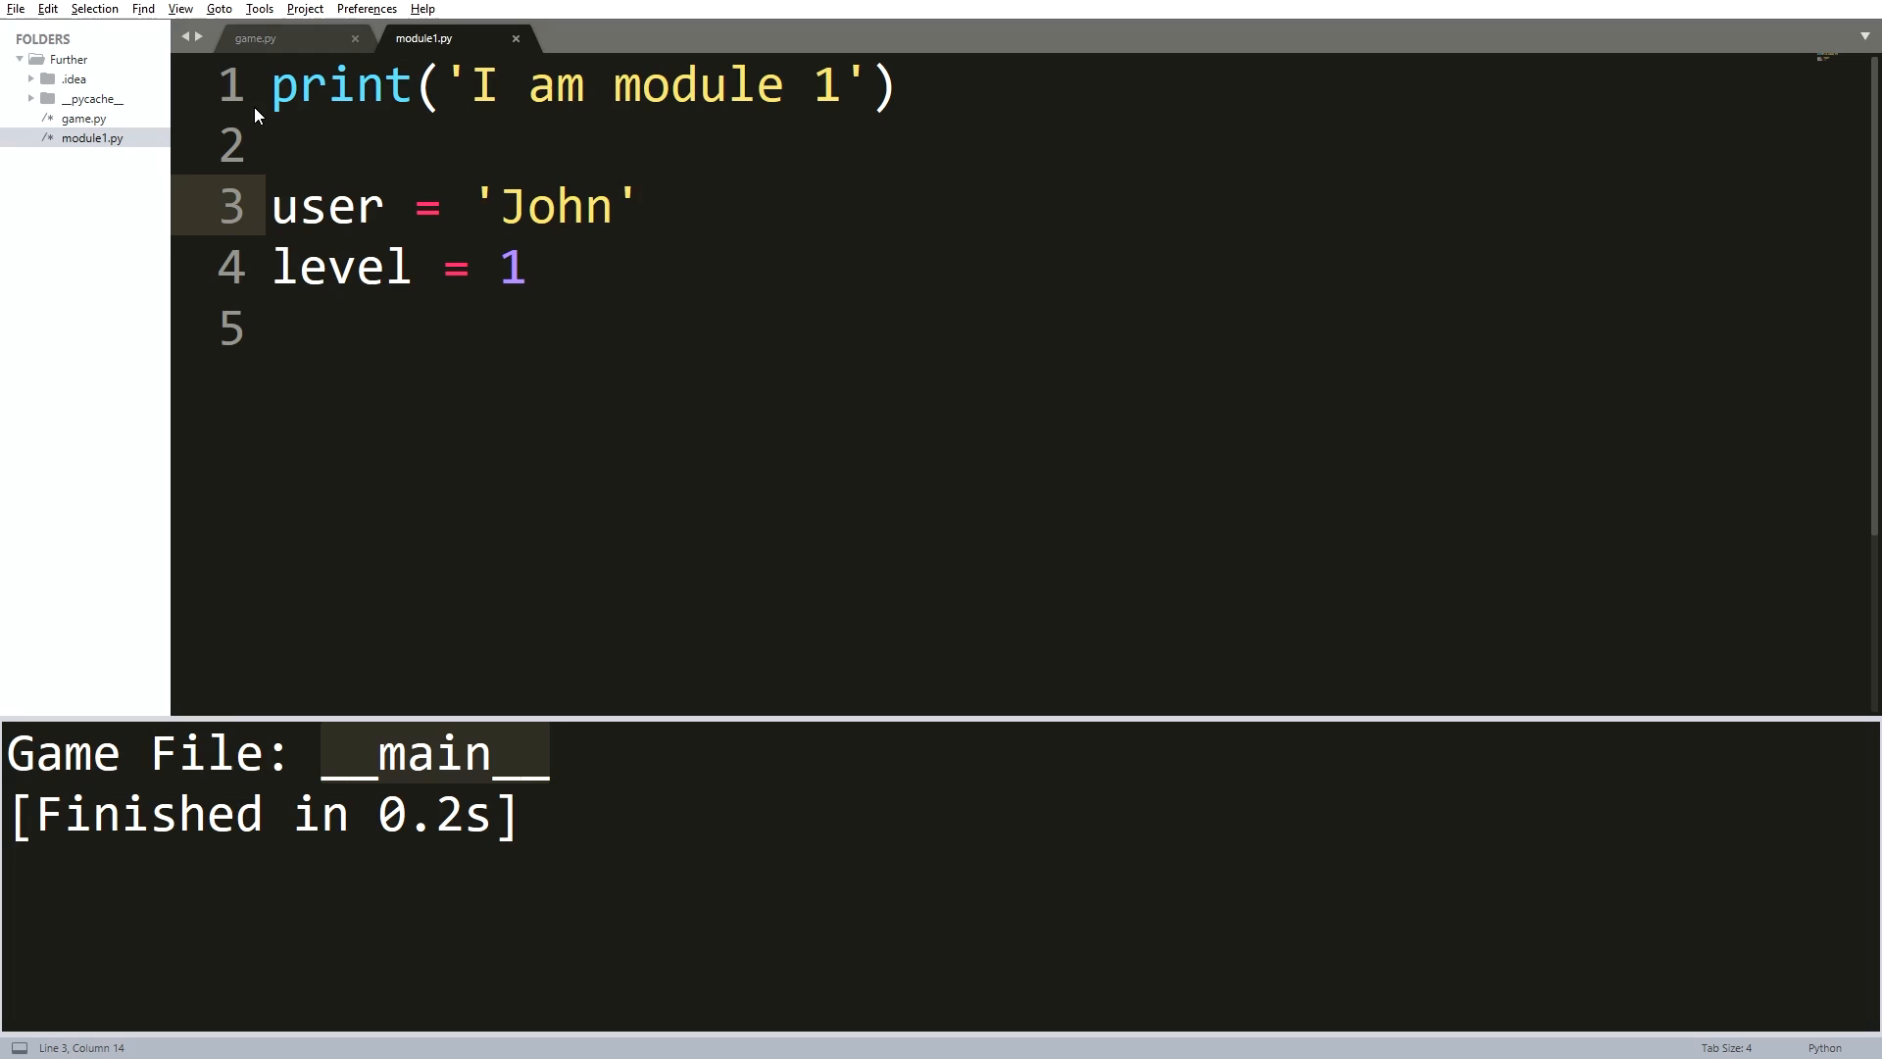
- Return to game.py and insert an empty line at the very top
click(255, 37)
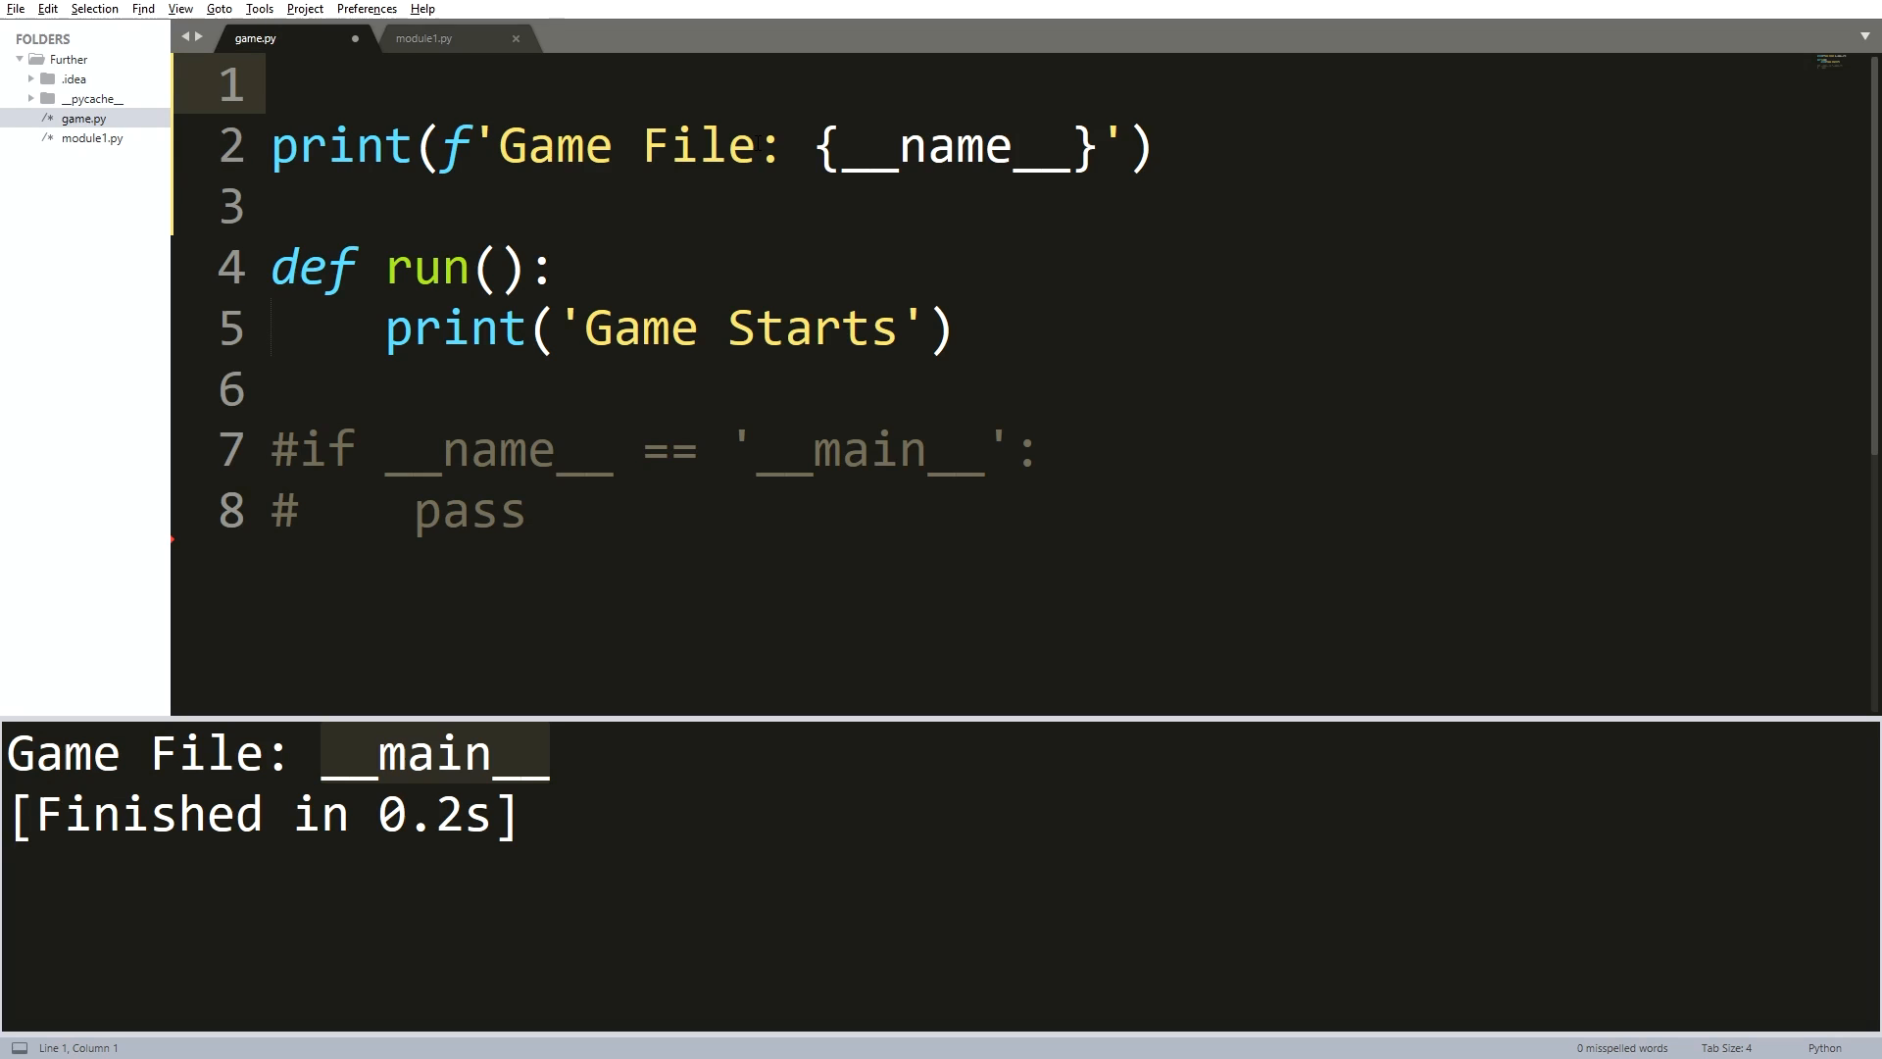
- Write import module1 on the new first line of game.py
click(276, 85)
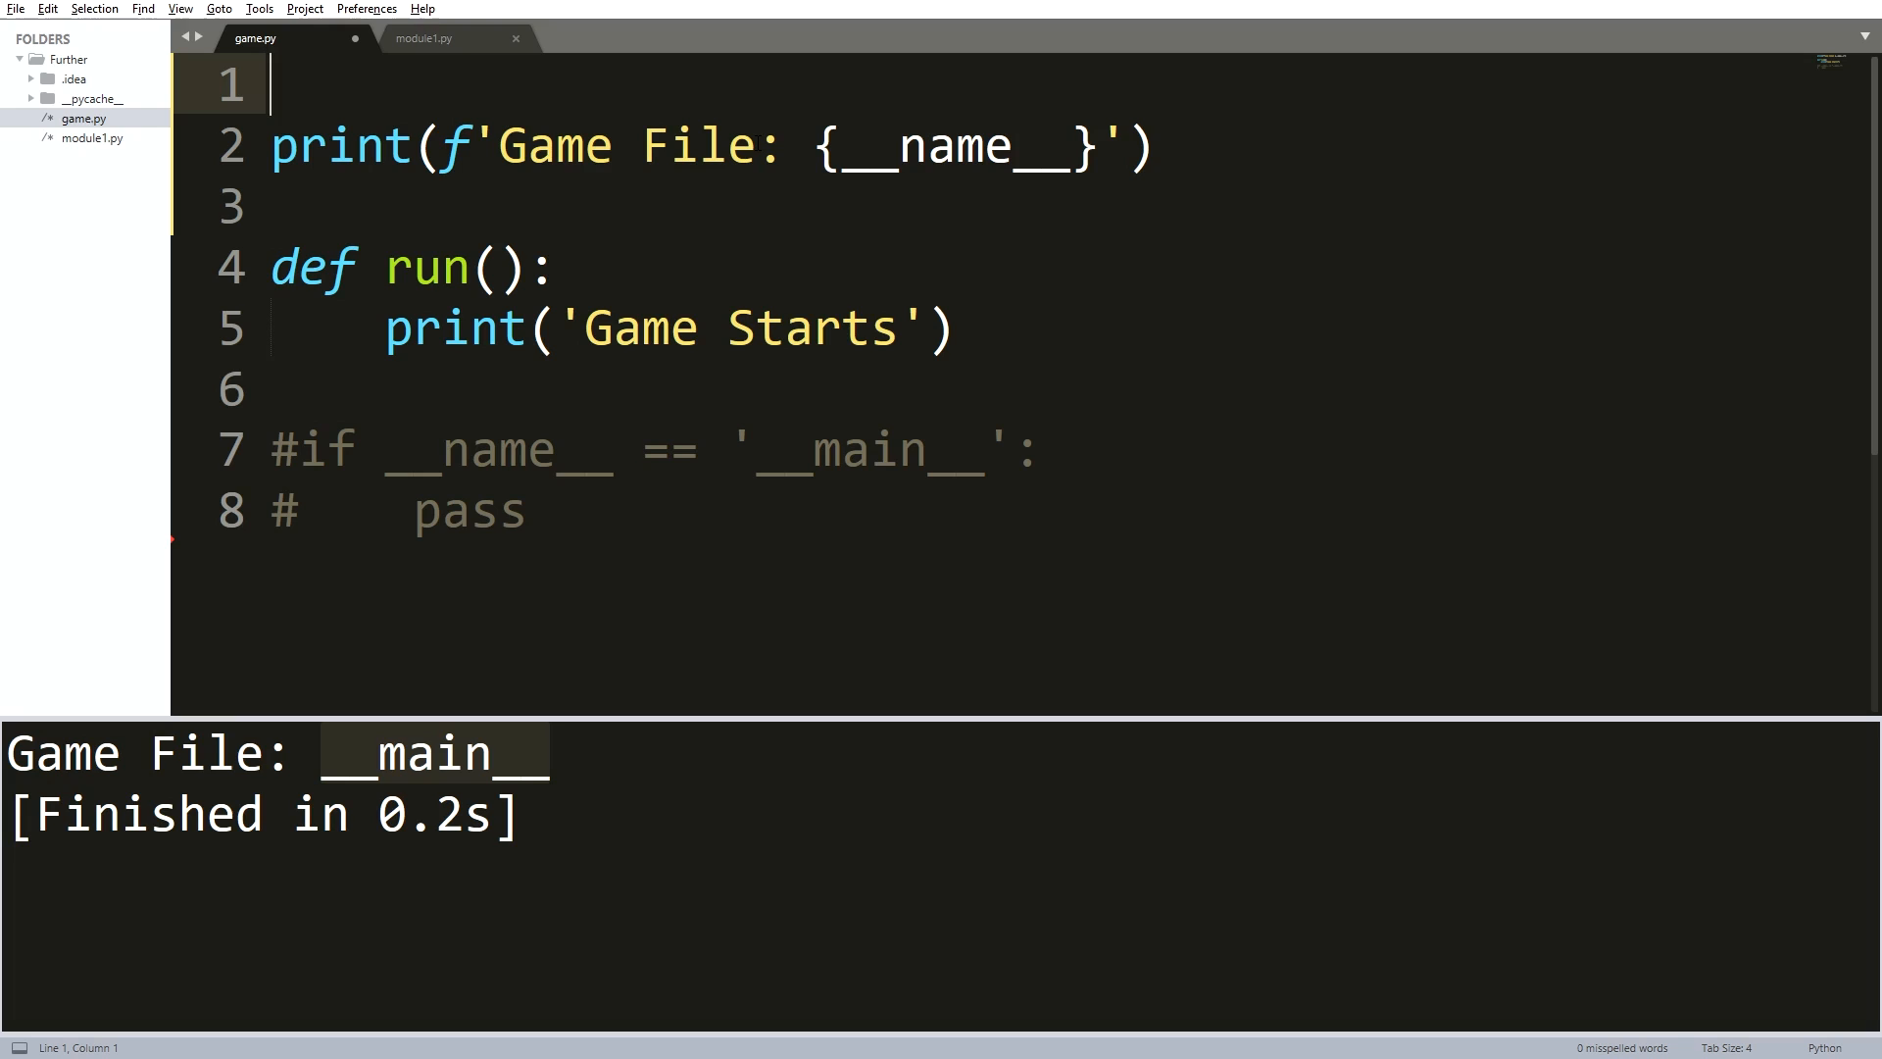
text(import)
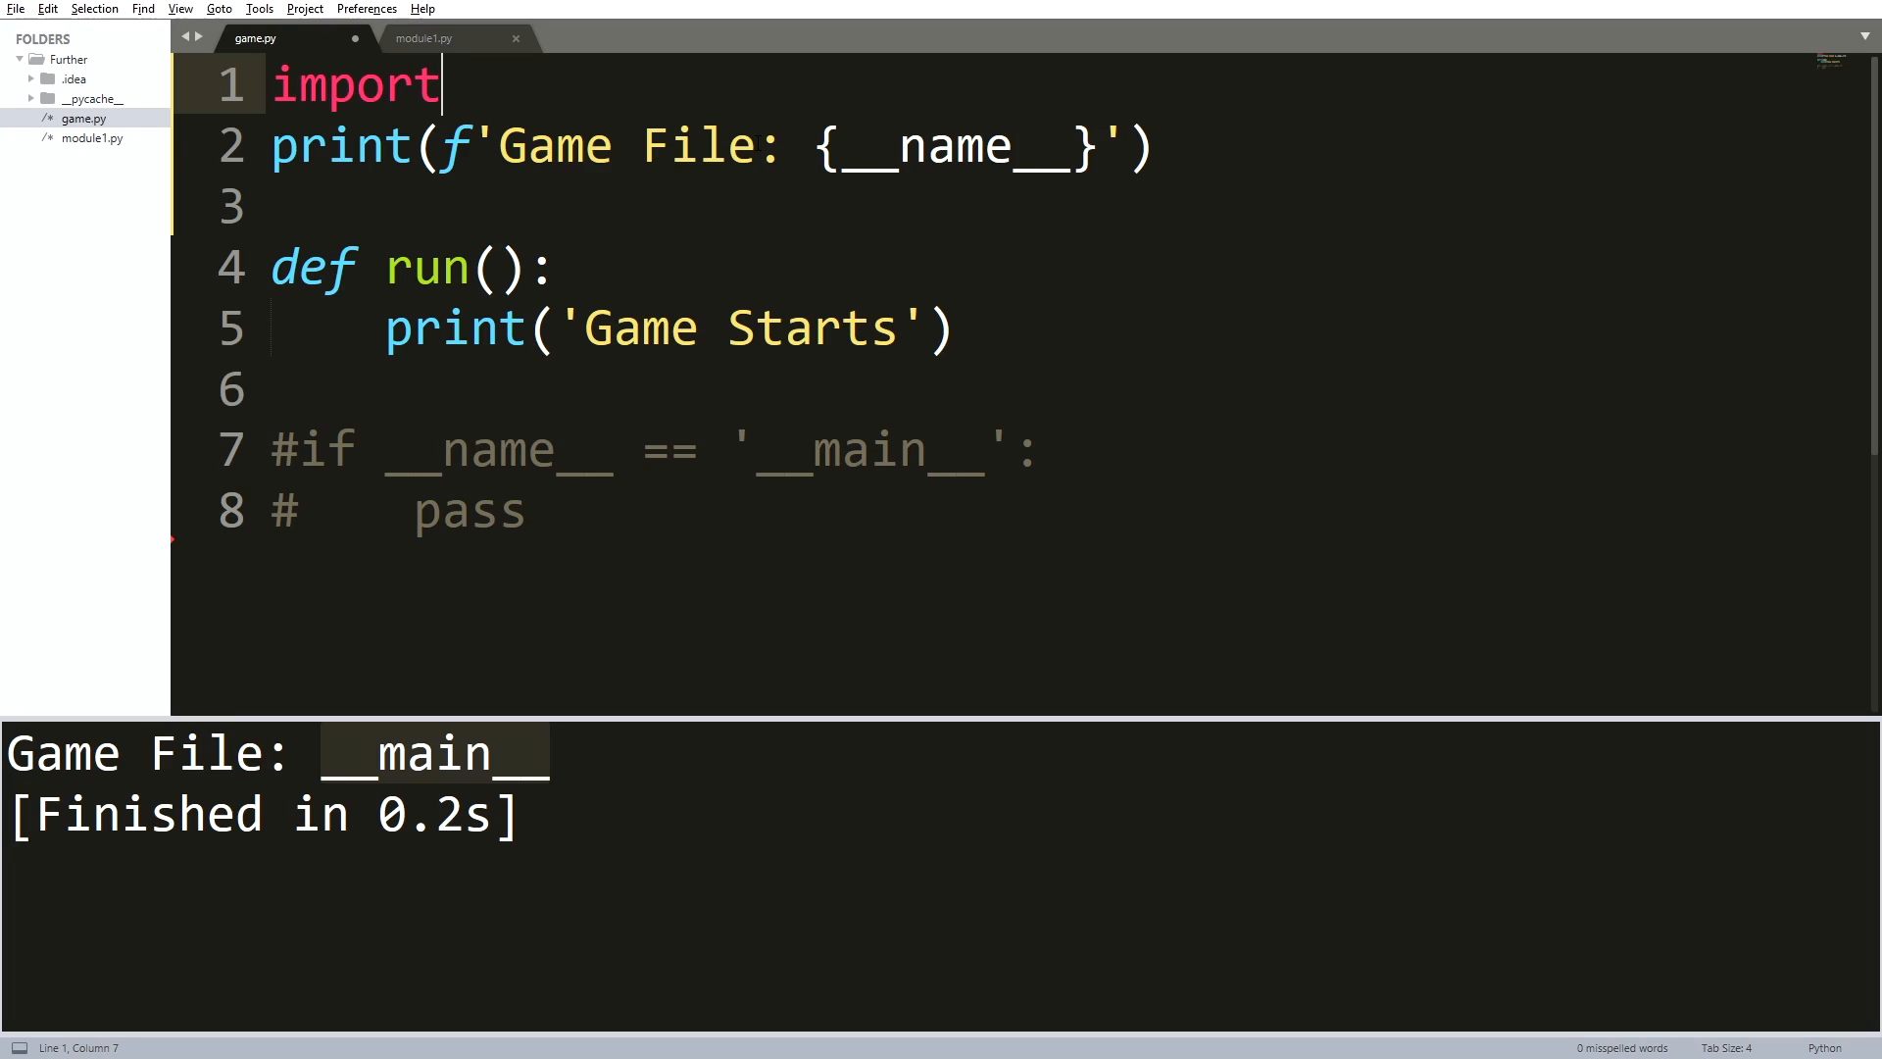
text(mod)
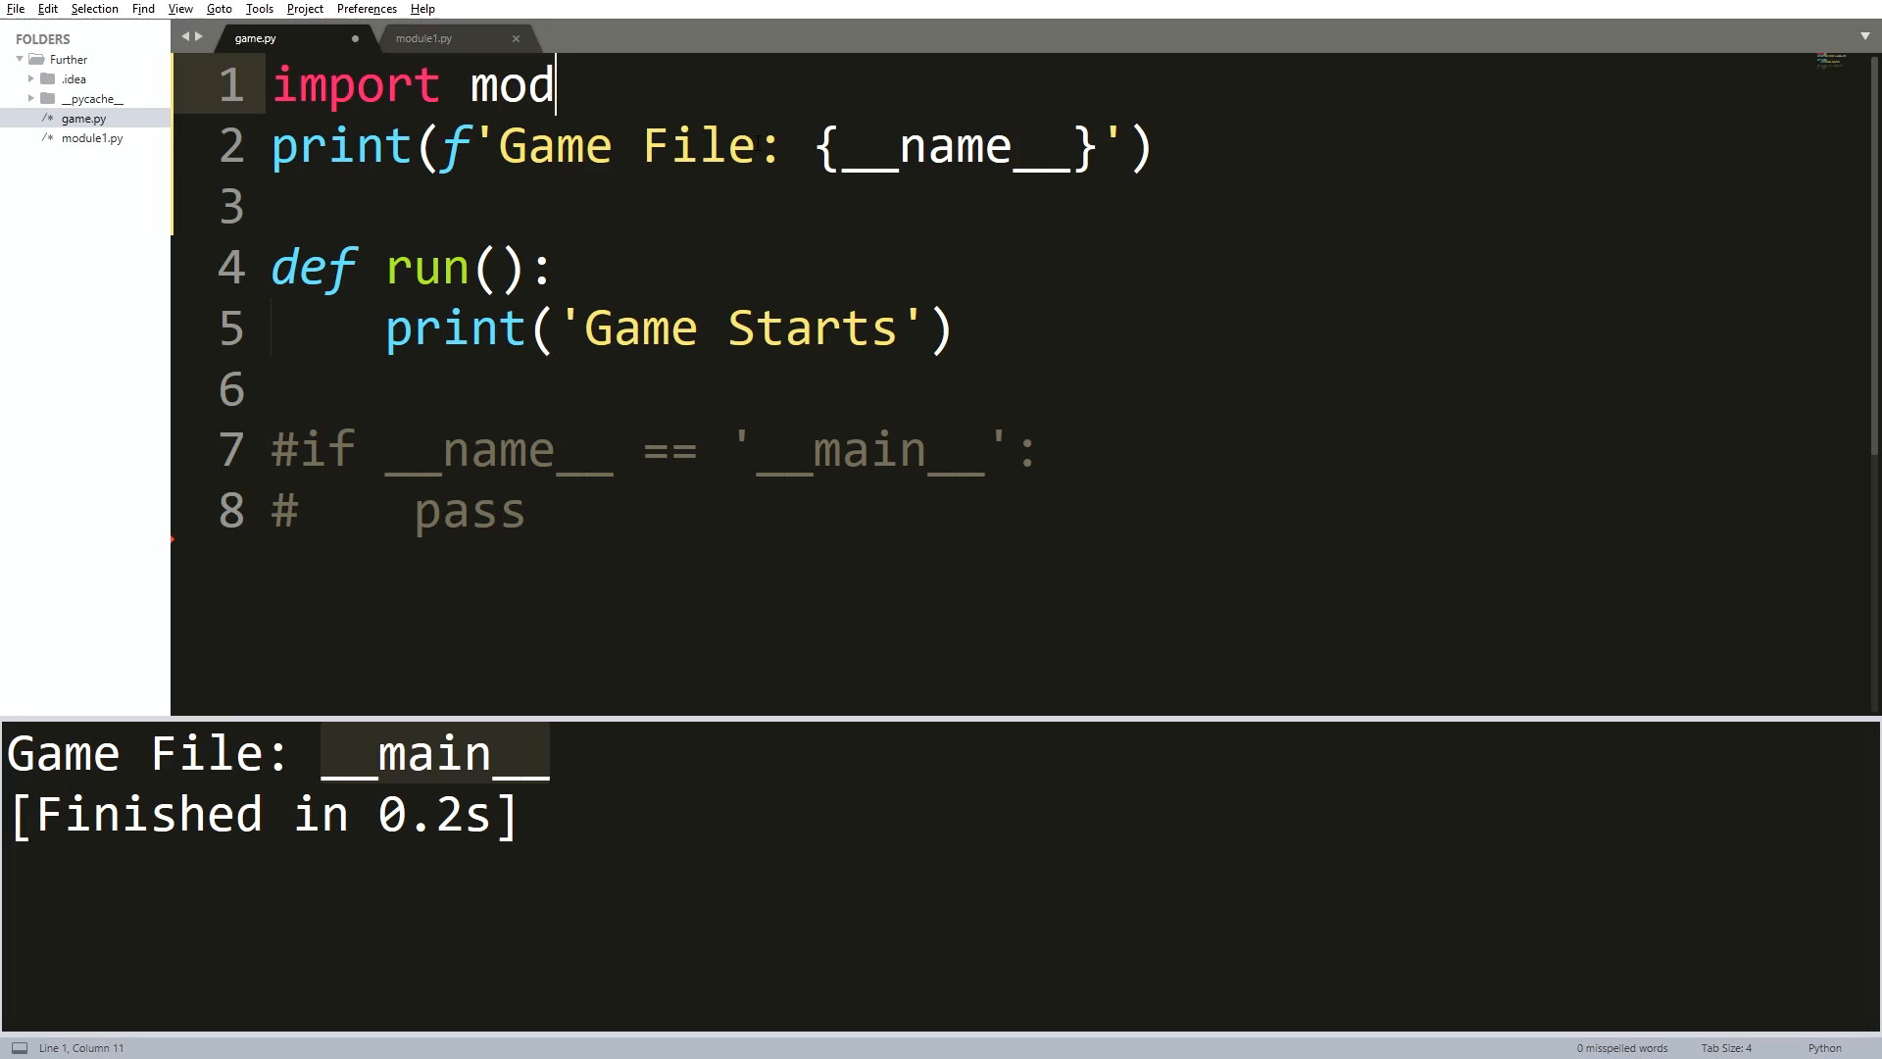
text(ule)
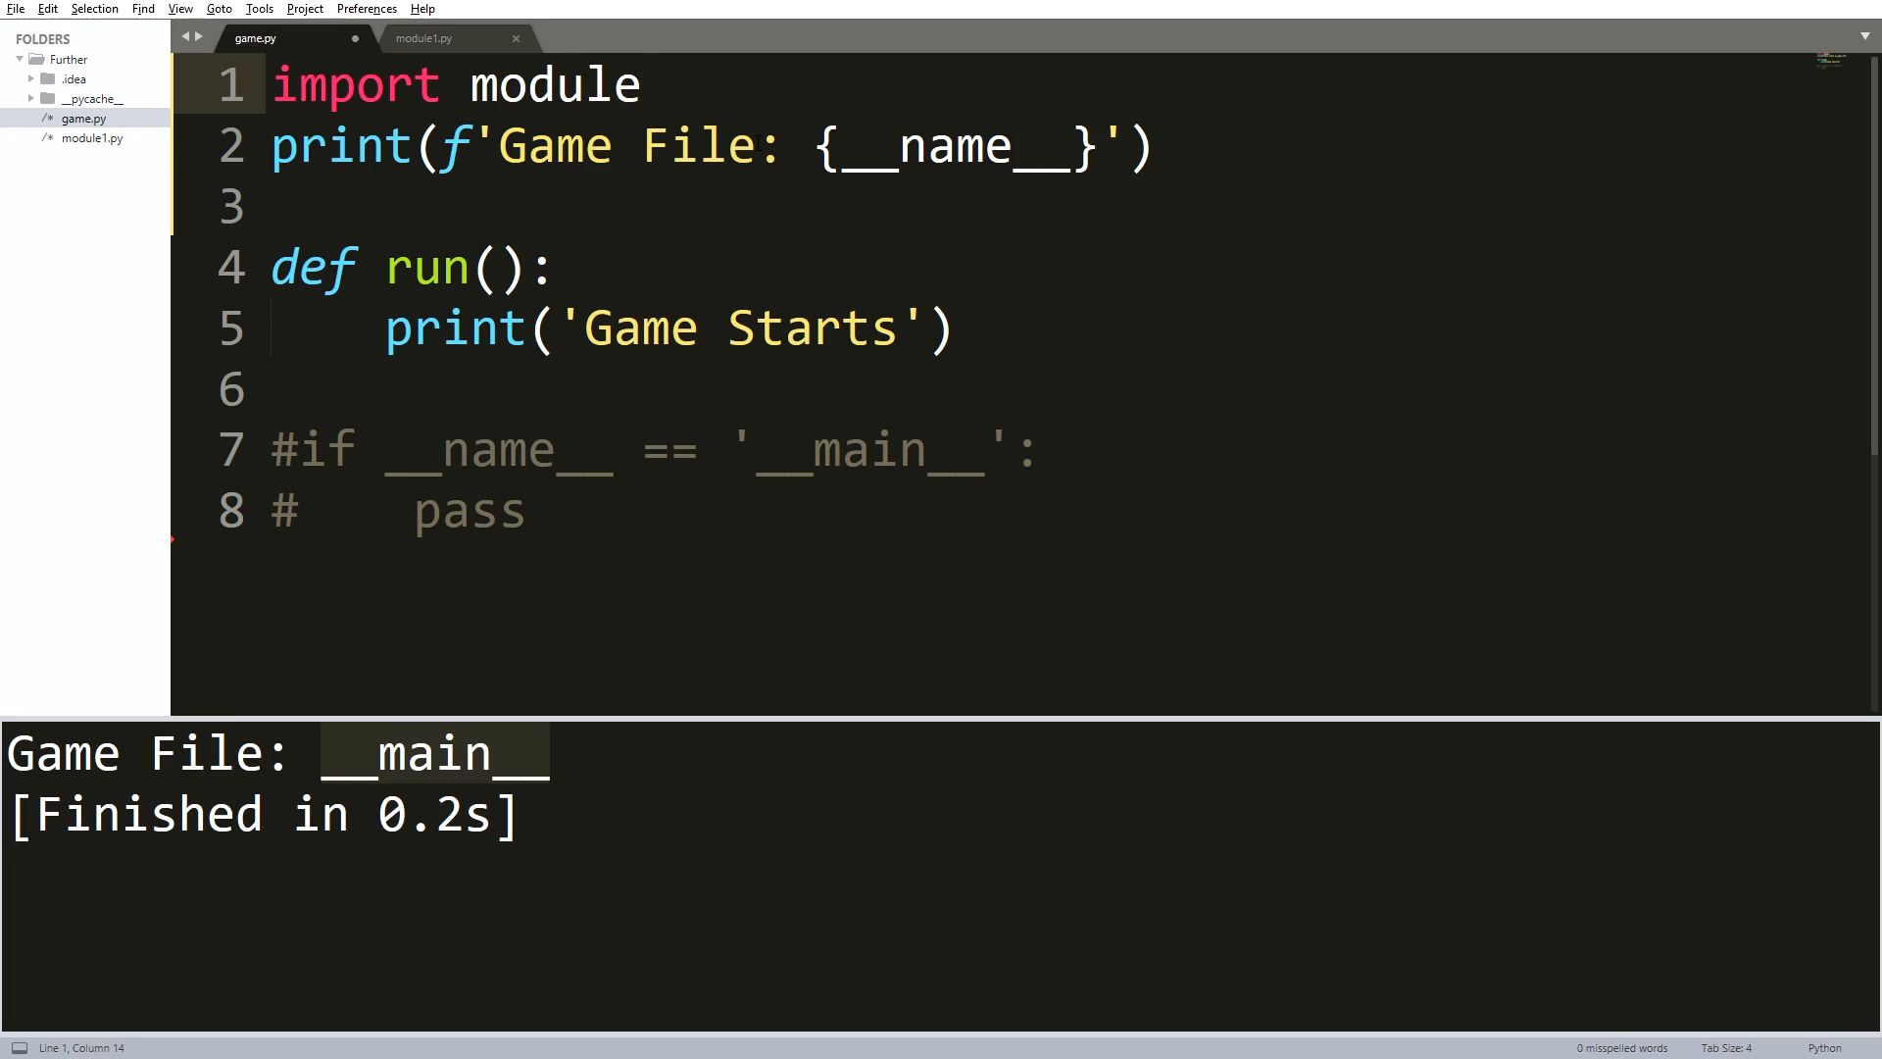
text(1)
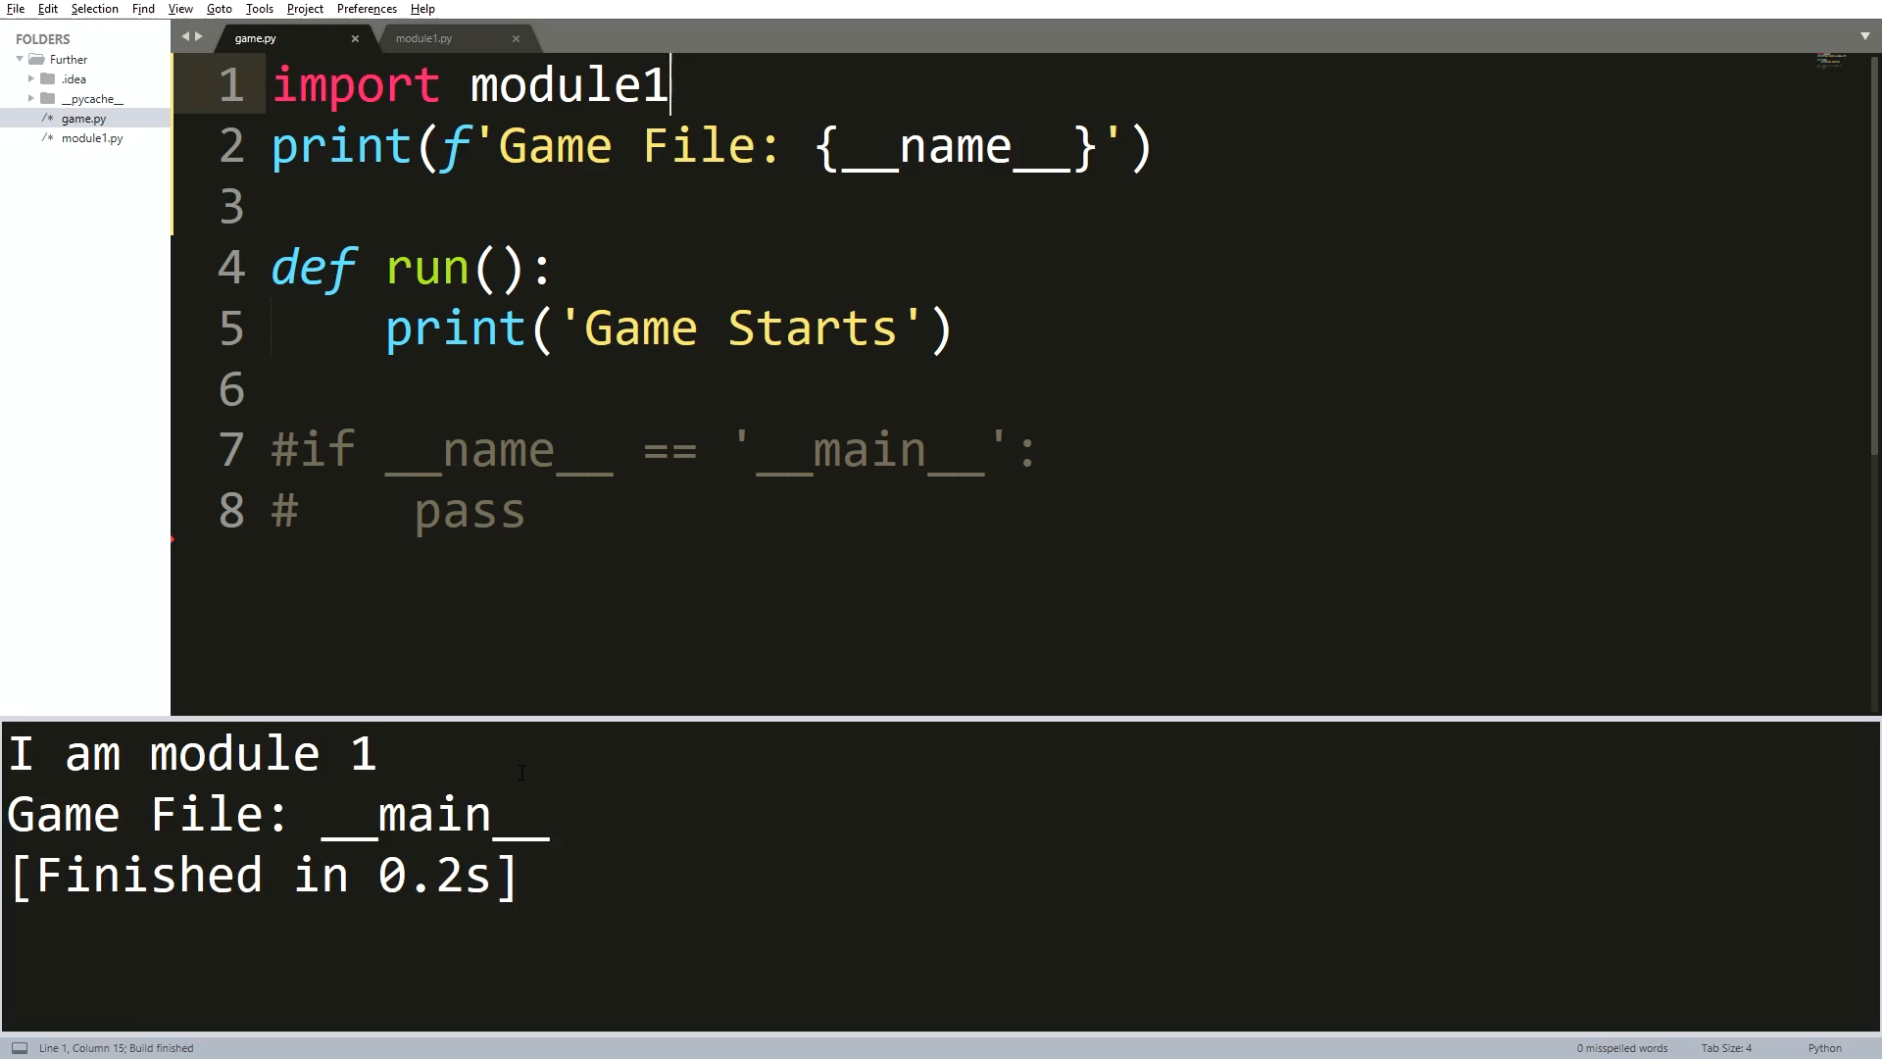
- Run game.py so 'I am module 1' prints first, then switch to module1.py
double_click(180, 752)
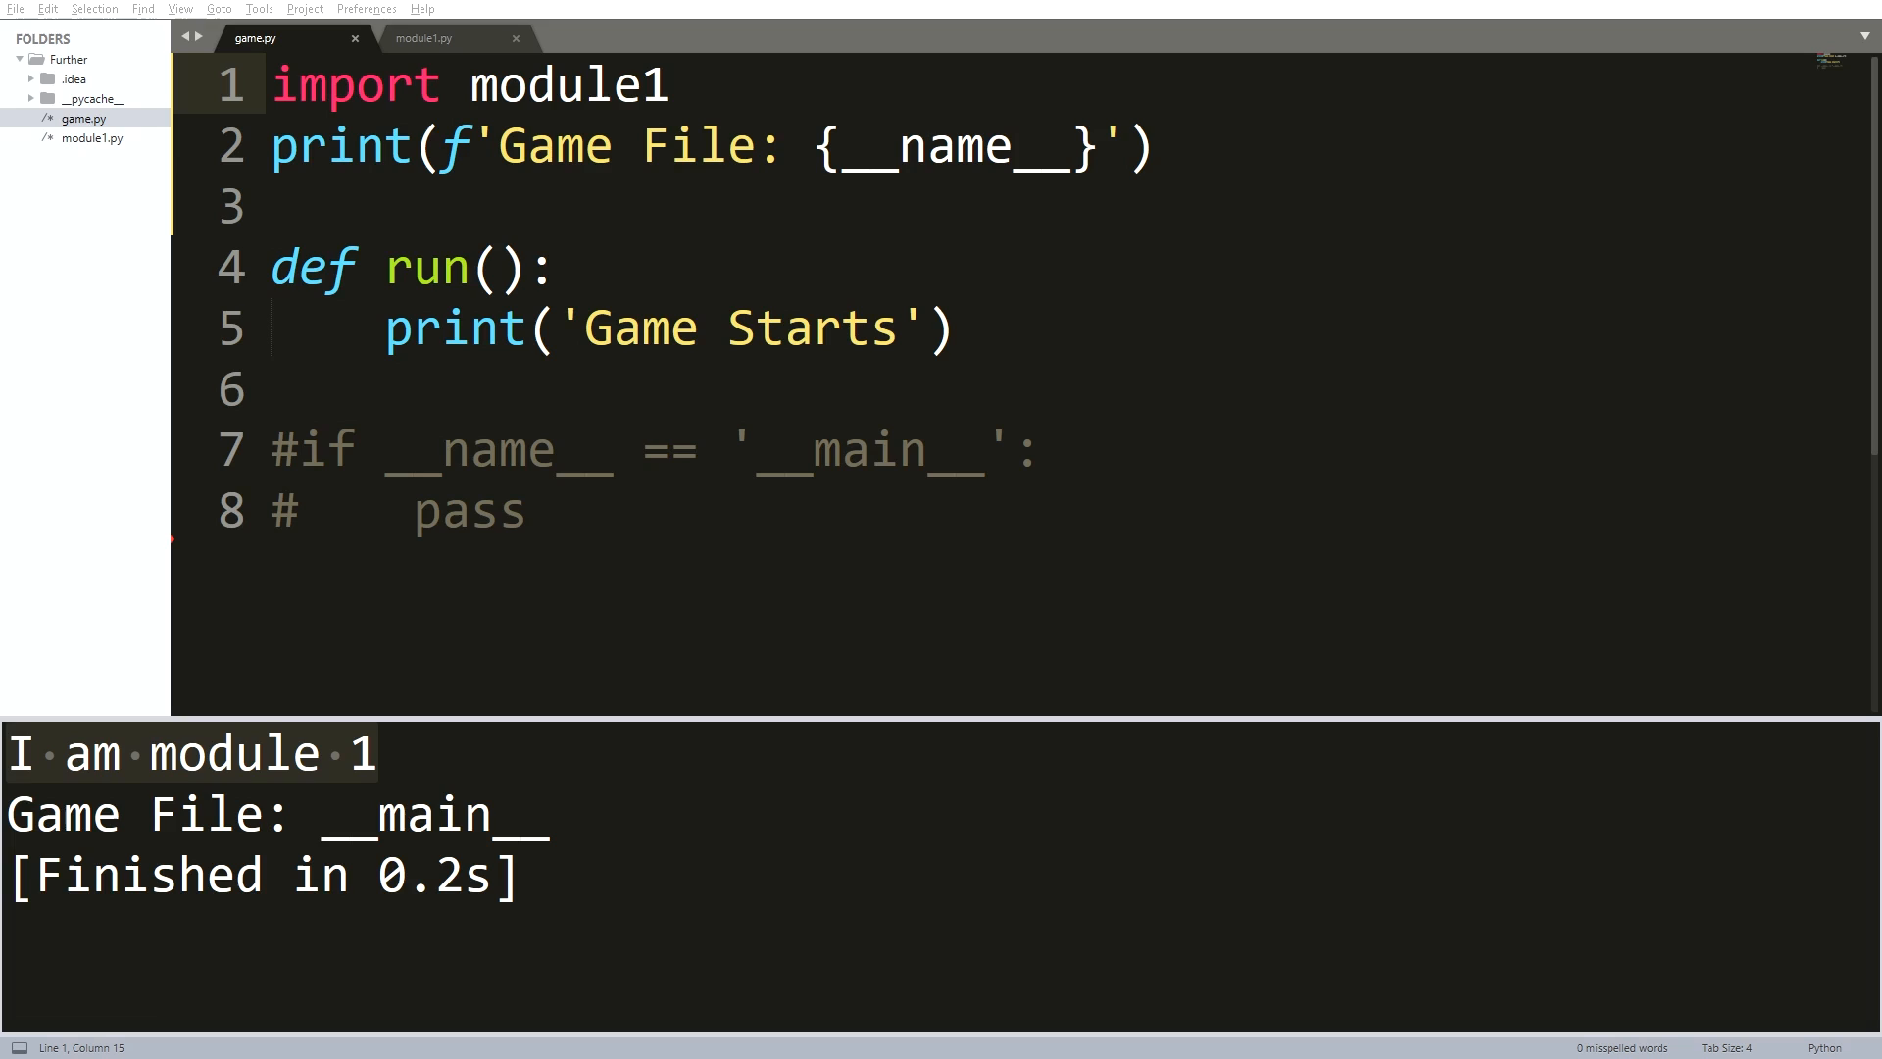
click(424, 37)
text(print(f')
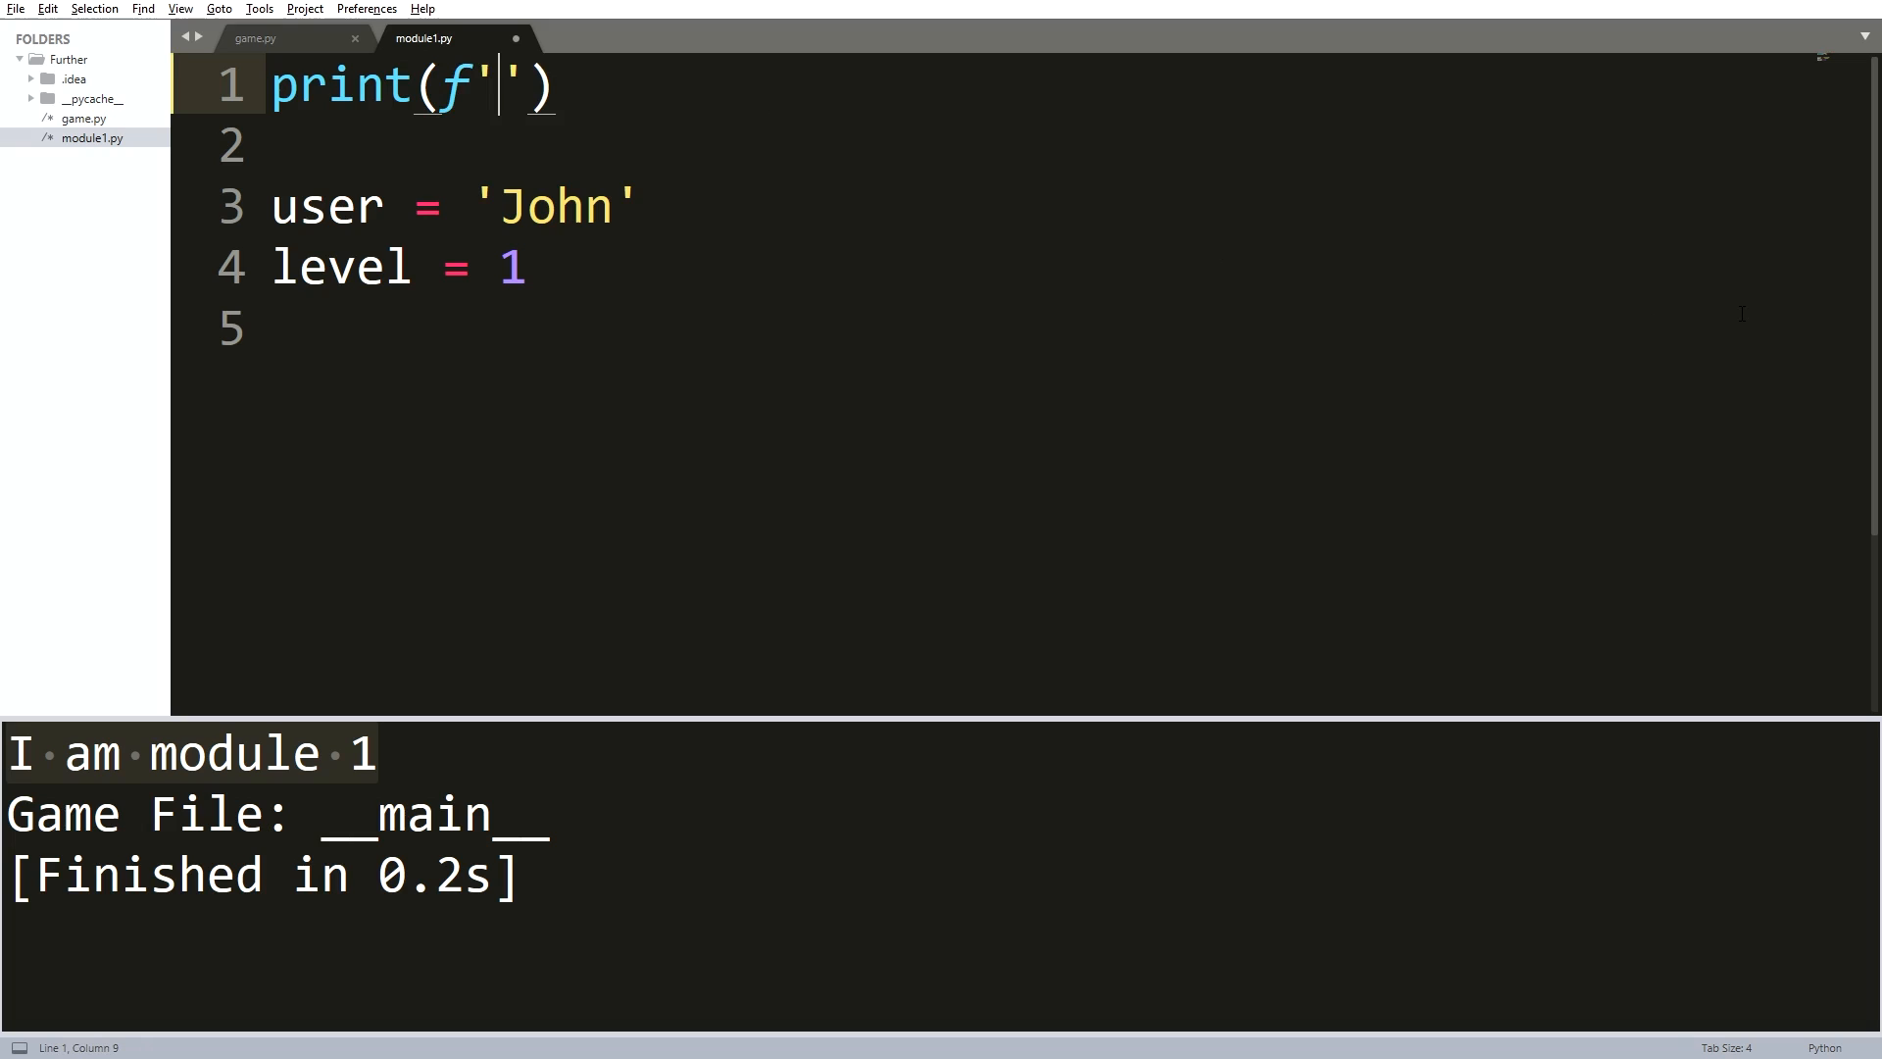
- Change module1's print to f'Module 1 : {__name__}' and rerun game.py to show 'Module 1 : module1'
text(Module 1)
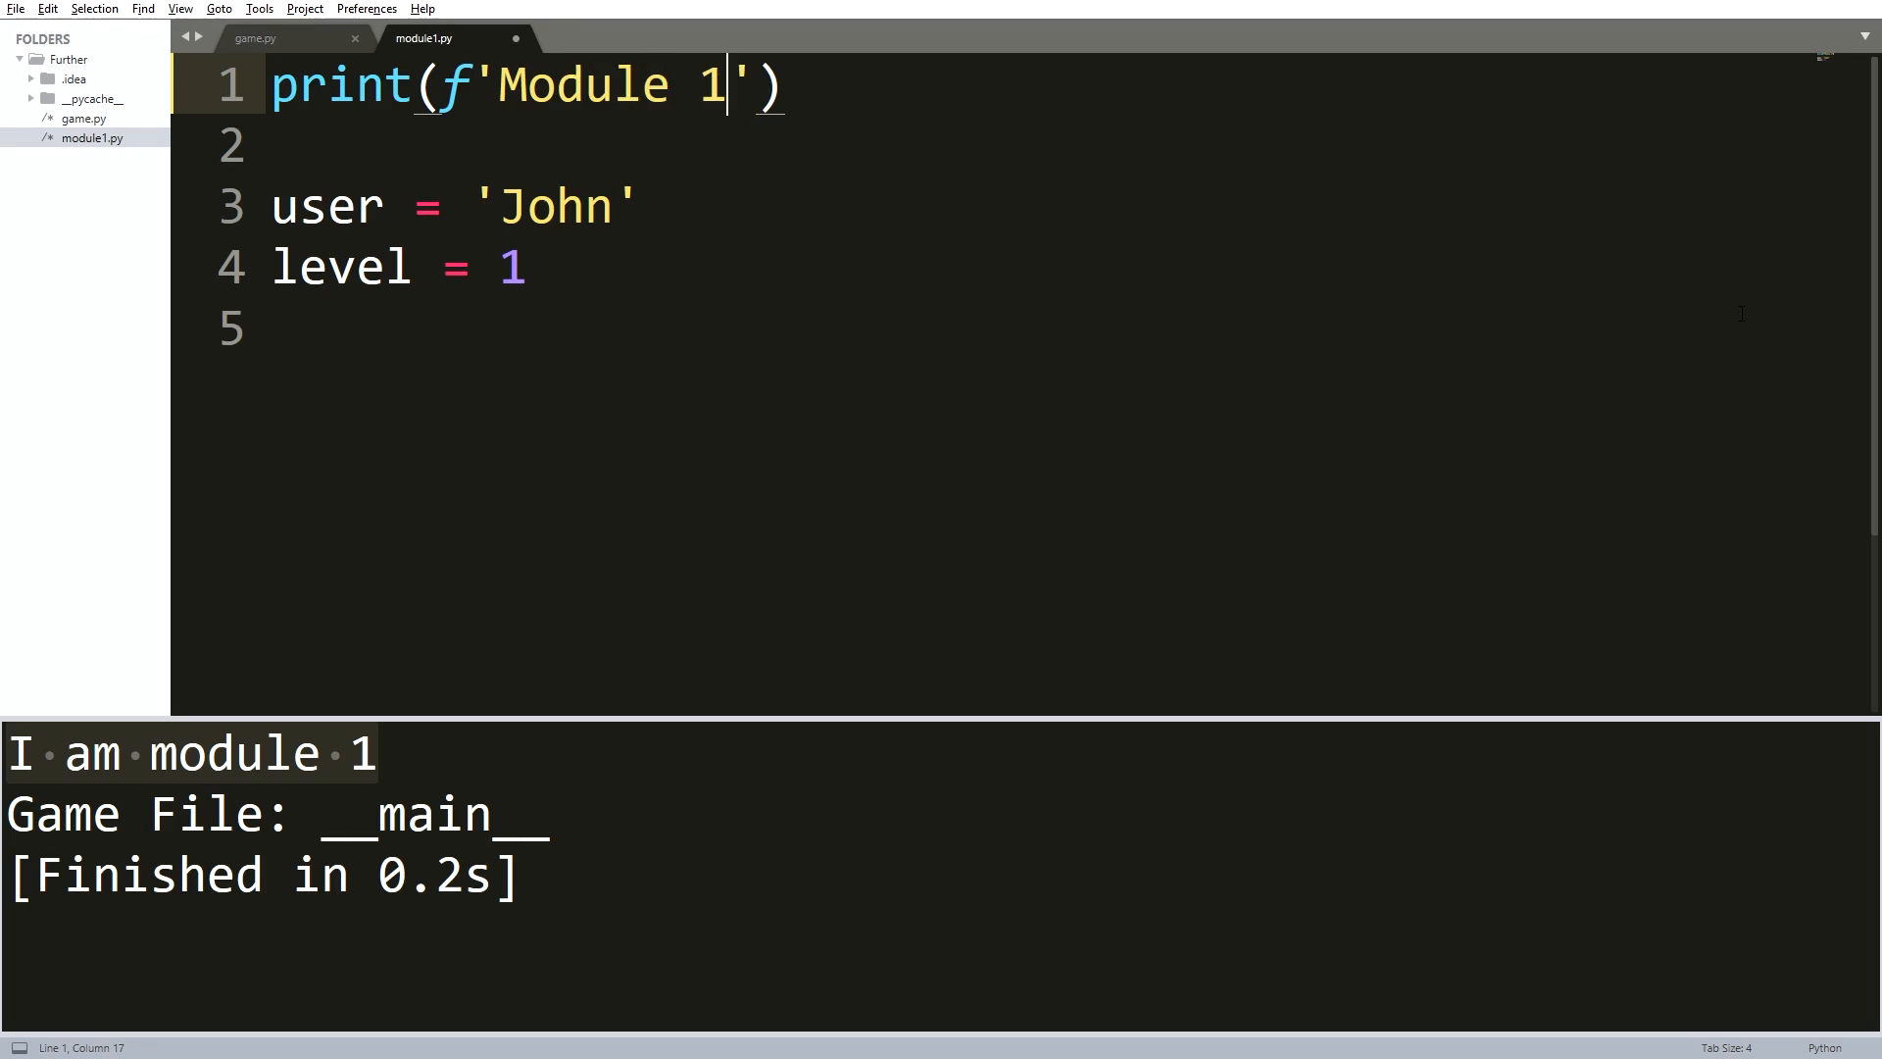
text(: {__name__)
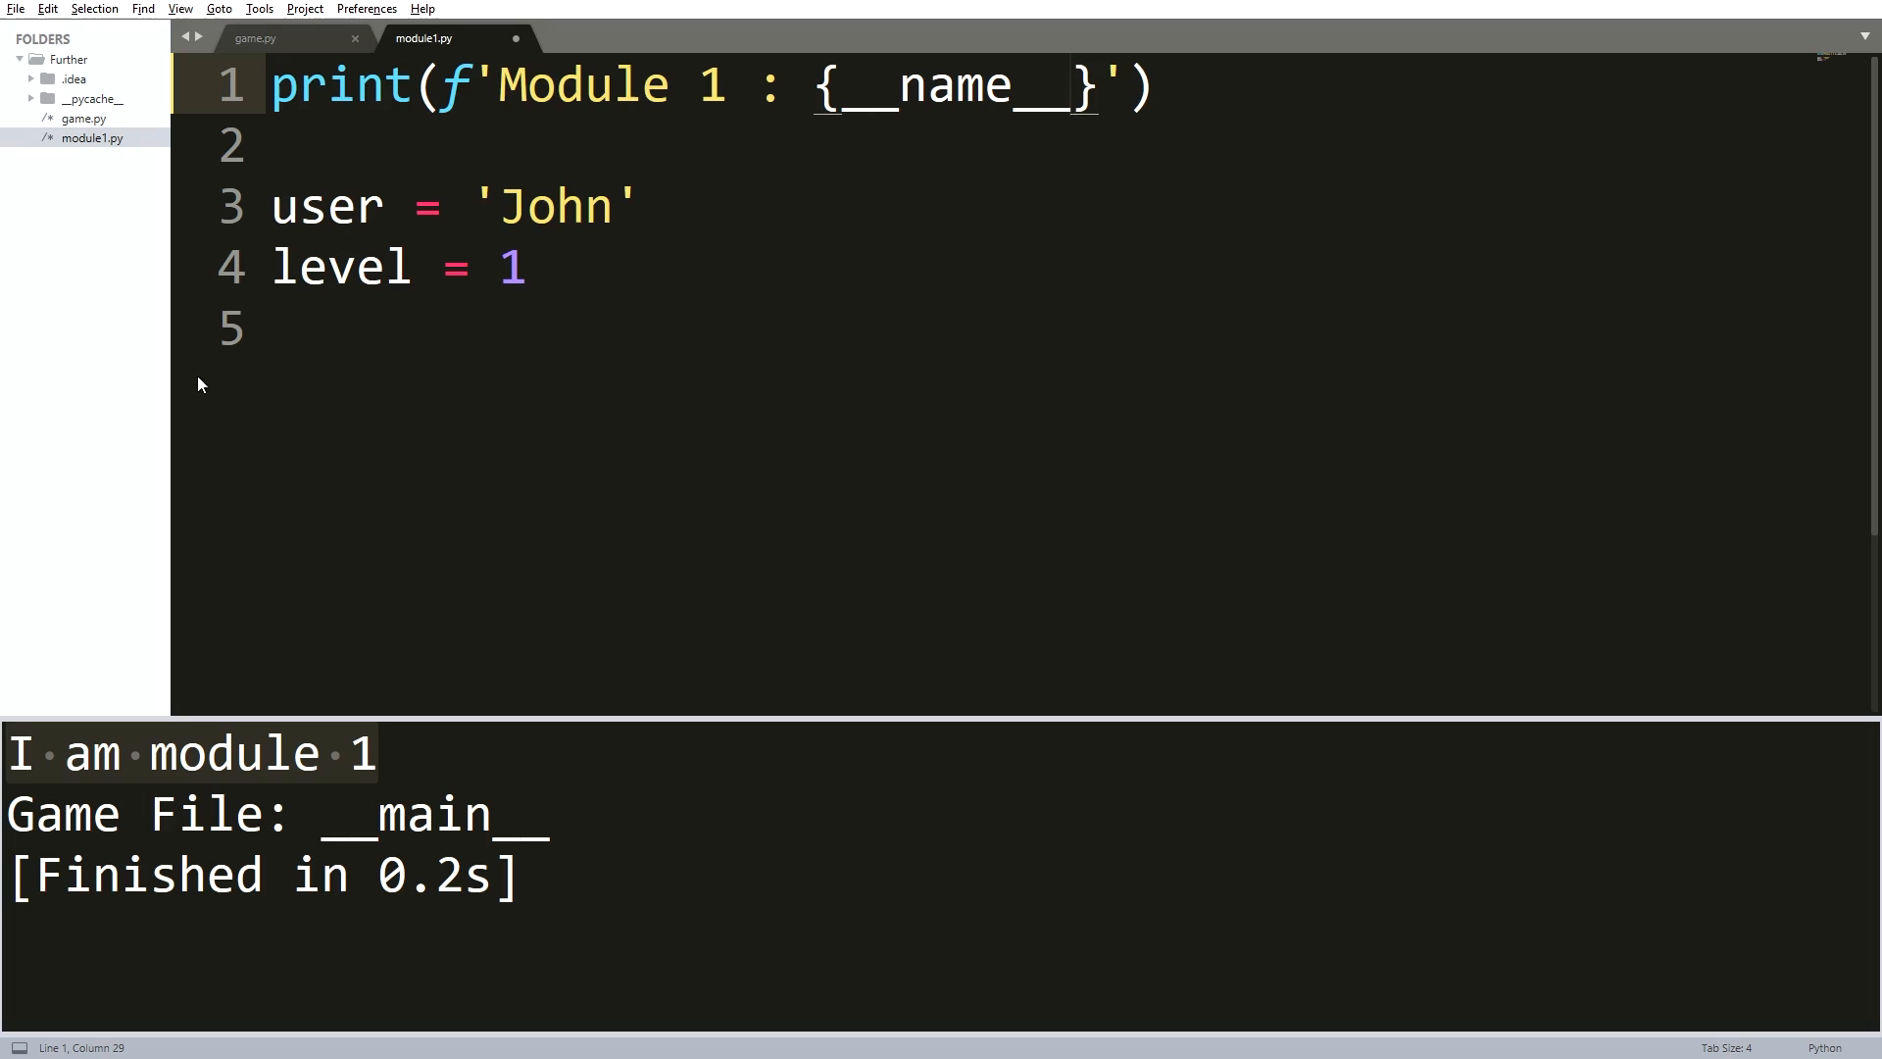
click(253, 38)
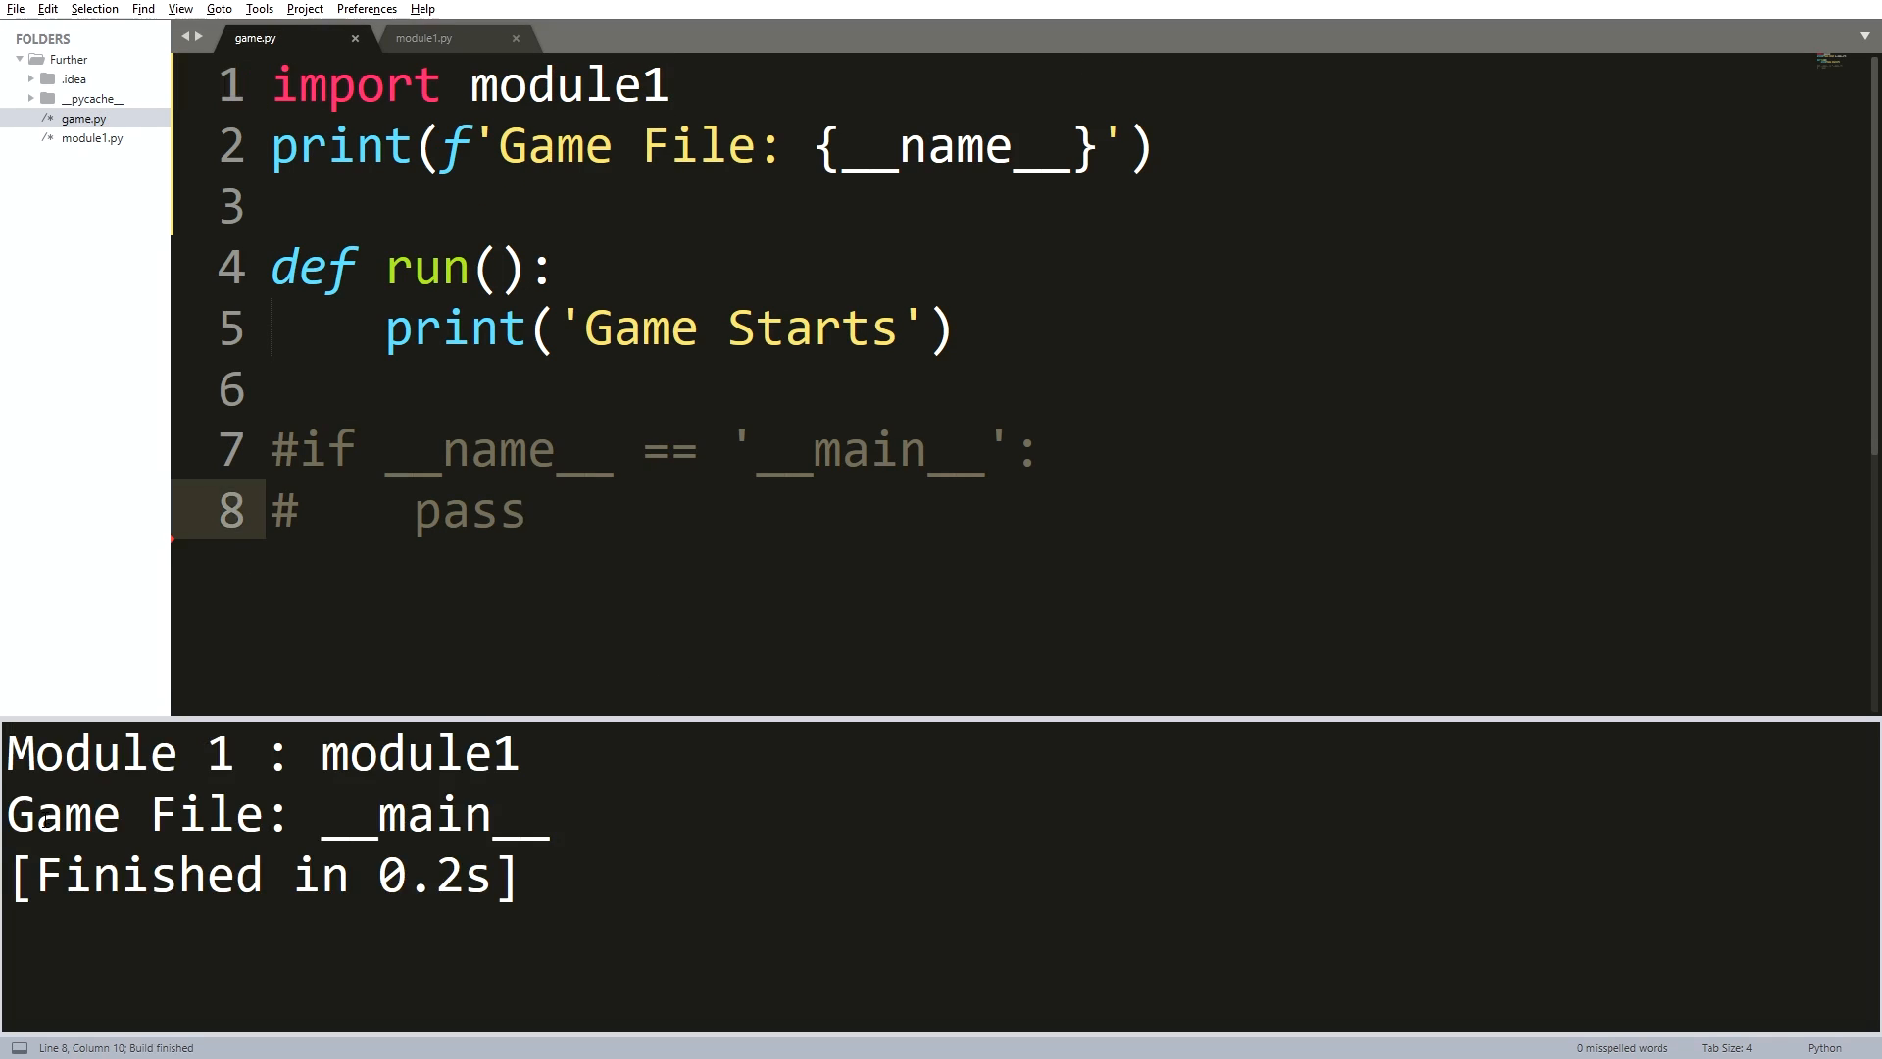
- Remove the # marks so game.py's if __name__ == '__main__': guard is active code
click(526, 510)
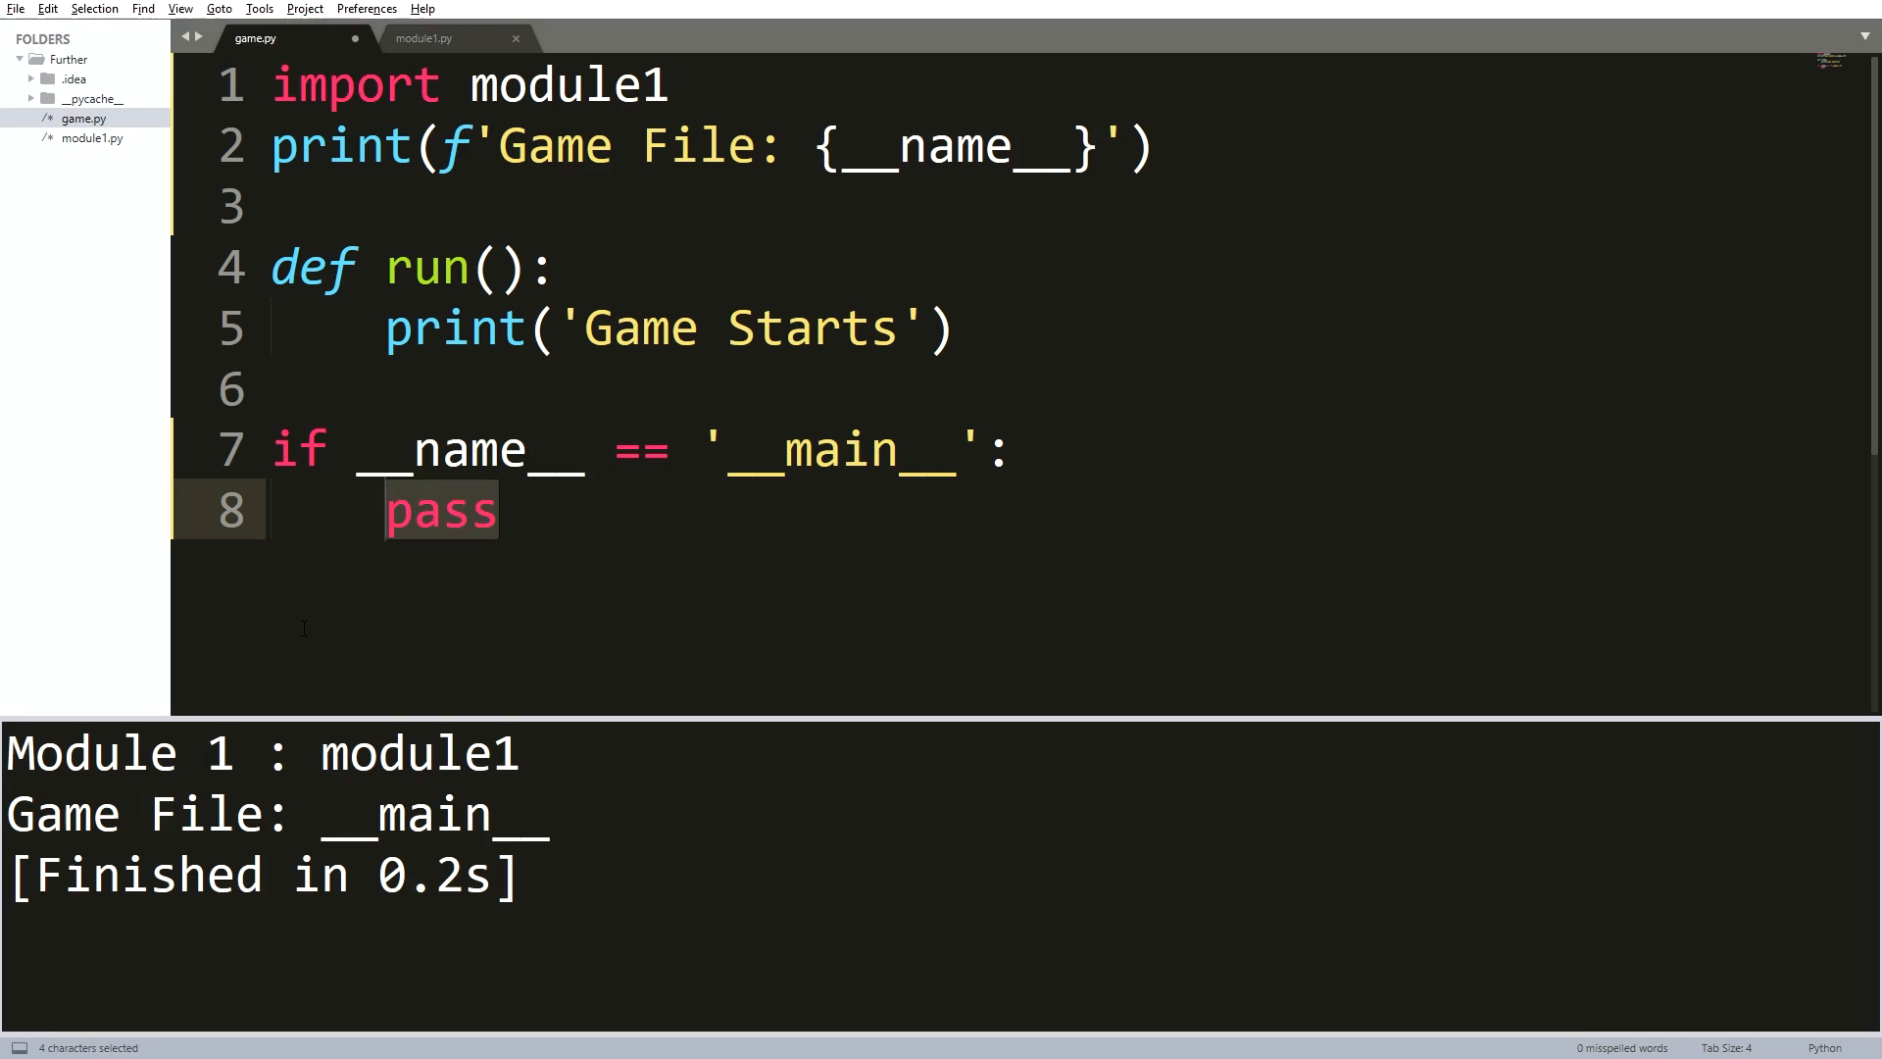
- Replace pass with run() in the guard and rerun game.py so 'Game Starts' prints
text(run())
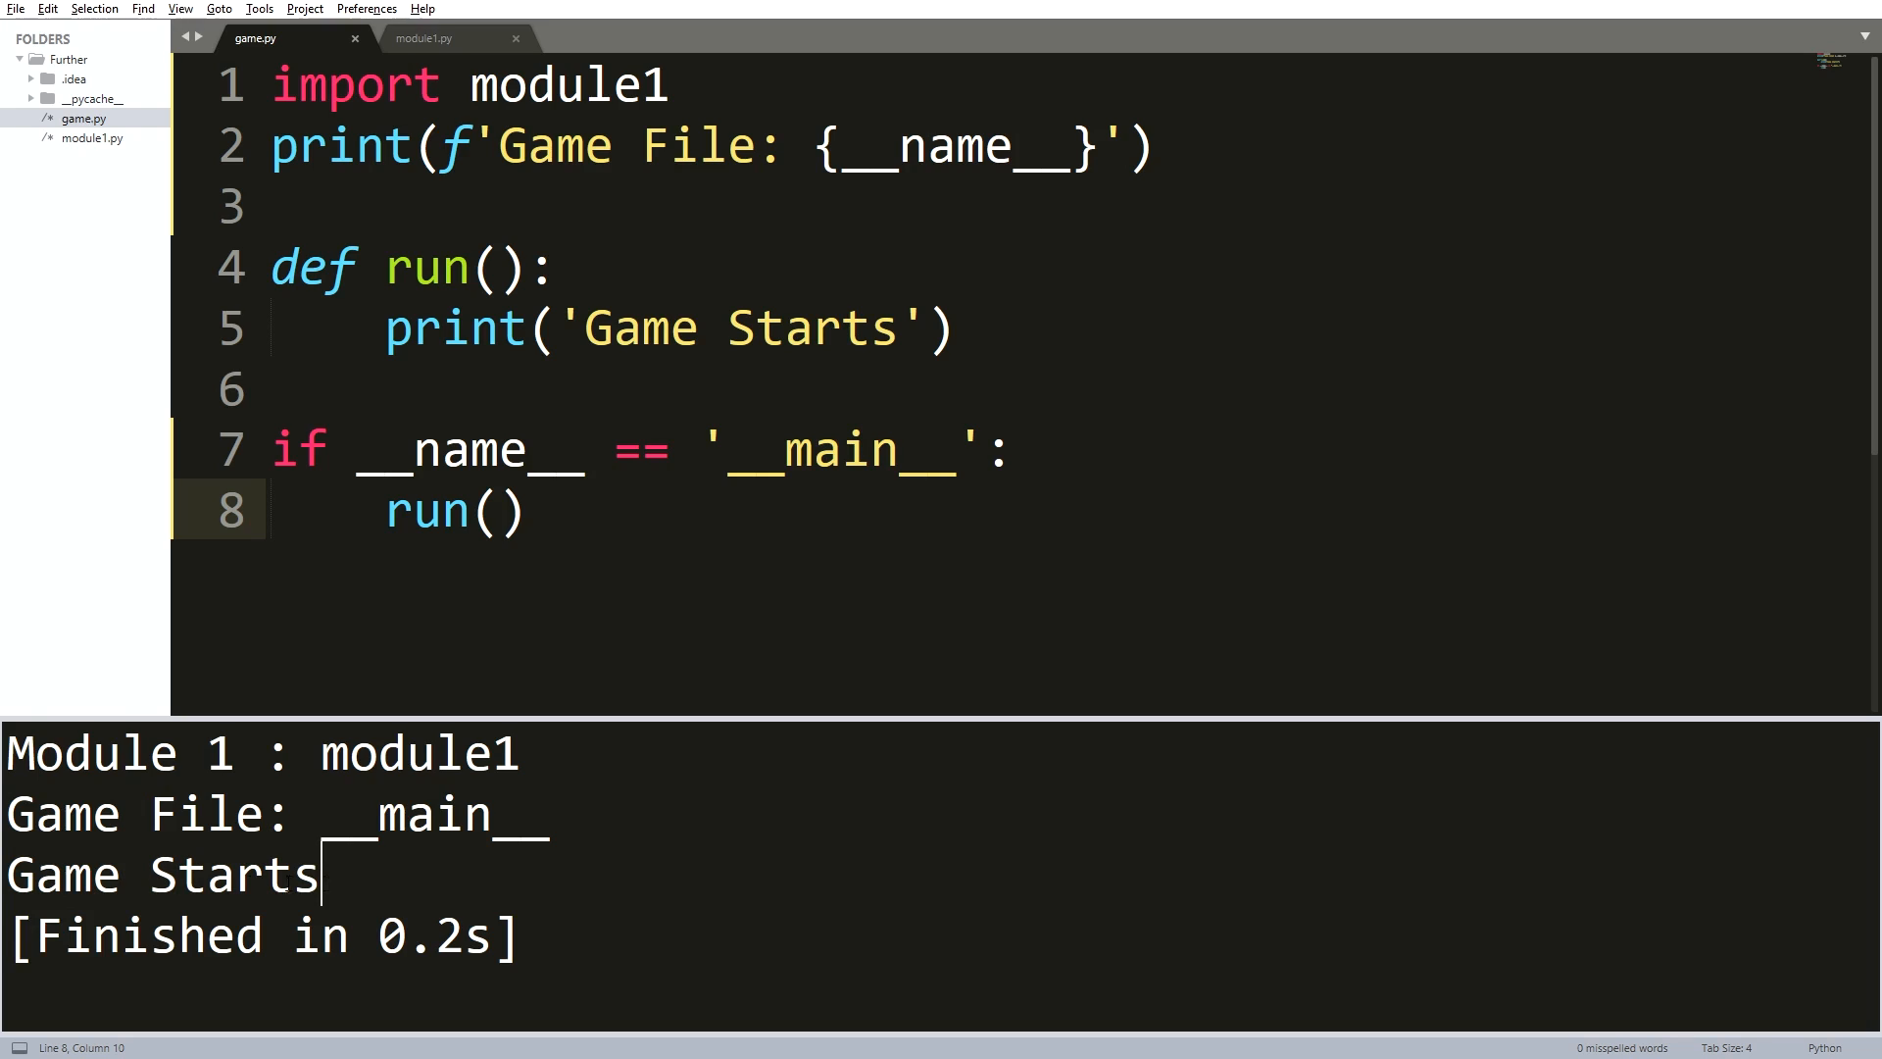
double_click(163, 874)
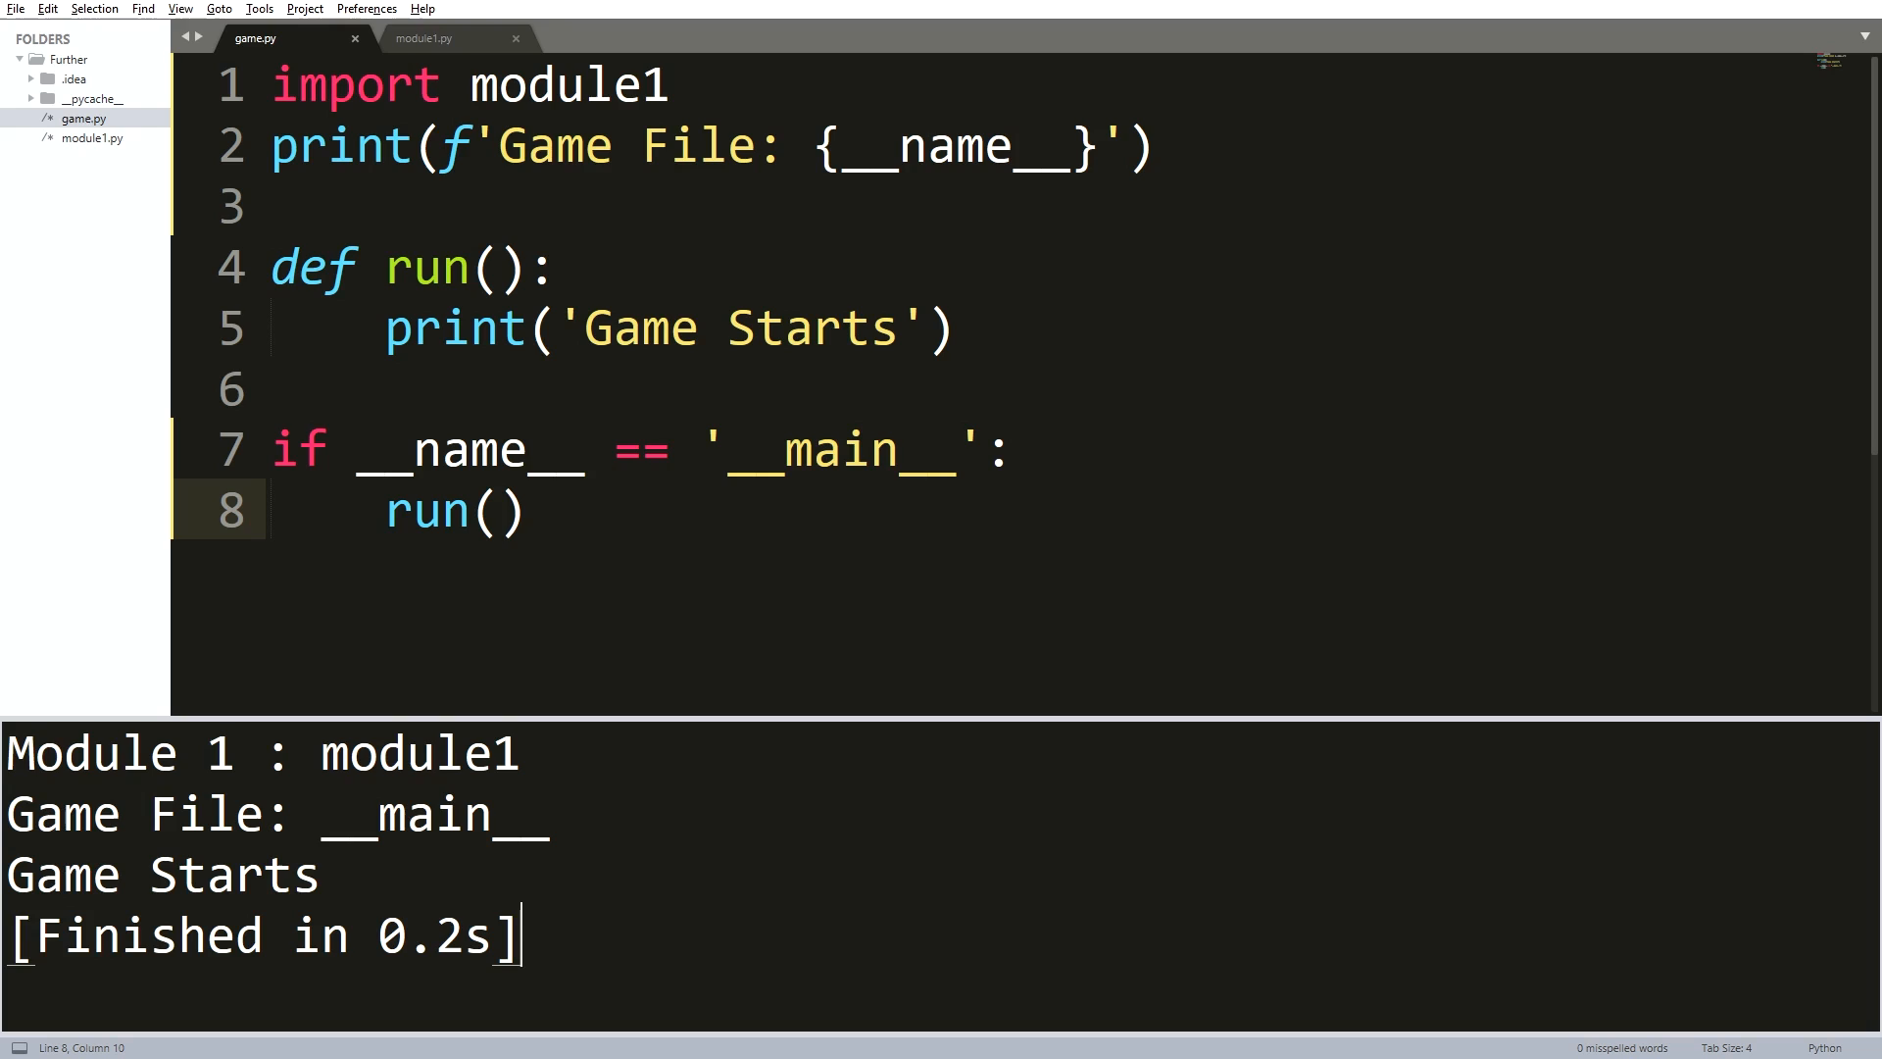
mouse_move(482, 53)
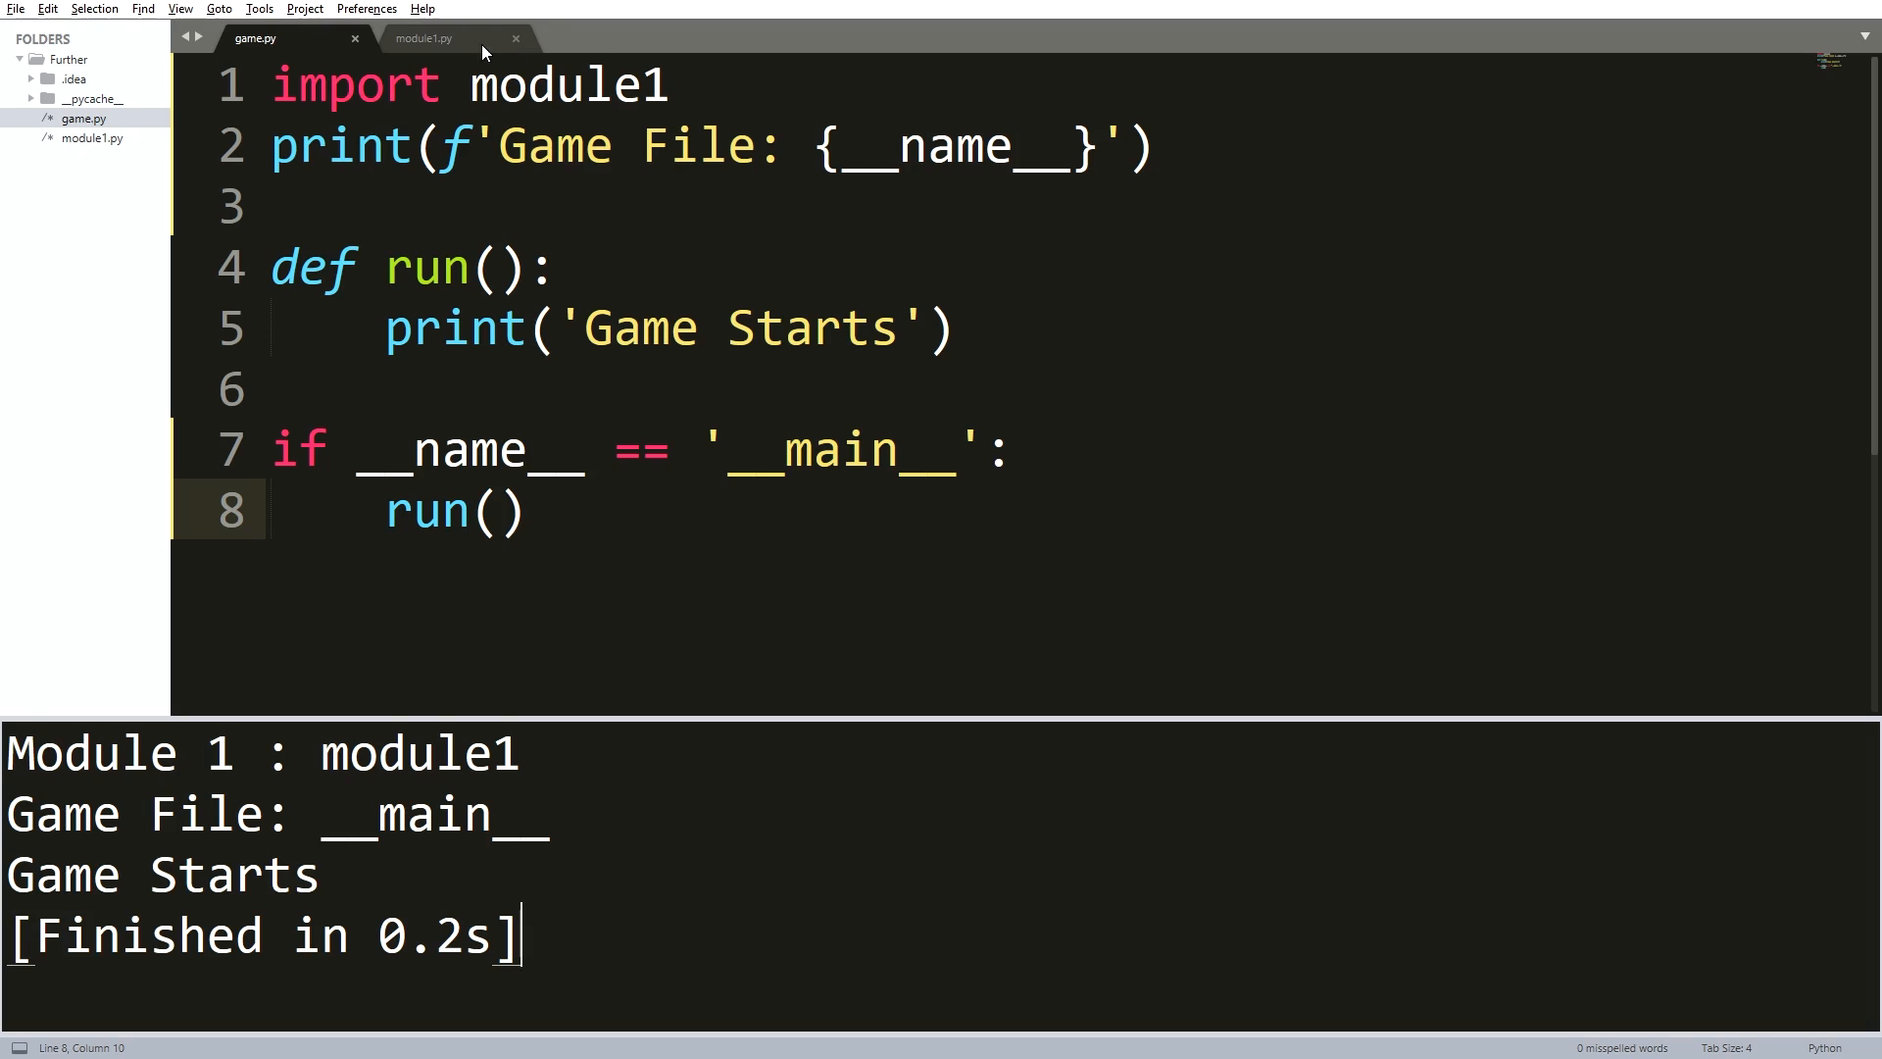
- Start an if __name__ == '__main__': line at the end of module1.py
click(423, 37)
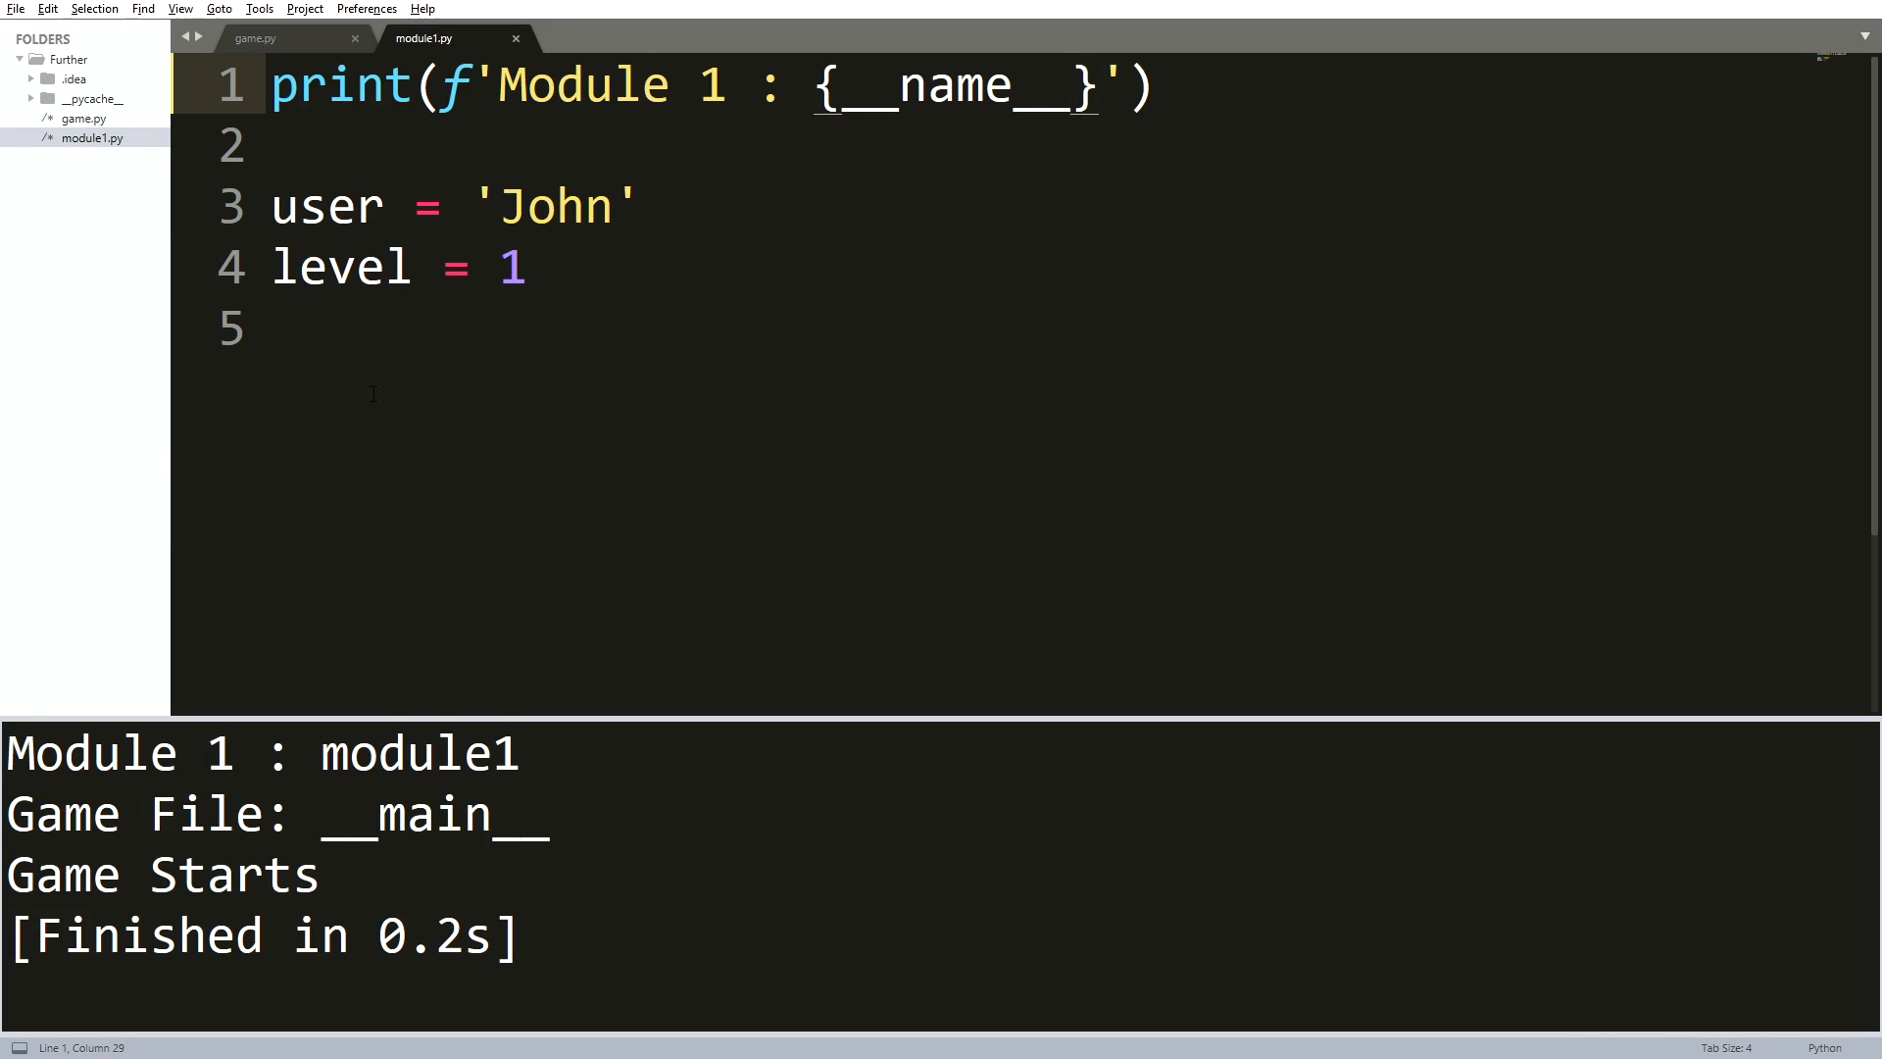
click(274, 329)
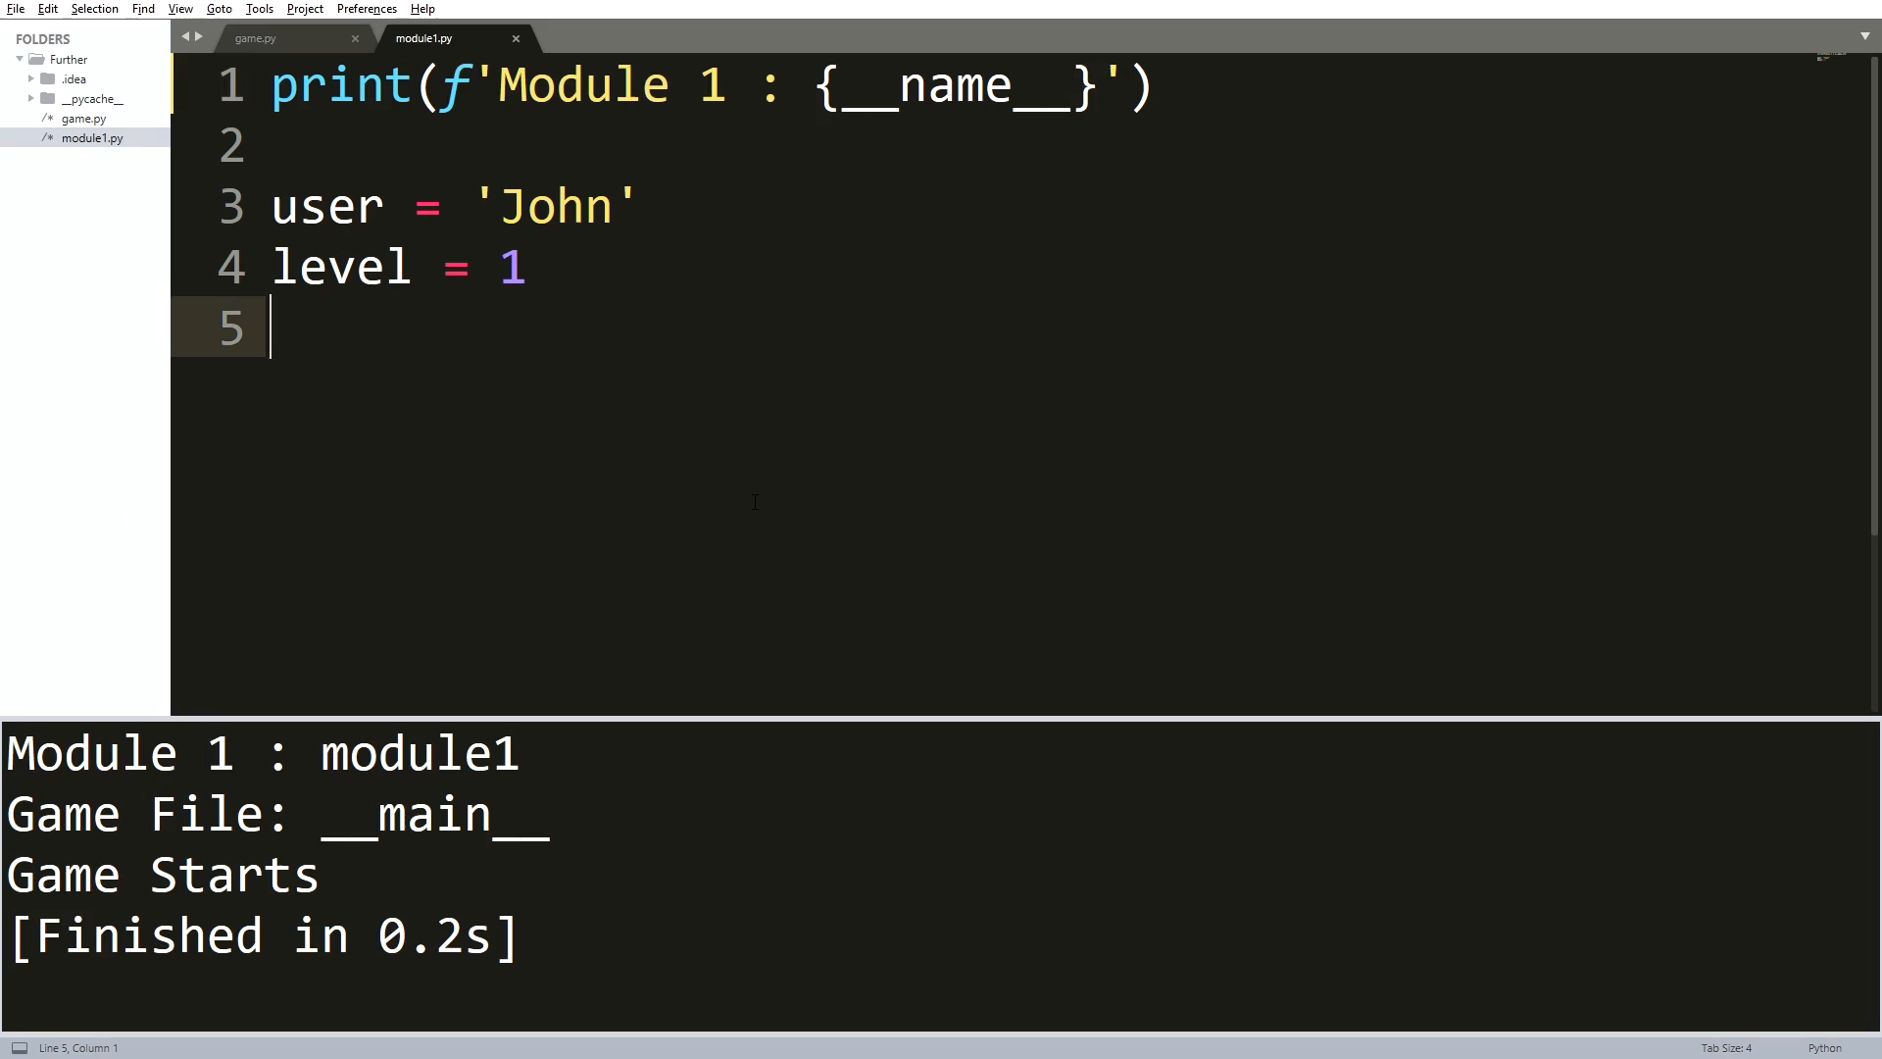
key(enter)
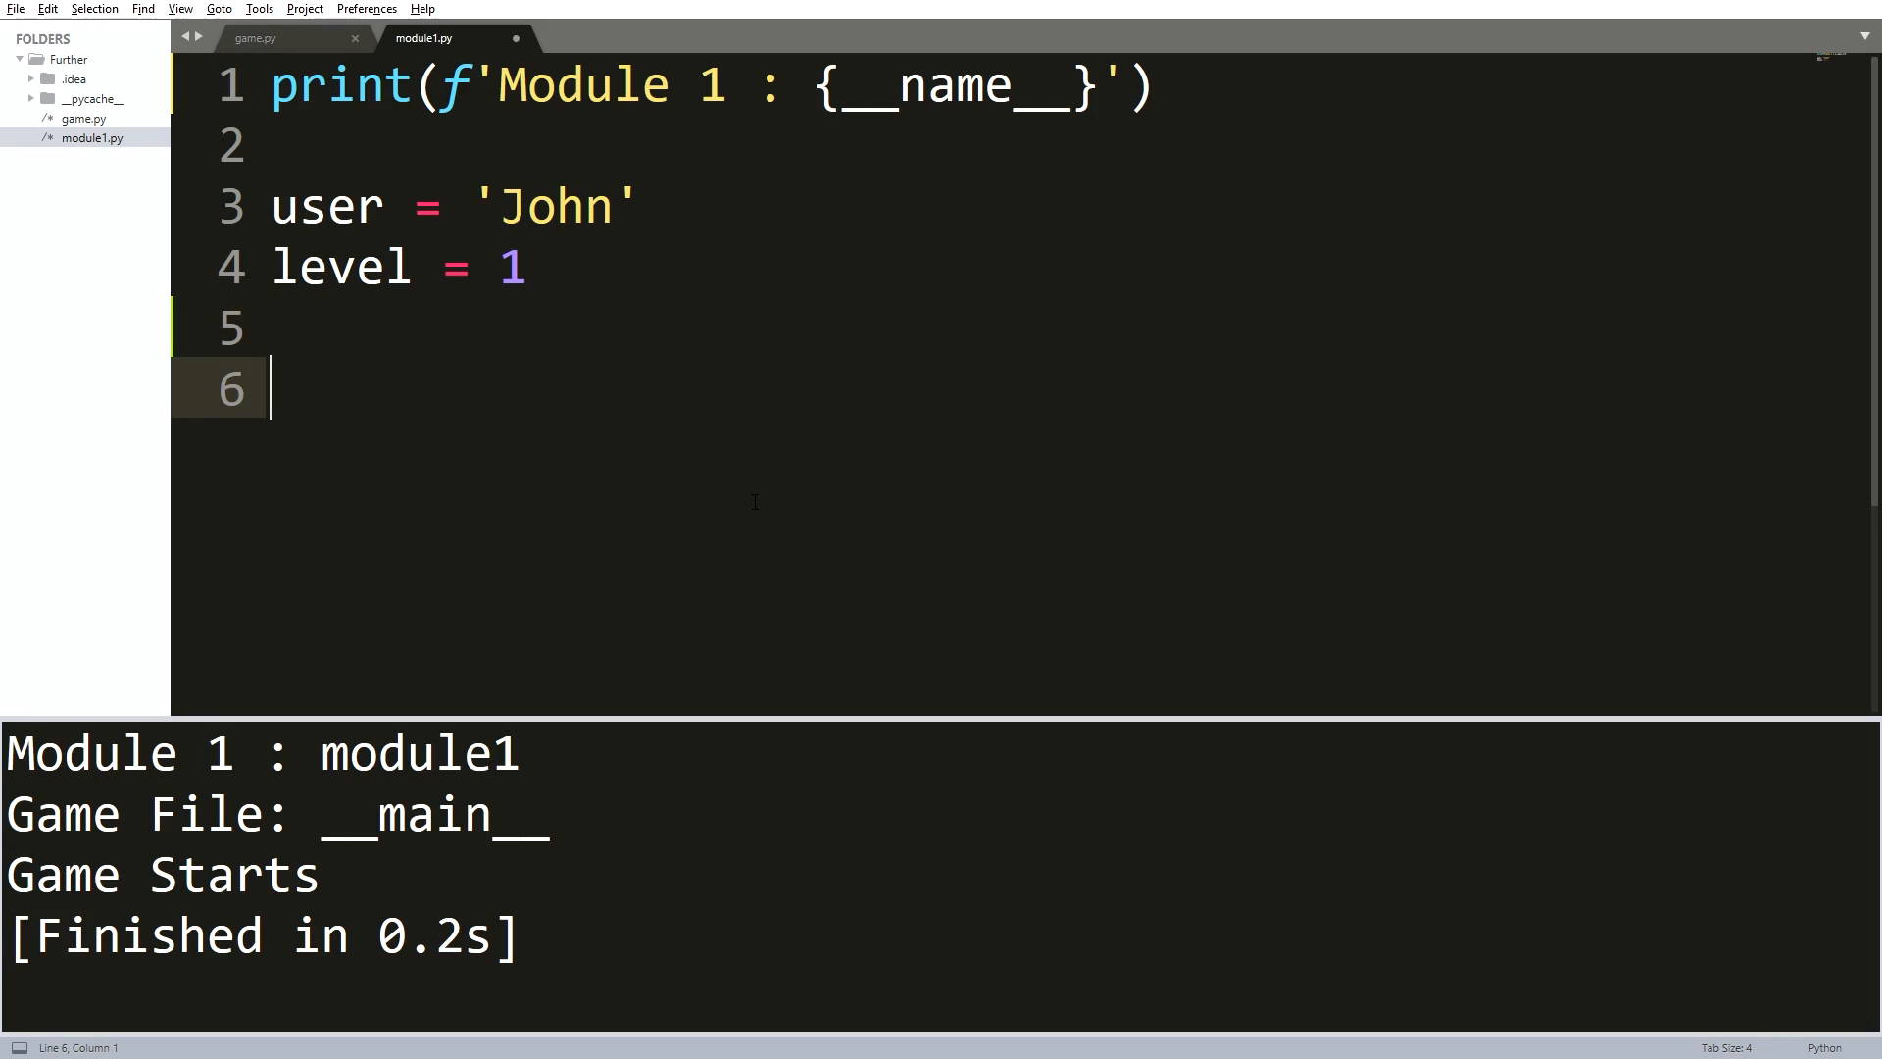
text(if __name__)
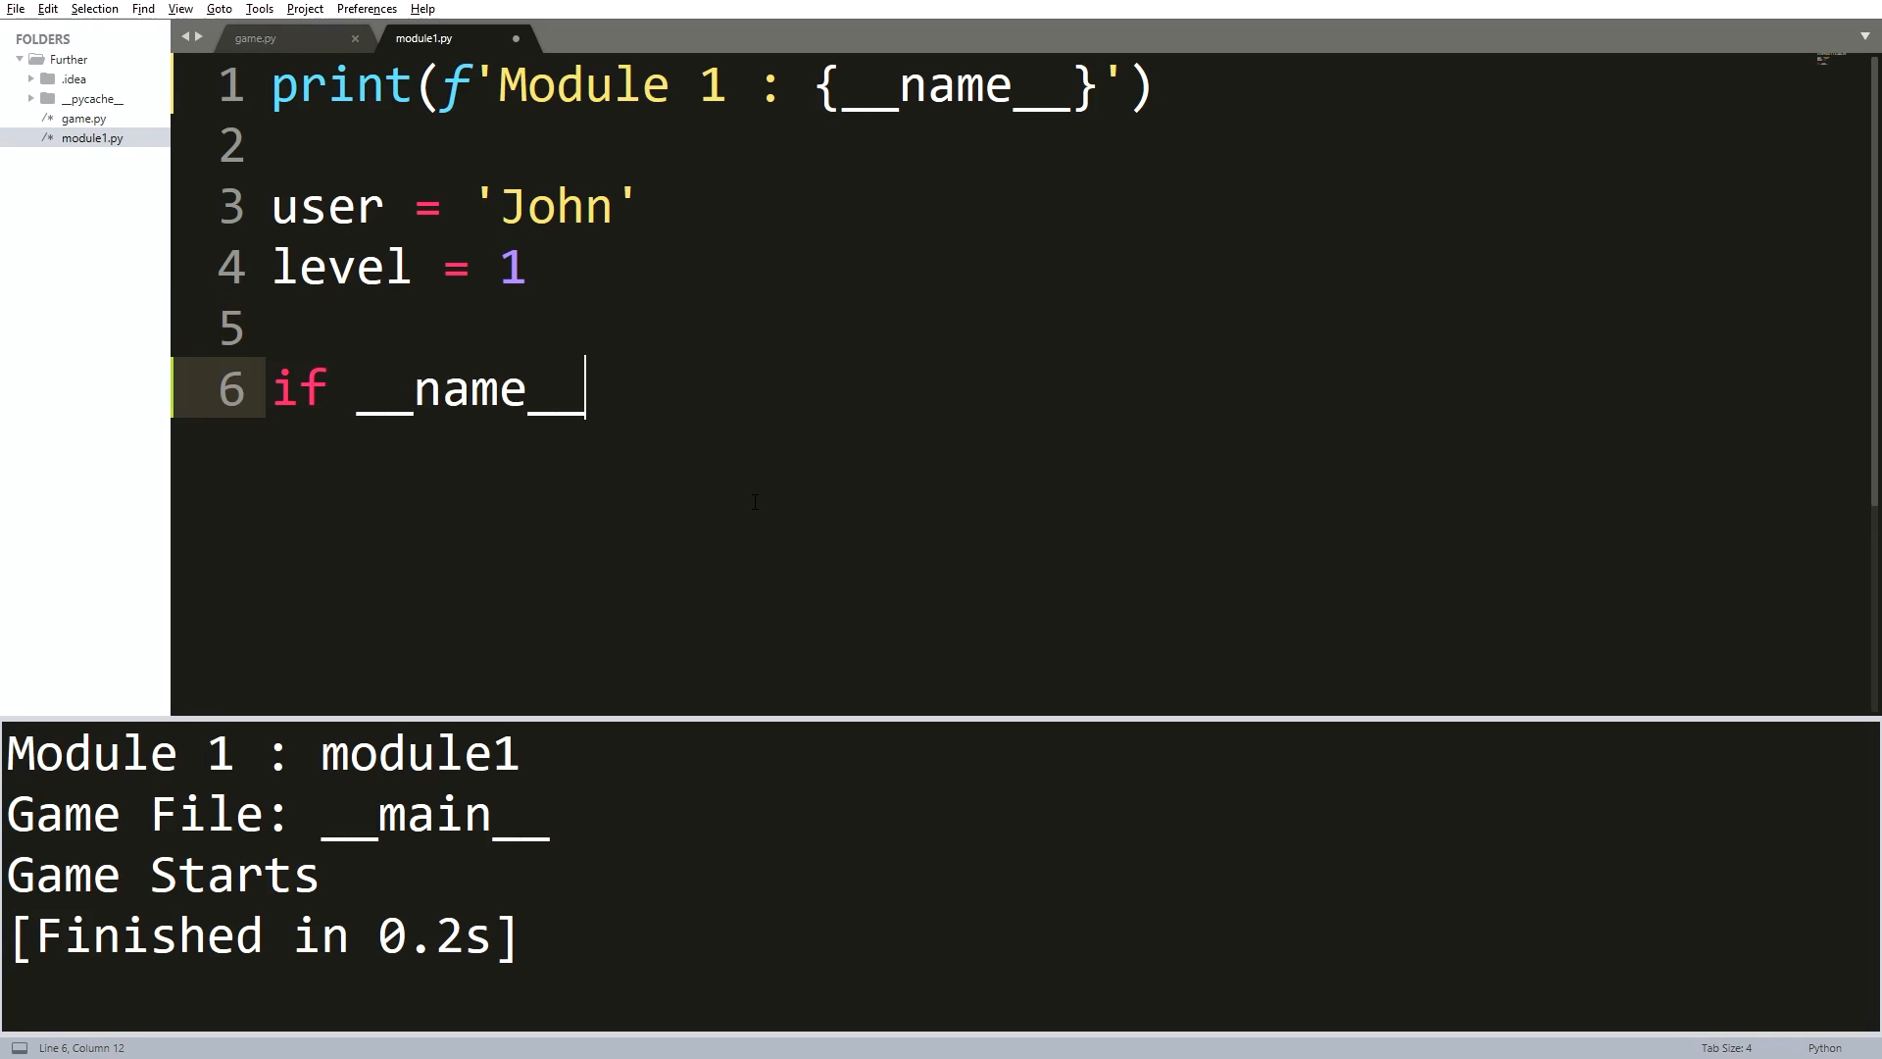
text(== '__)
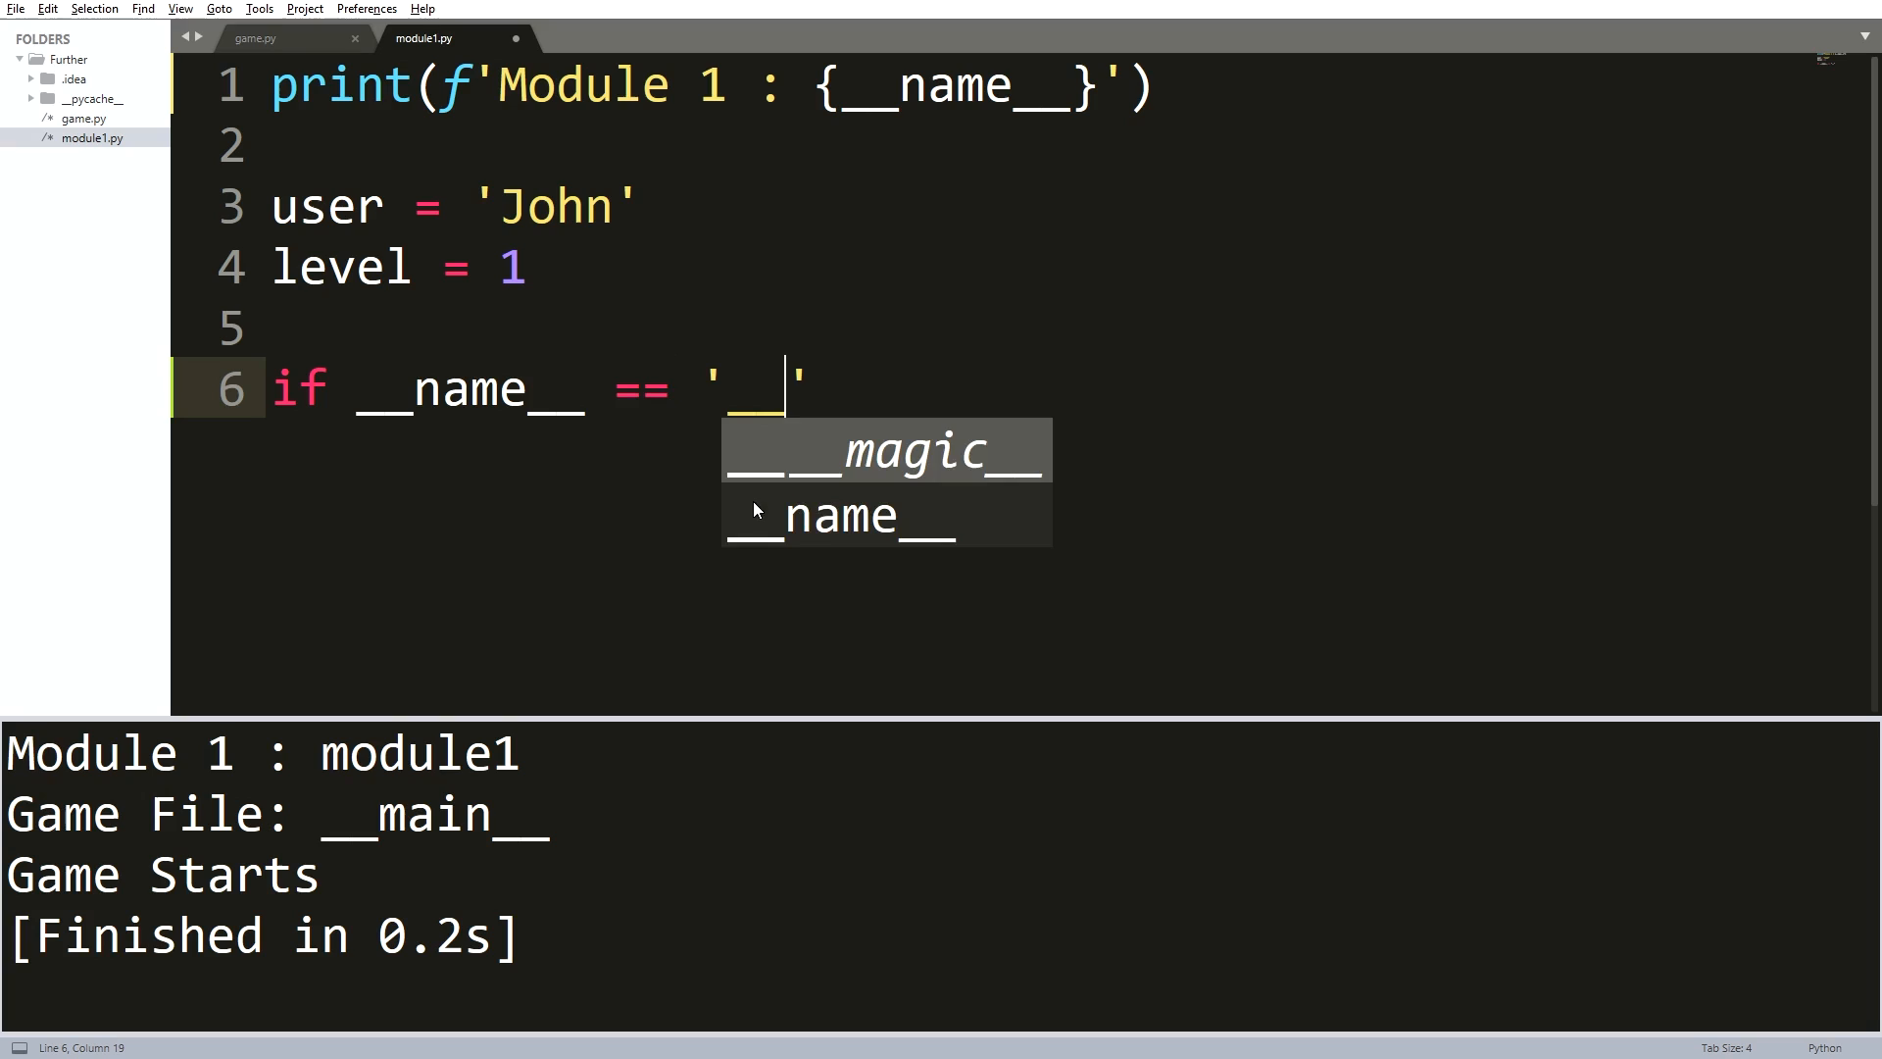
text(__main__)
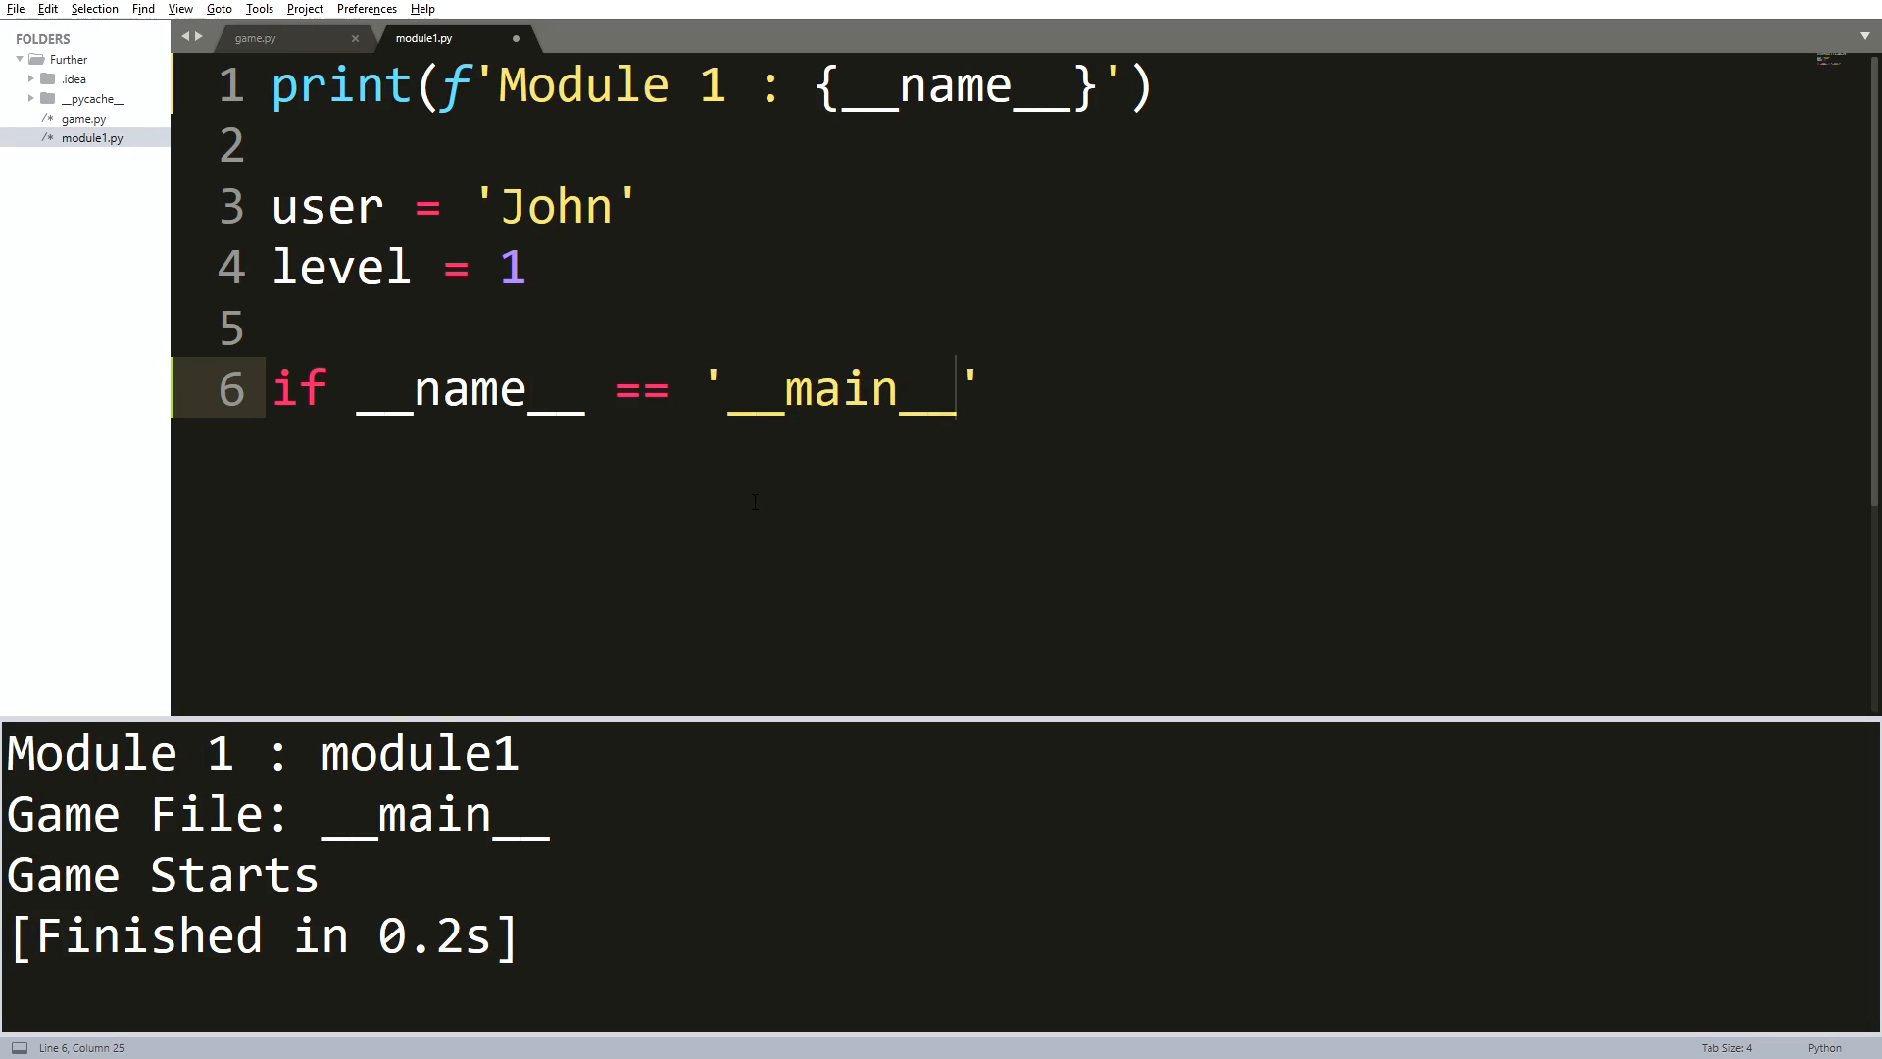
text(:)
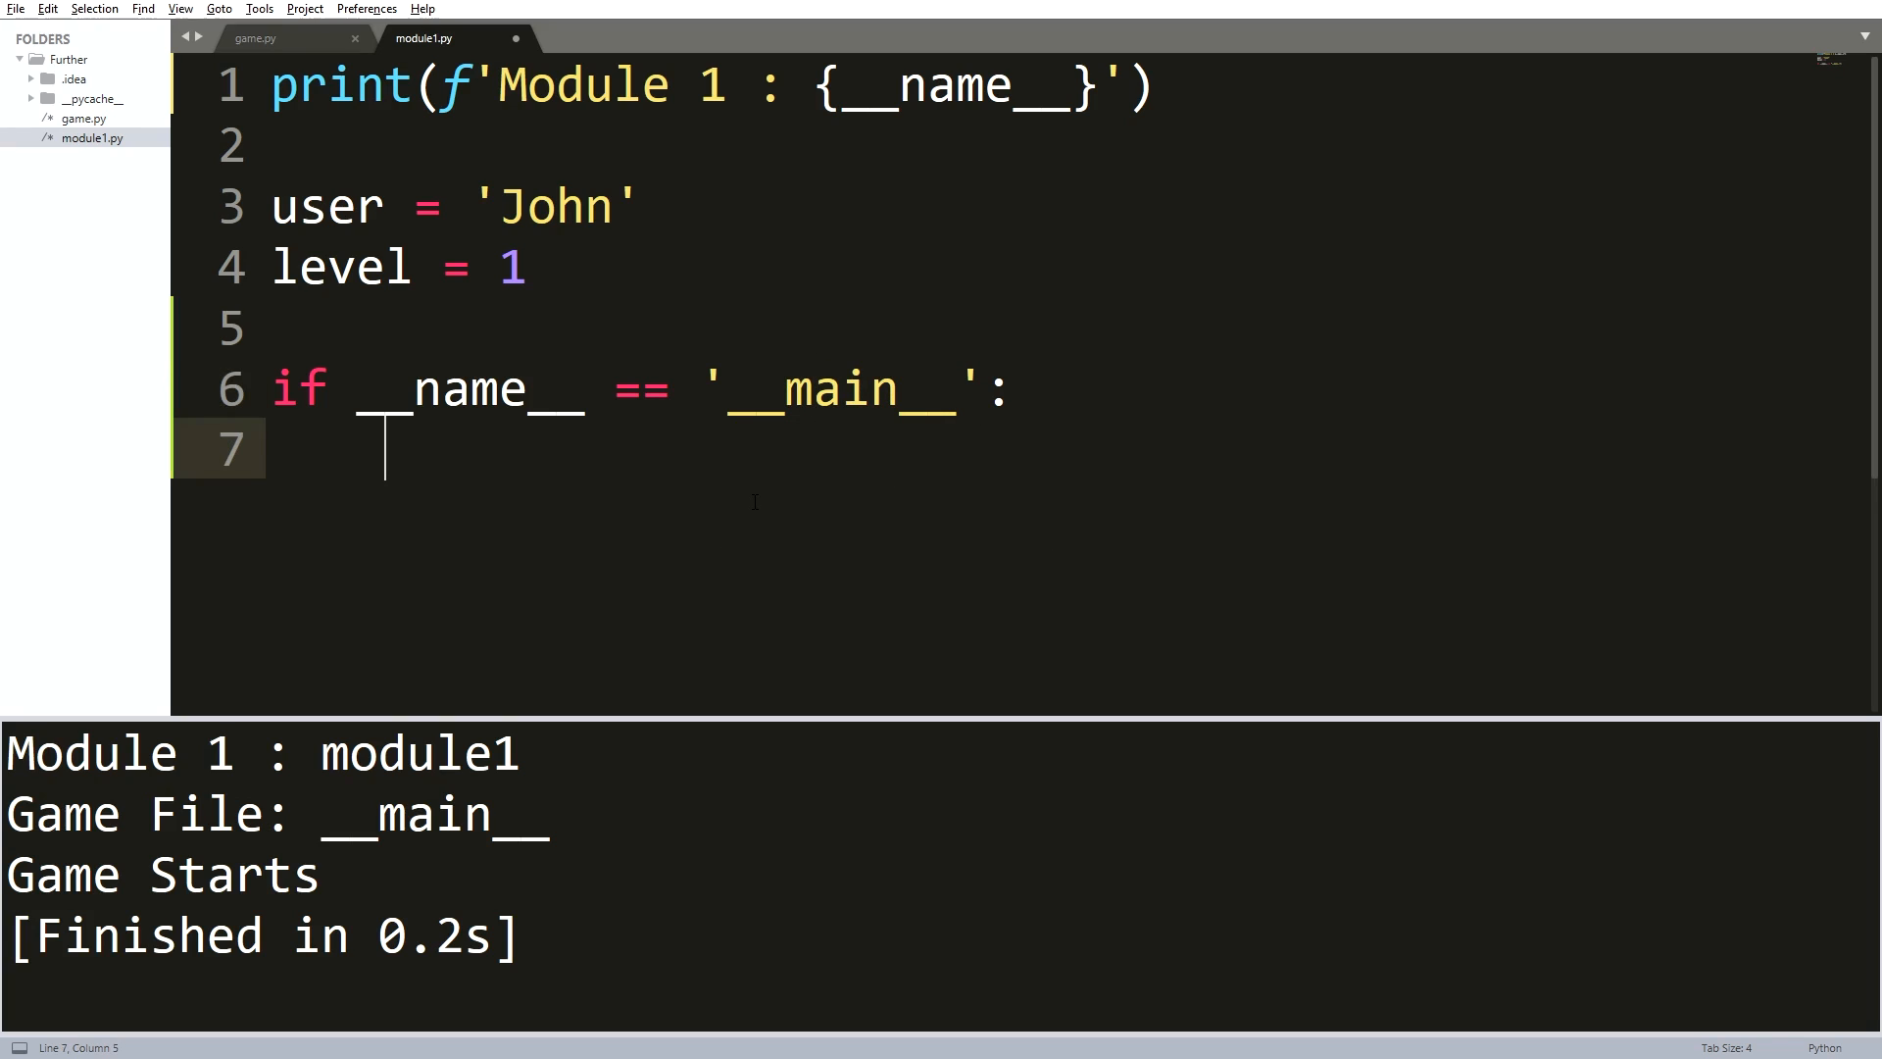
- Have the guard print('I run directly') with an else printing 'I did not run directly'
text(print(''))
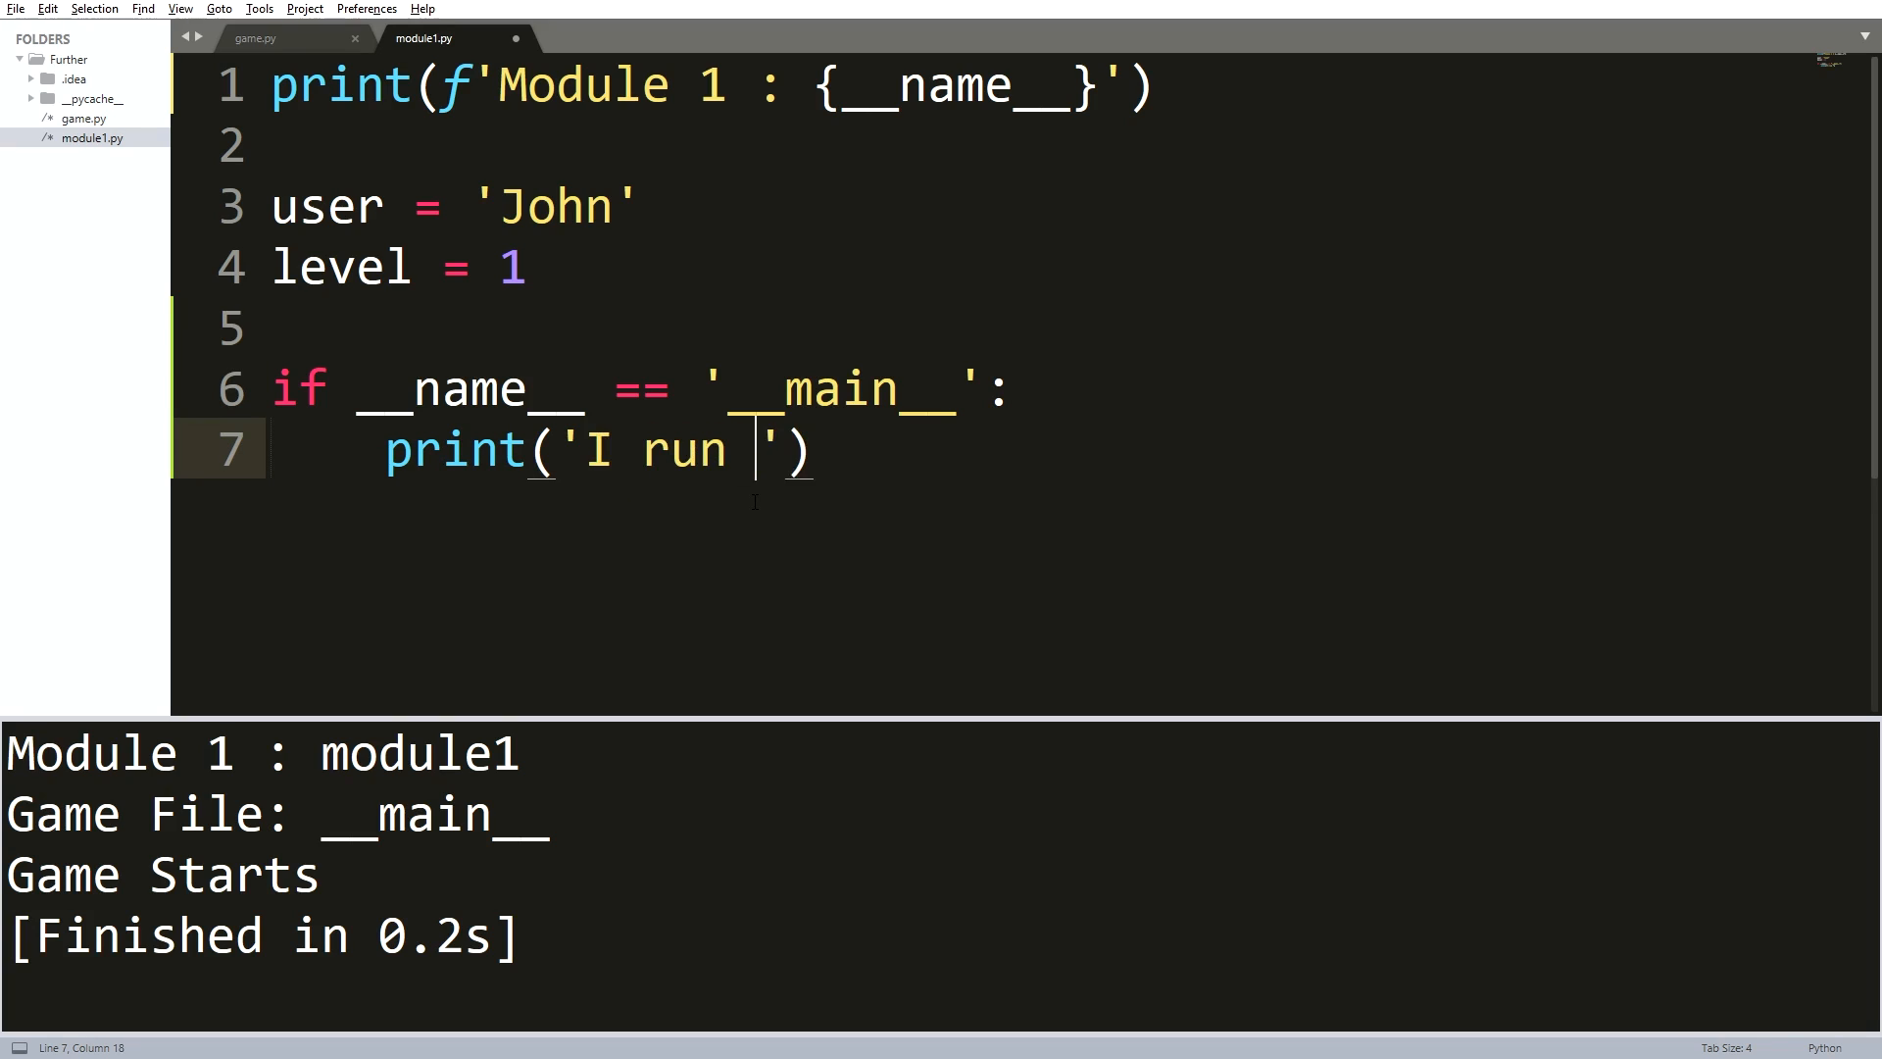
text(directly)
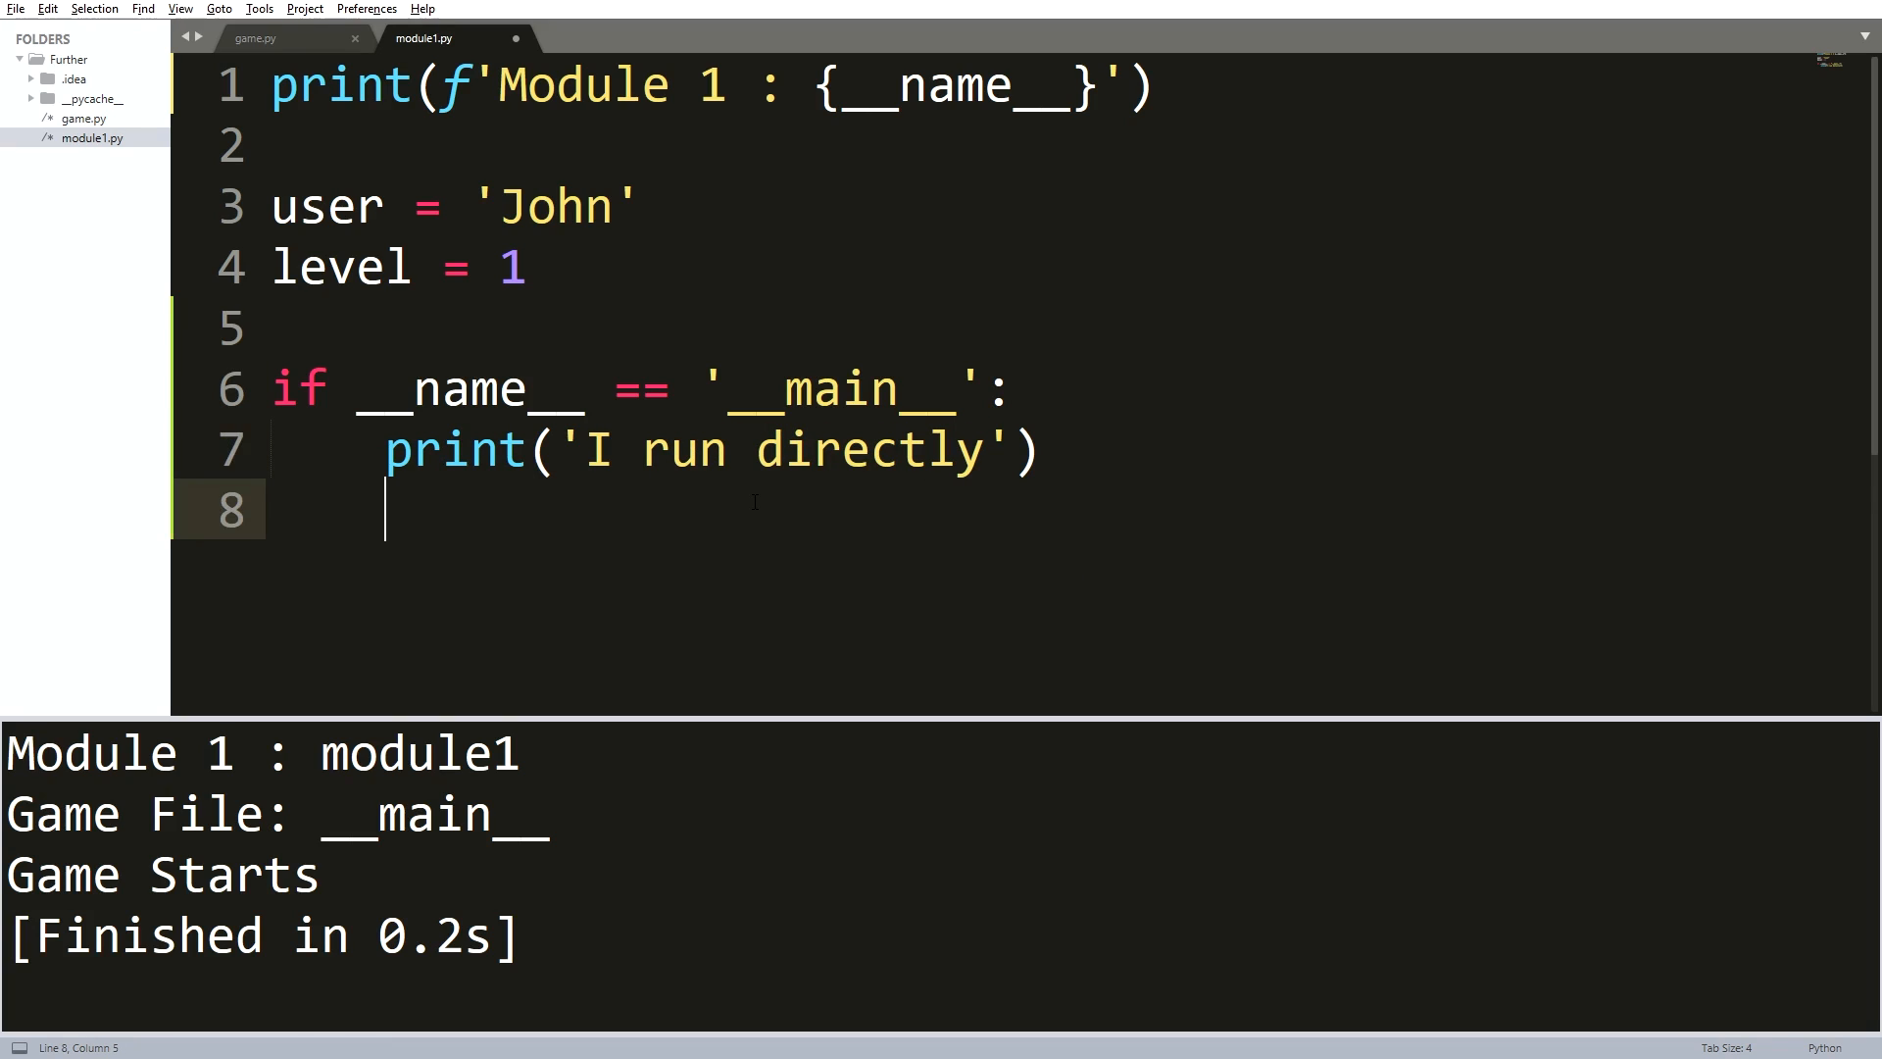
text(else:)
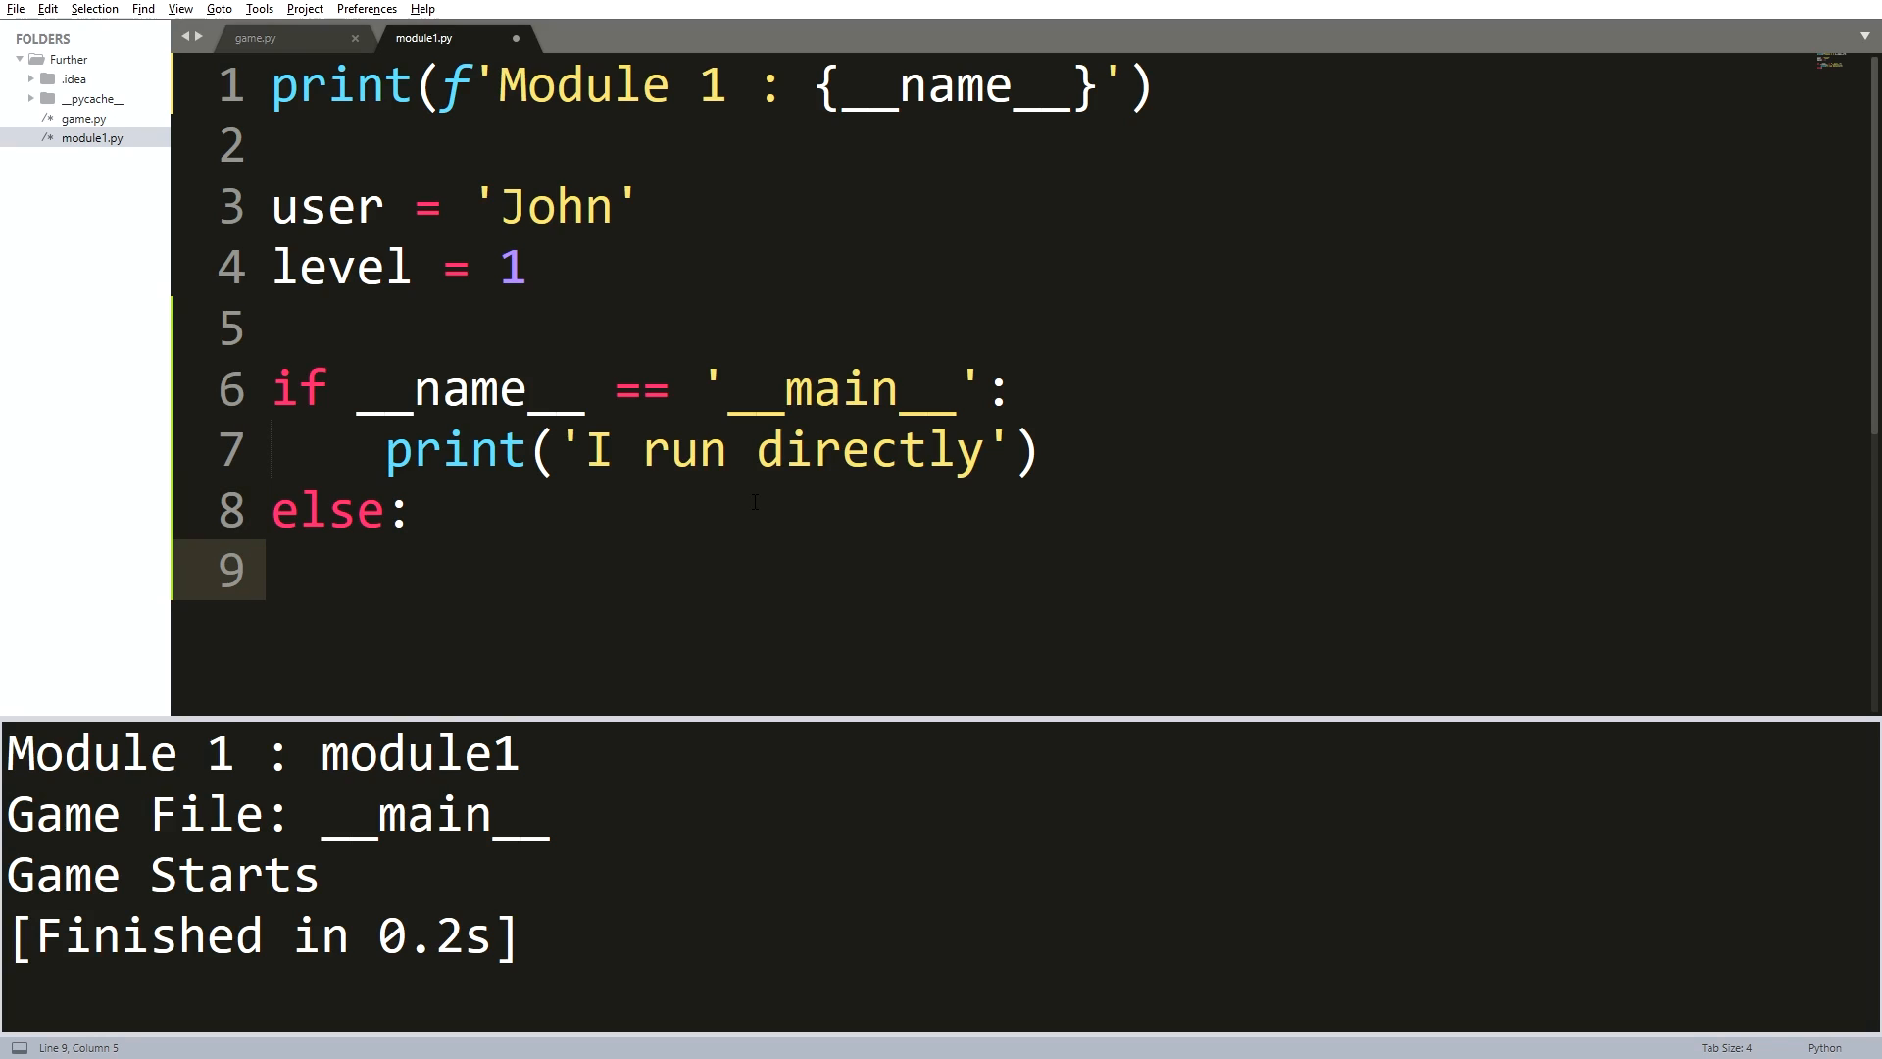
text(print(''))
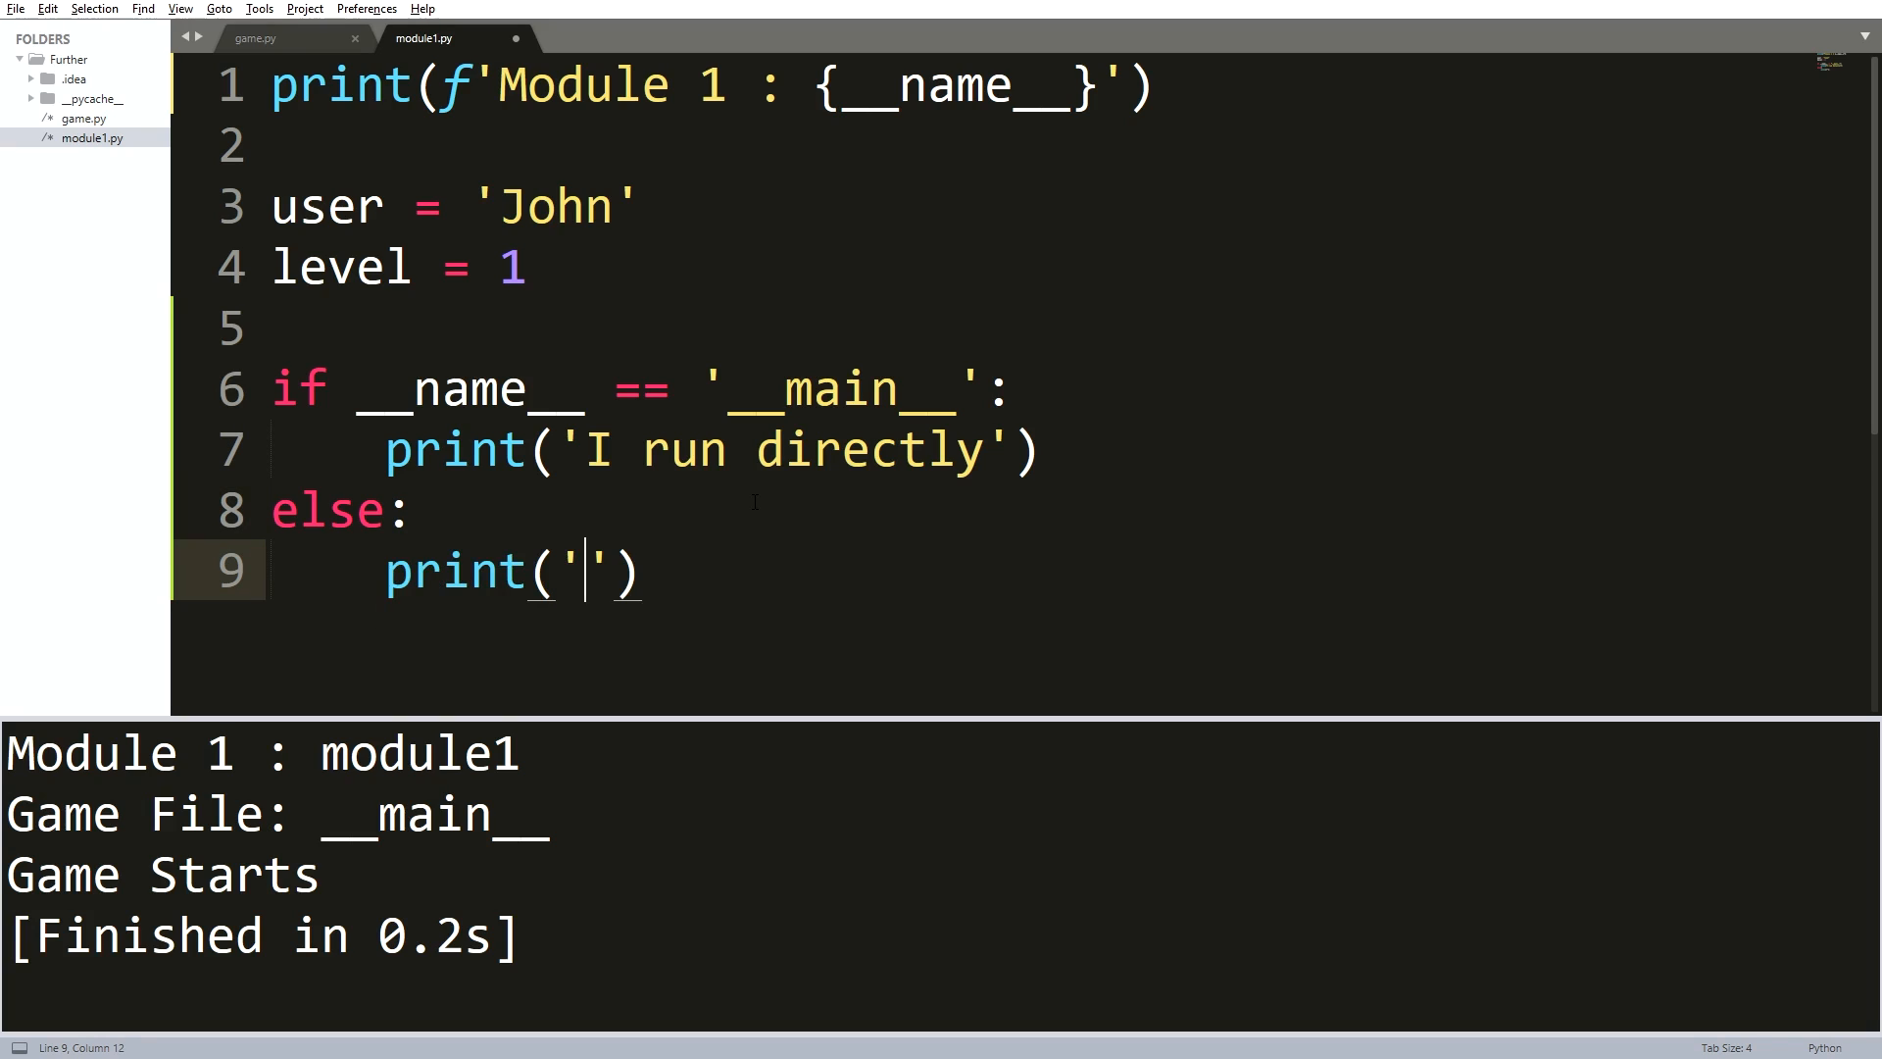
text(I did not run directly)
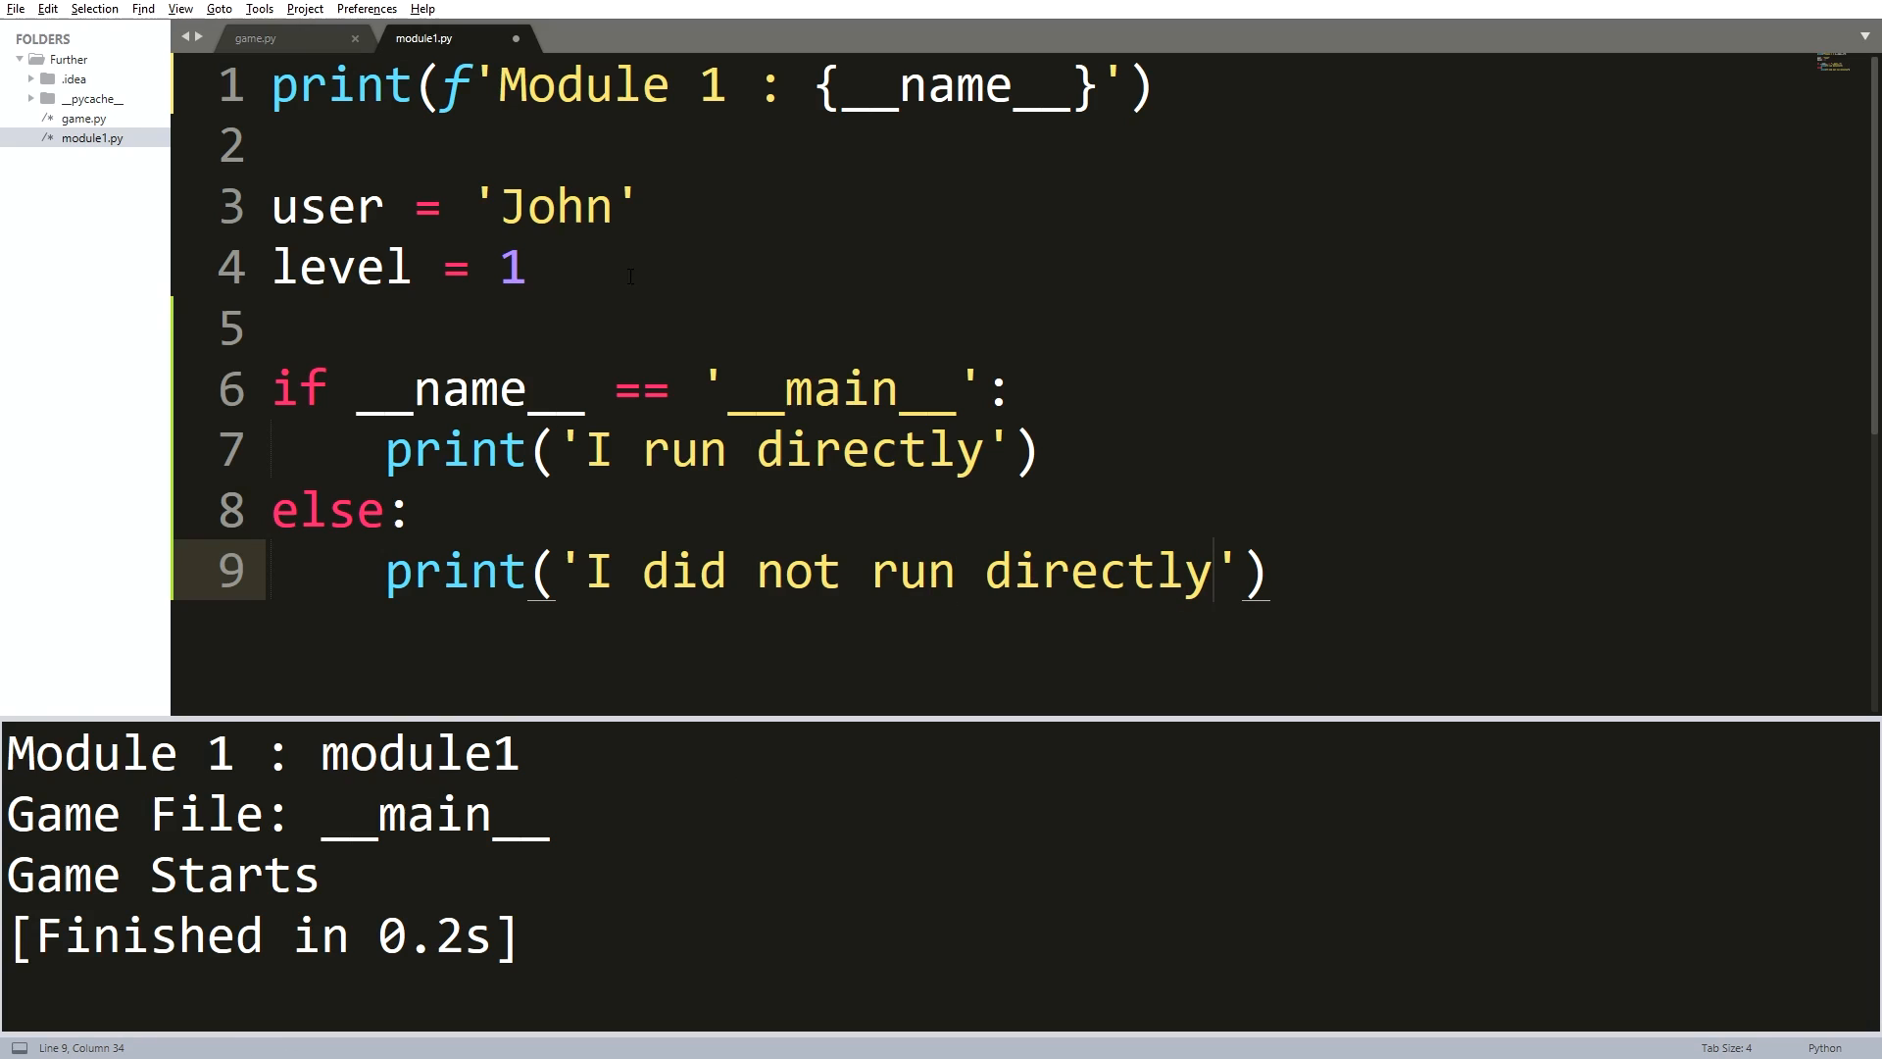
- Run game.py to show module1's 'I did not run directly' line, then return to module1.py
click(255, 38)
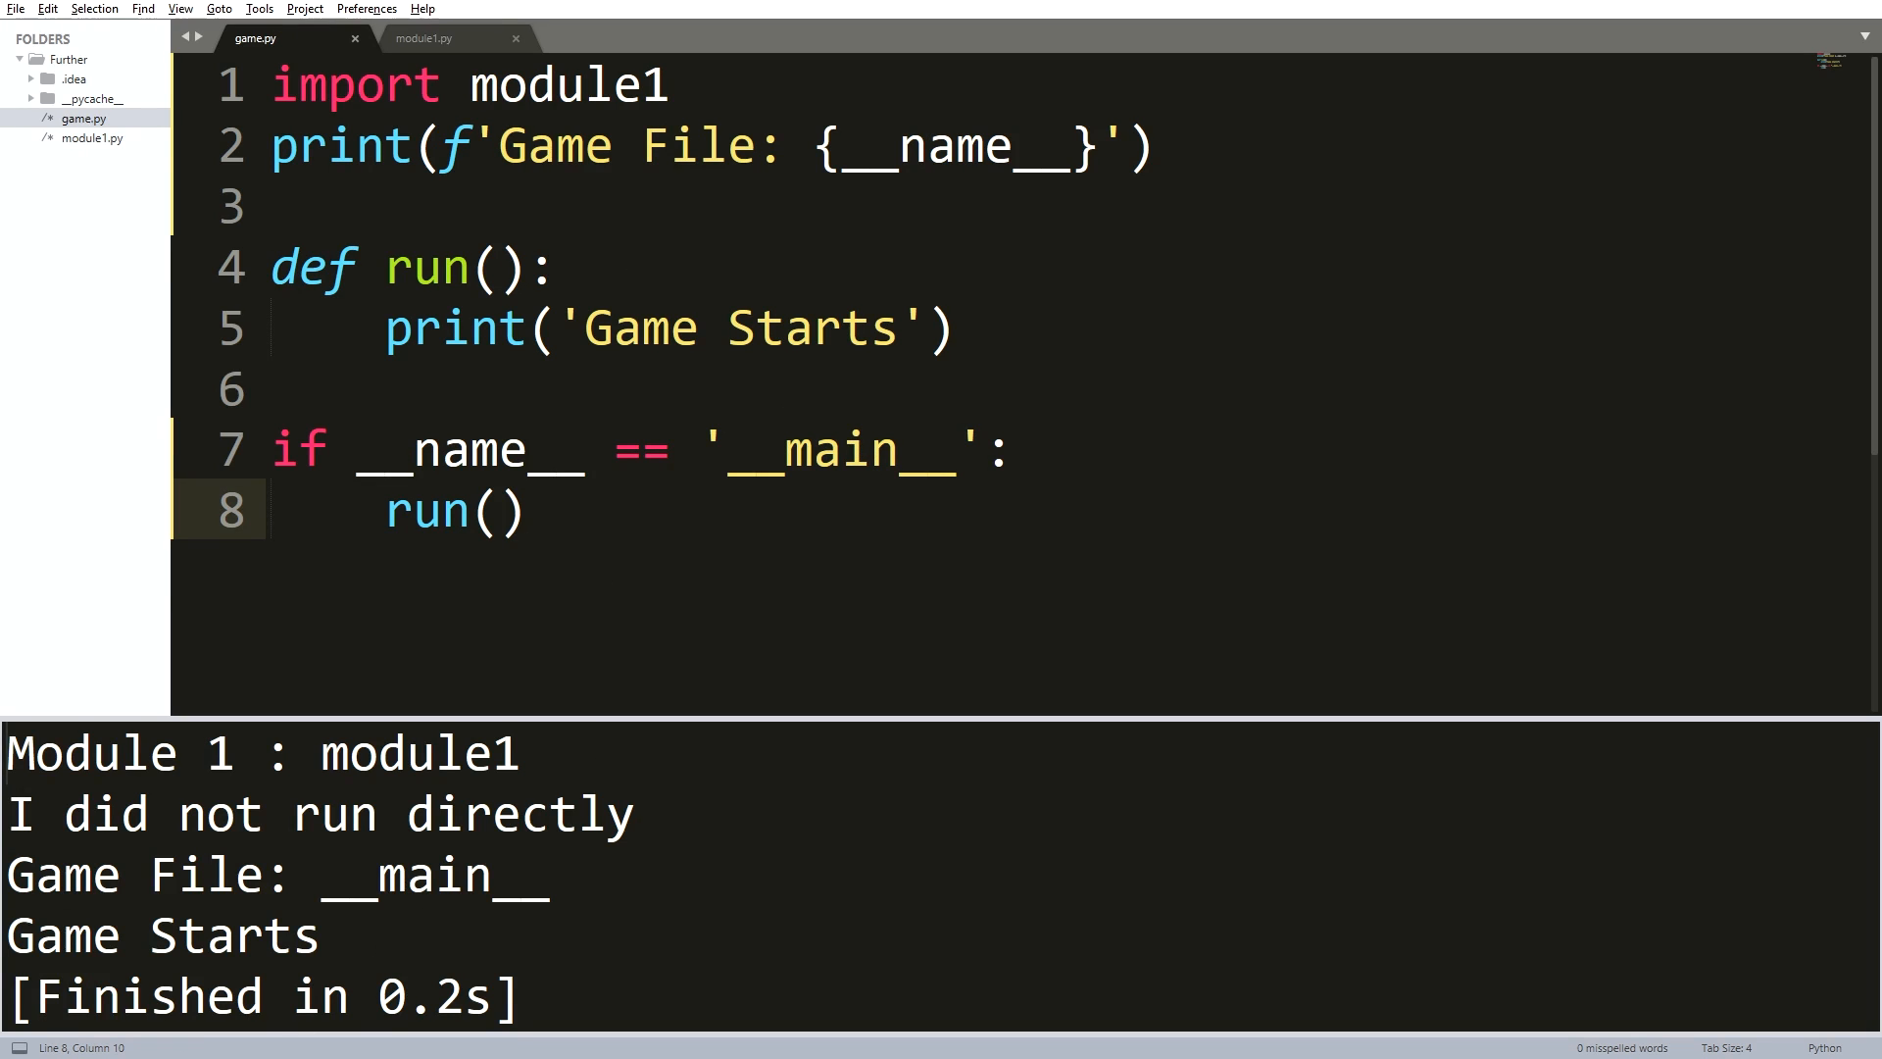
drag(66, 813, 634, 814)
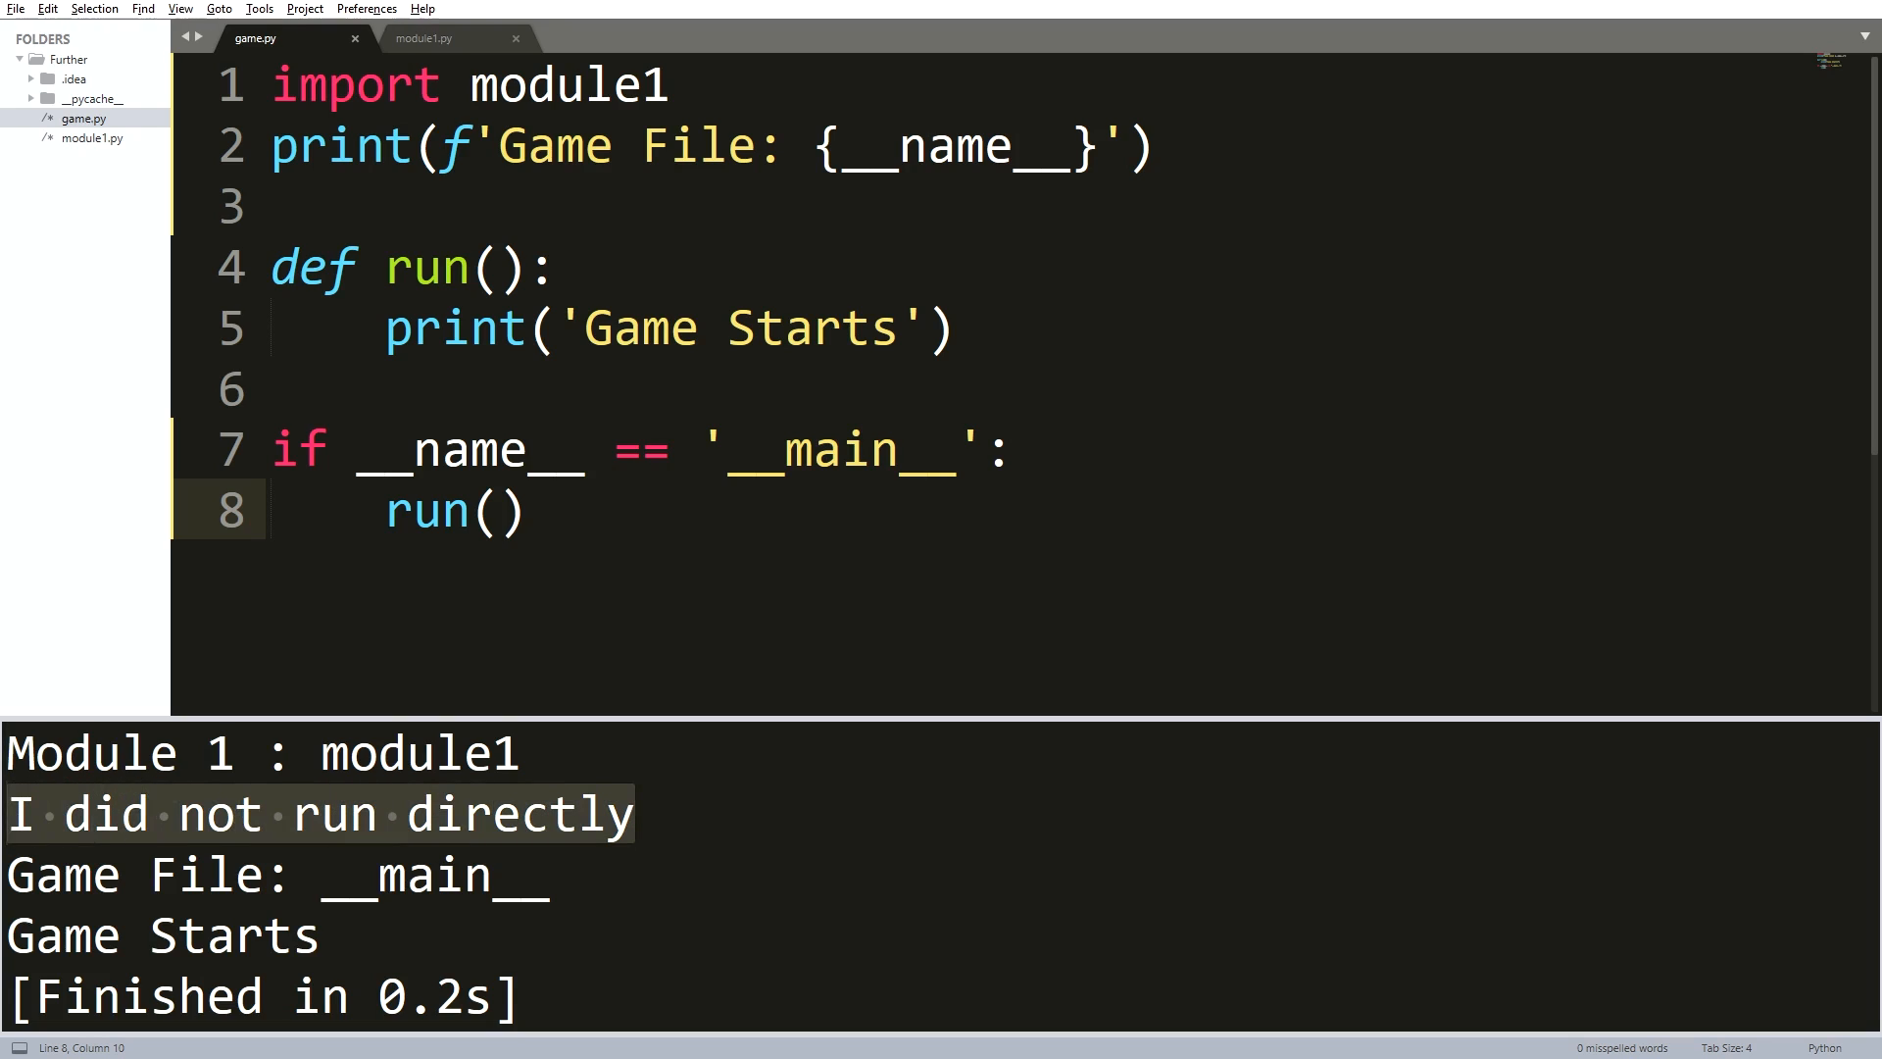
click(423, 37)
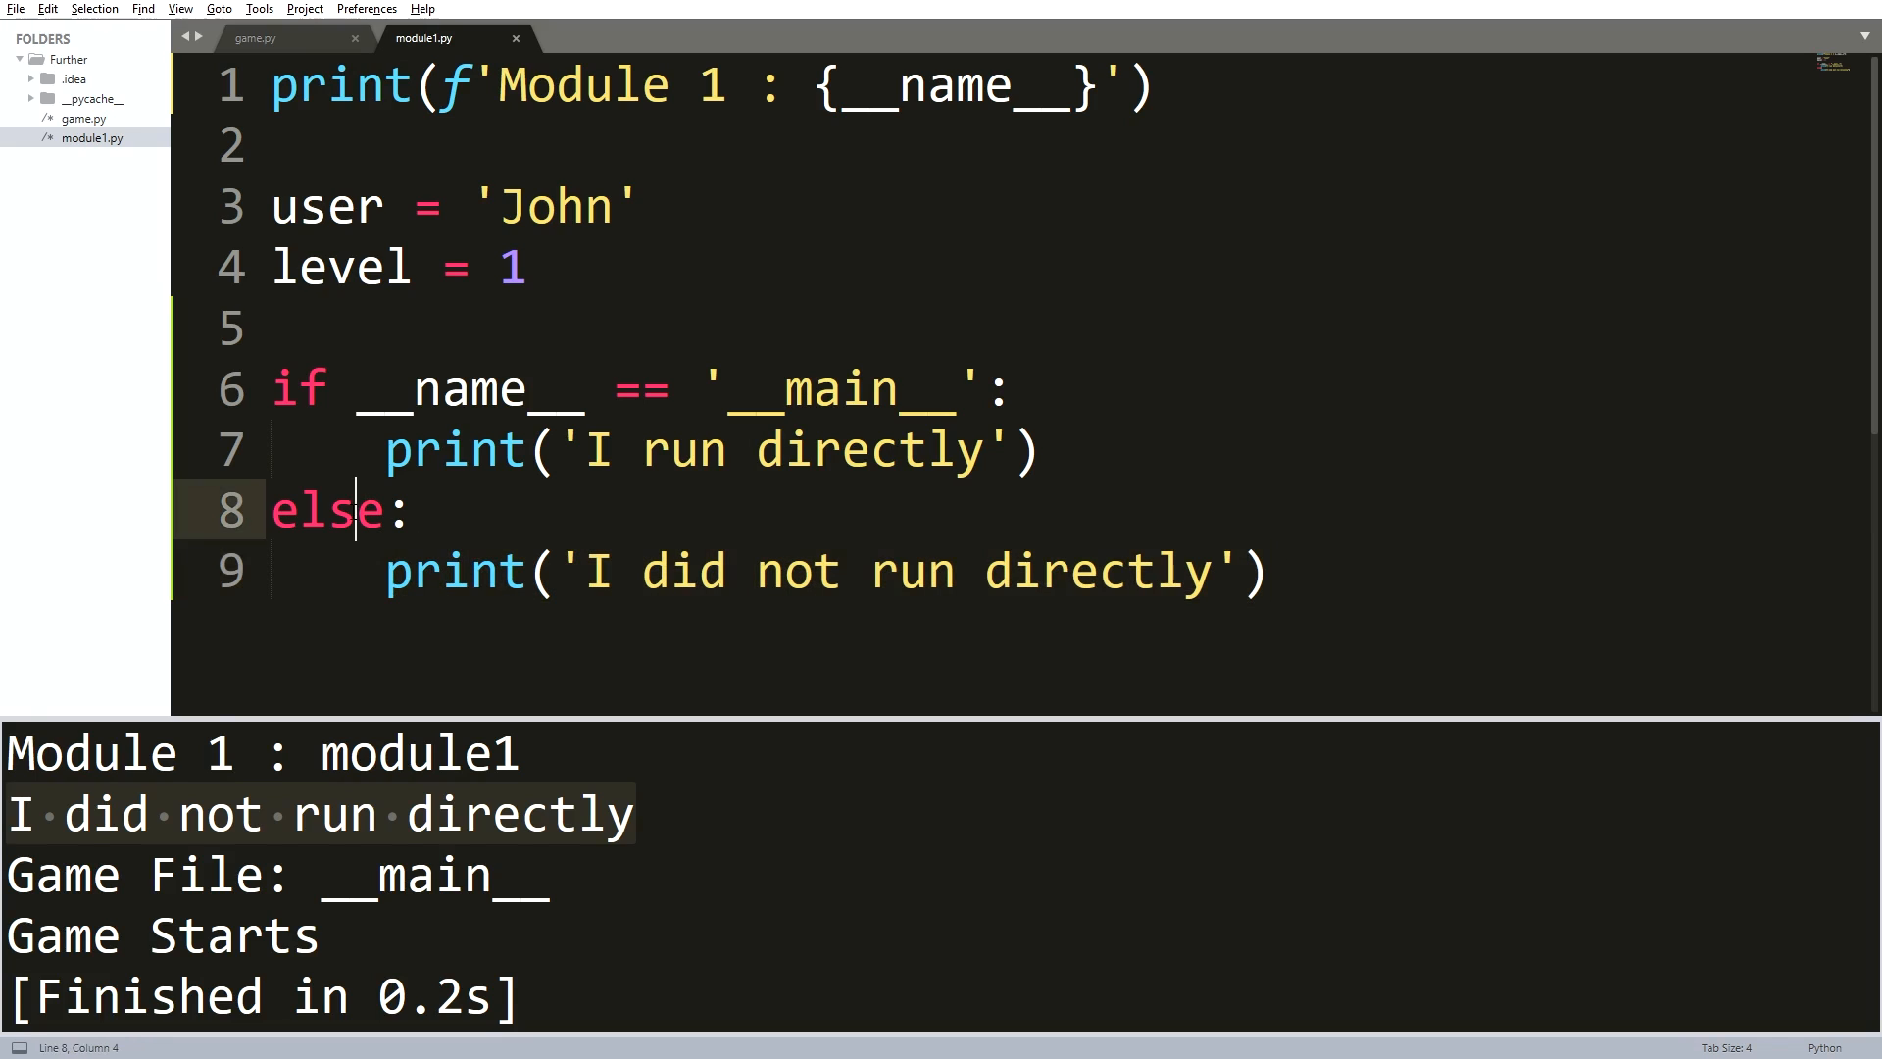
- Highlight the else keyword in module1.py, then switch back to game.py
double_click(327, 510)
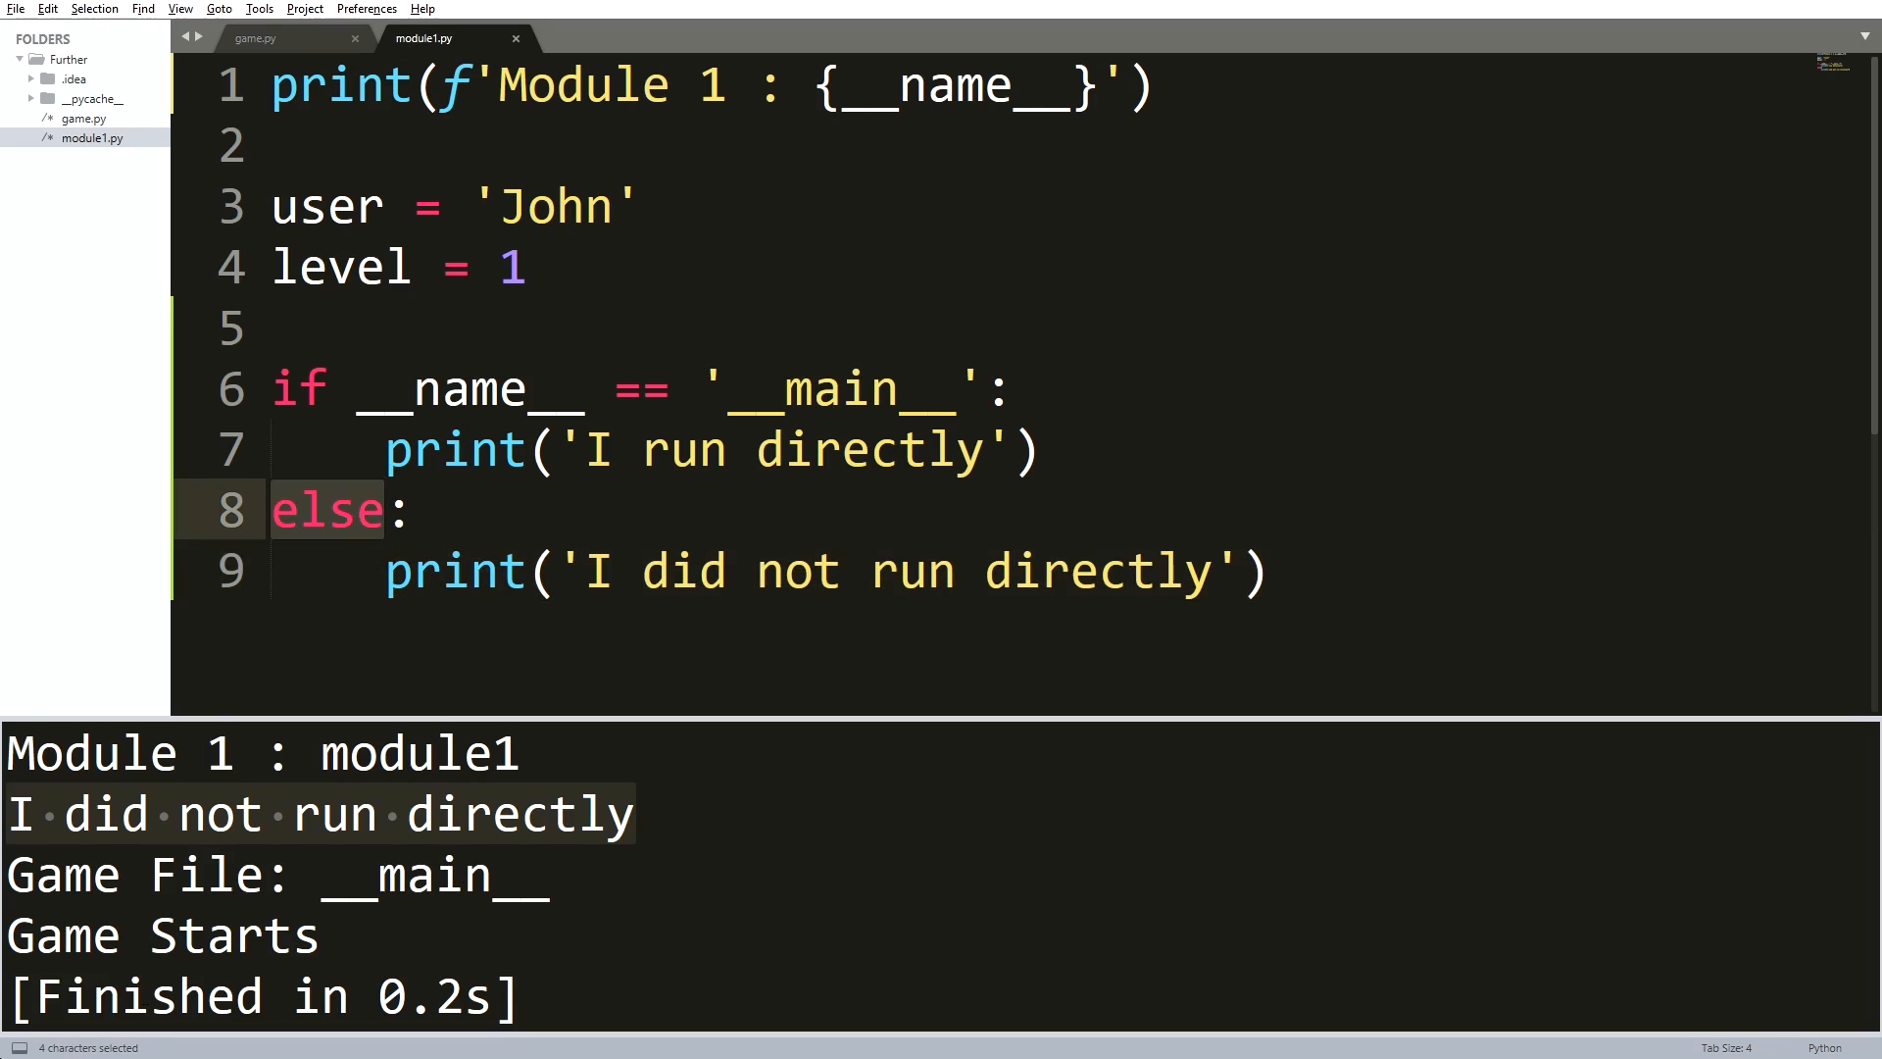
click(253, 38)
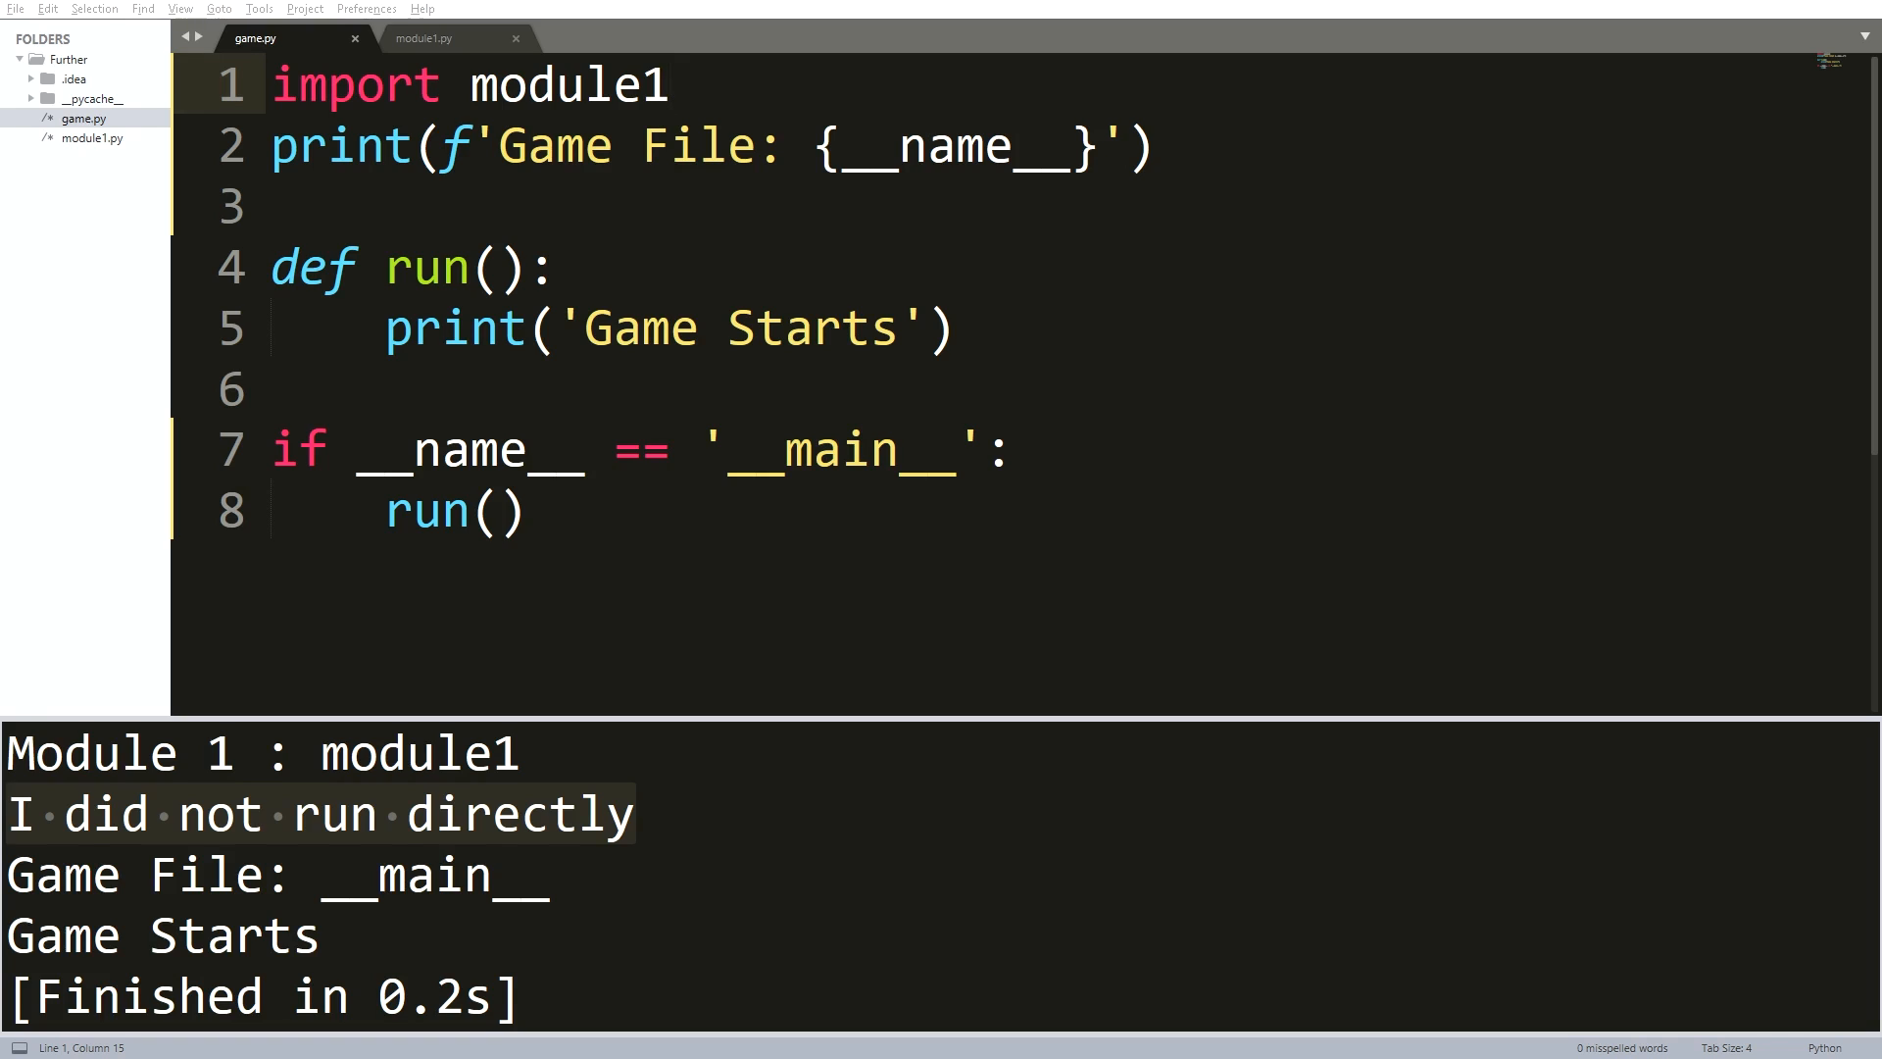
- Switch from game.py back to module1.py to highlight the user variable
click(520, 510)
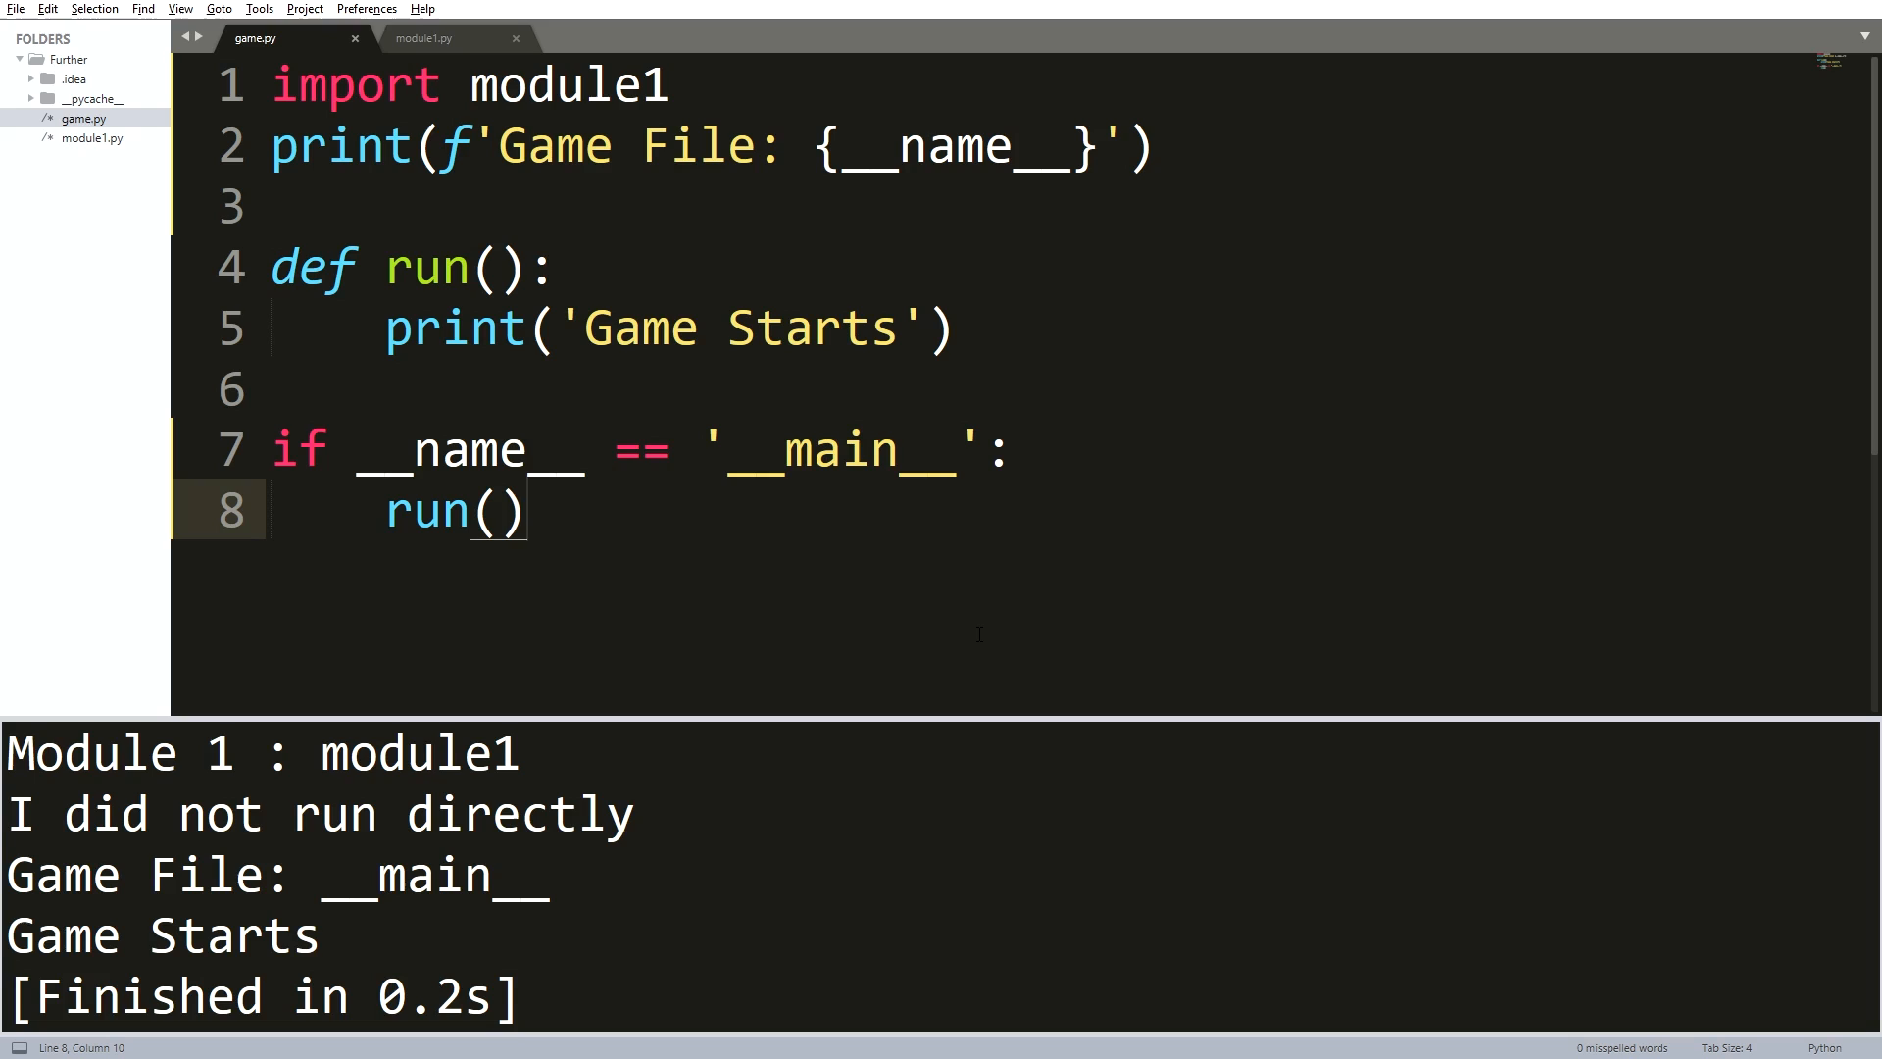
click(423, 40)
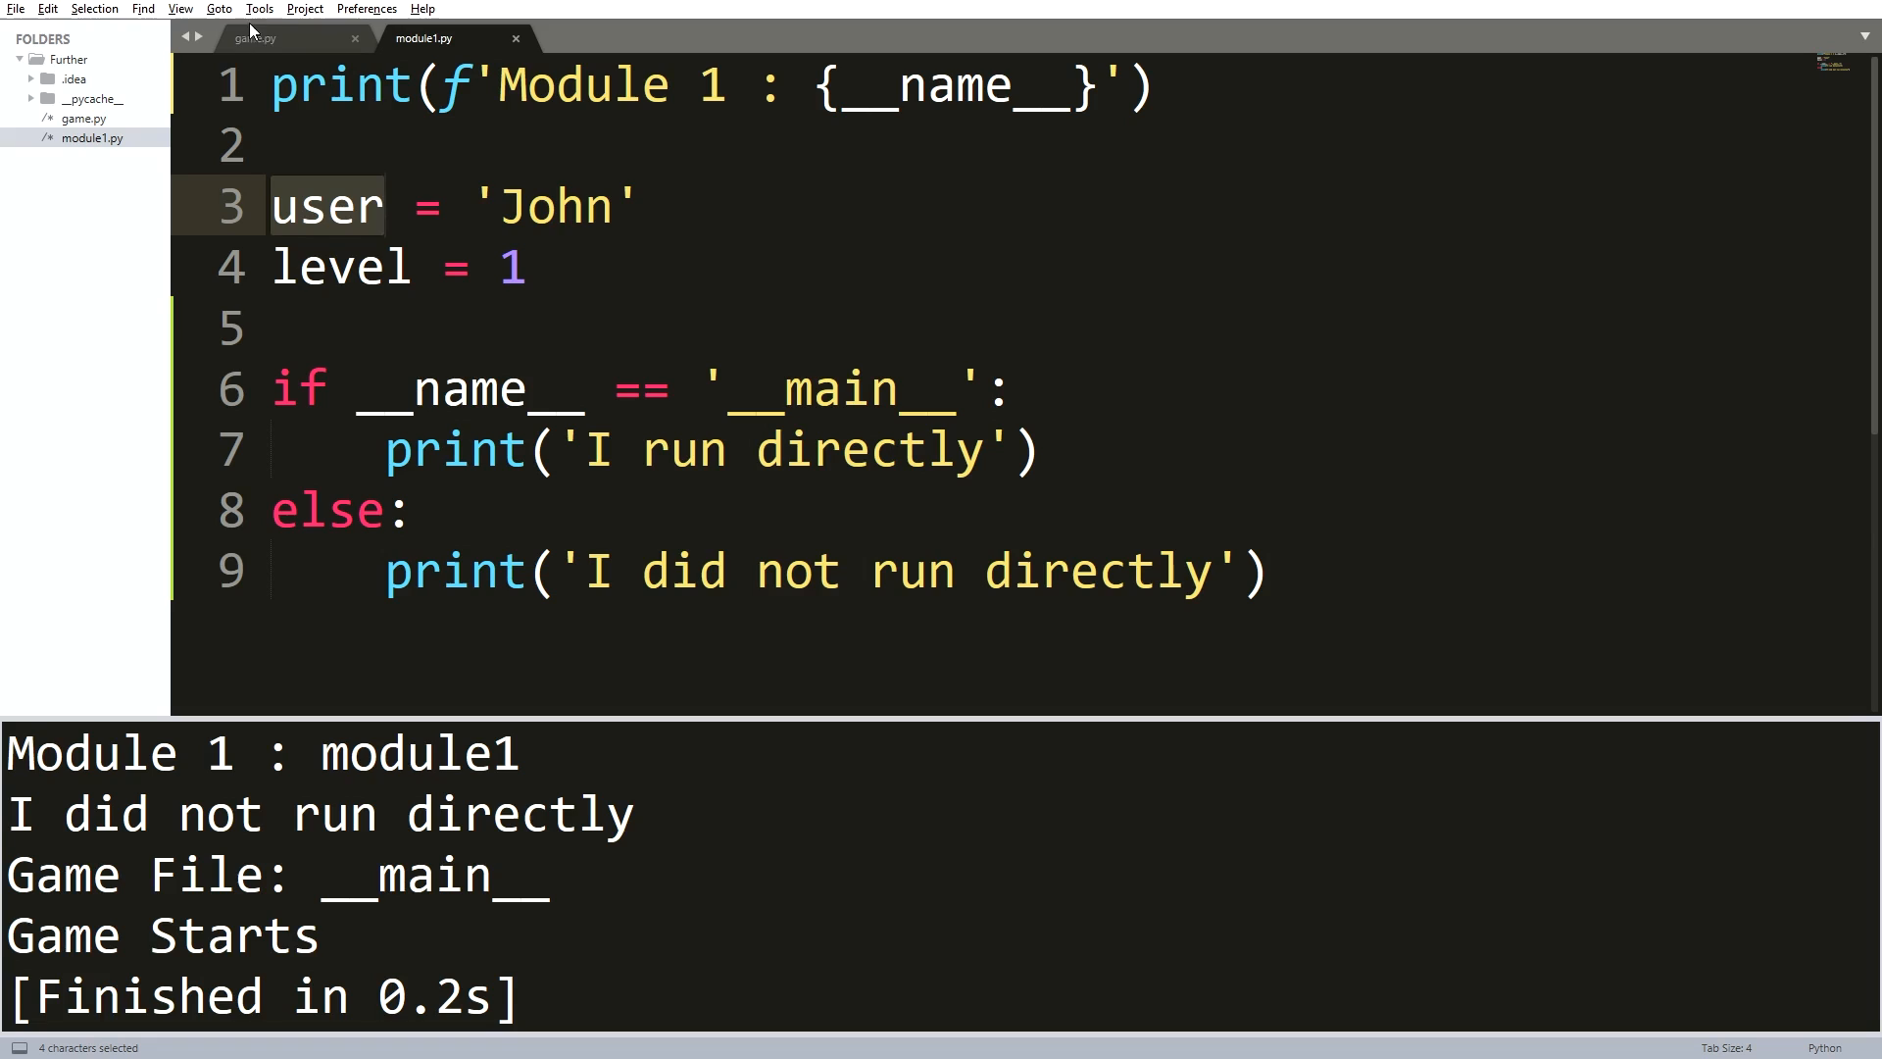
- Replace game.py's line 1 'import module1' with 'from module1 import user'
click(252, 37)
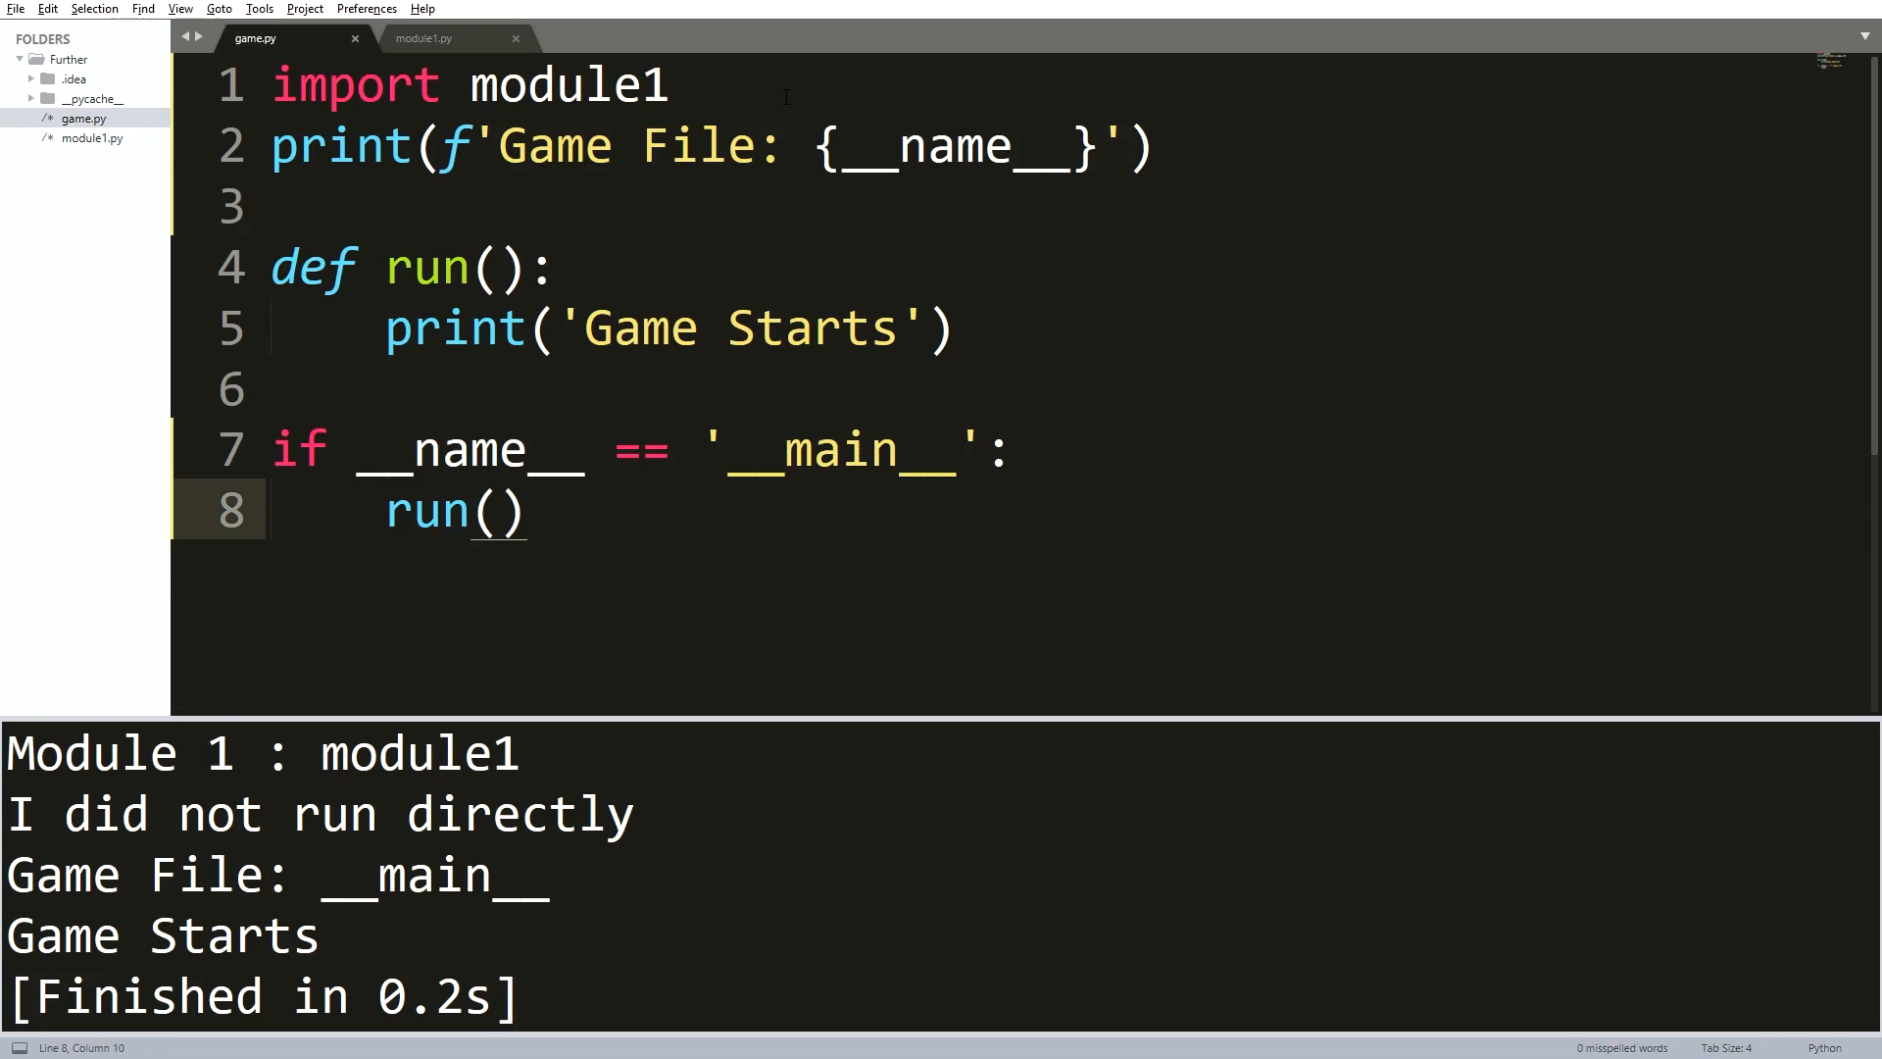
triple_click(468, 84)
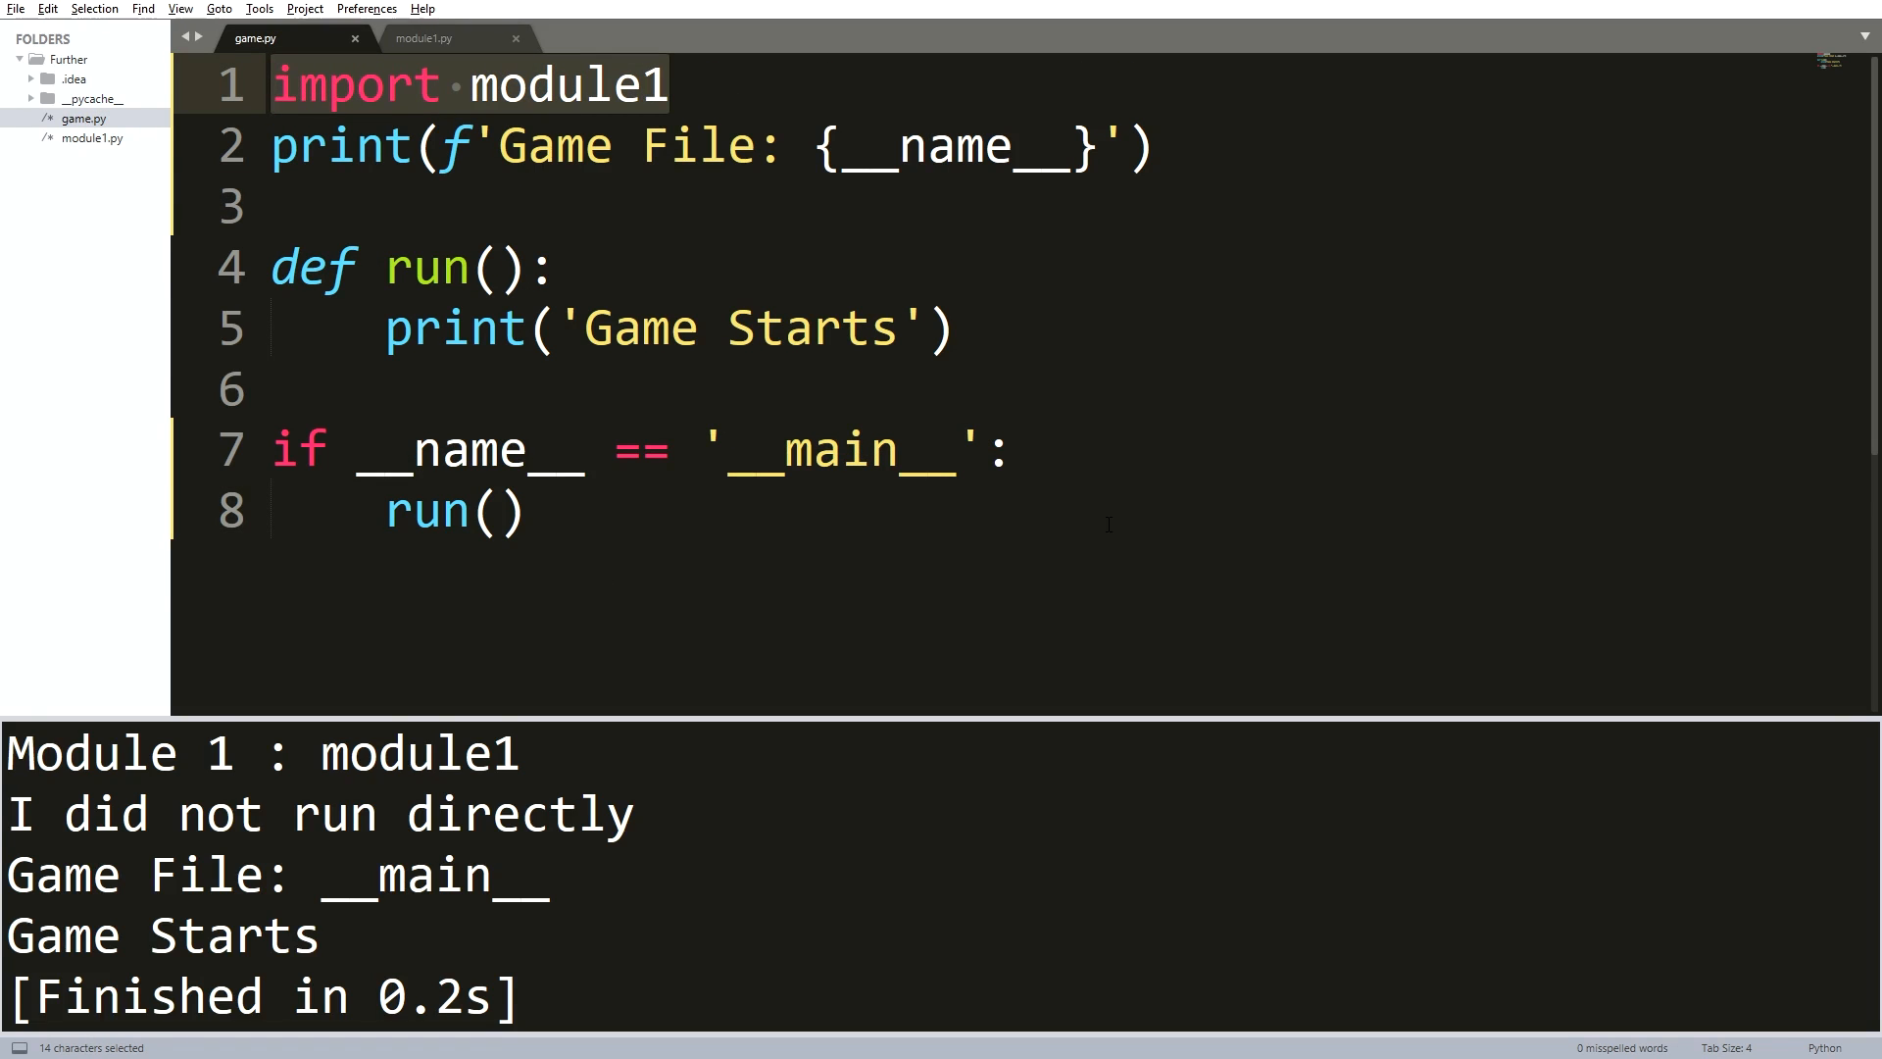
text(from)
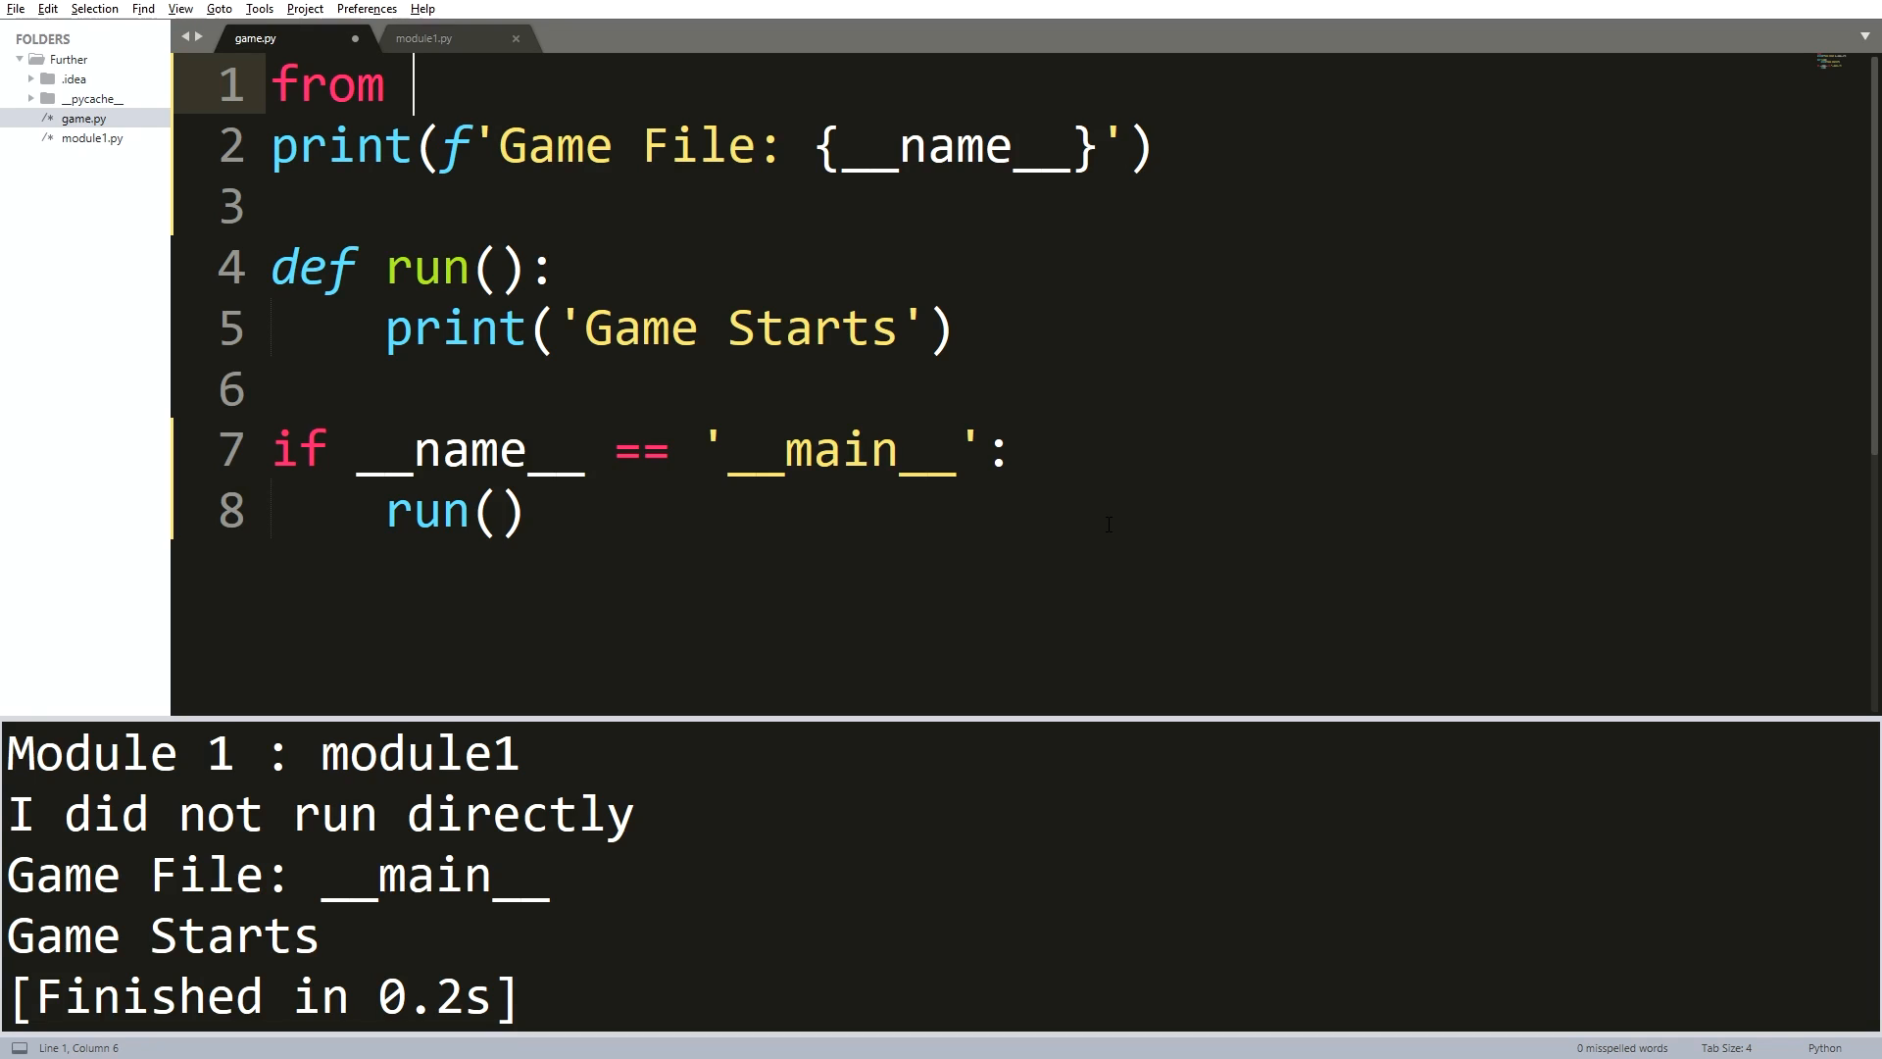
text(mo)
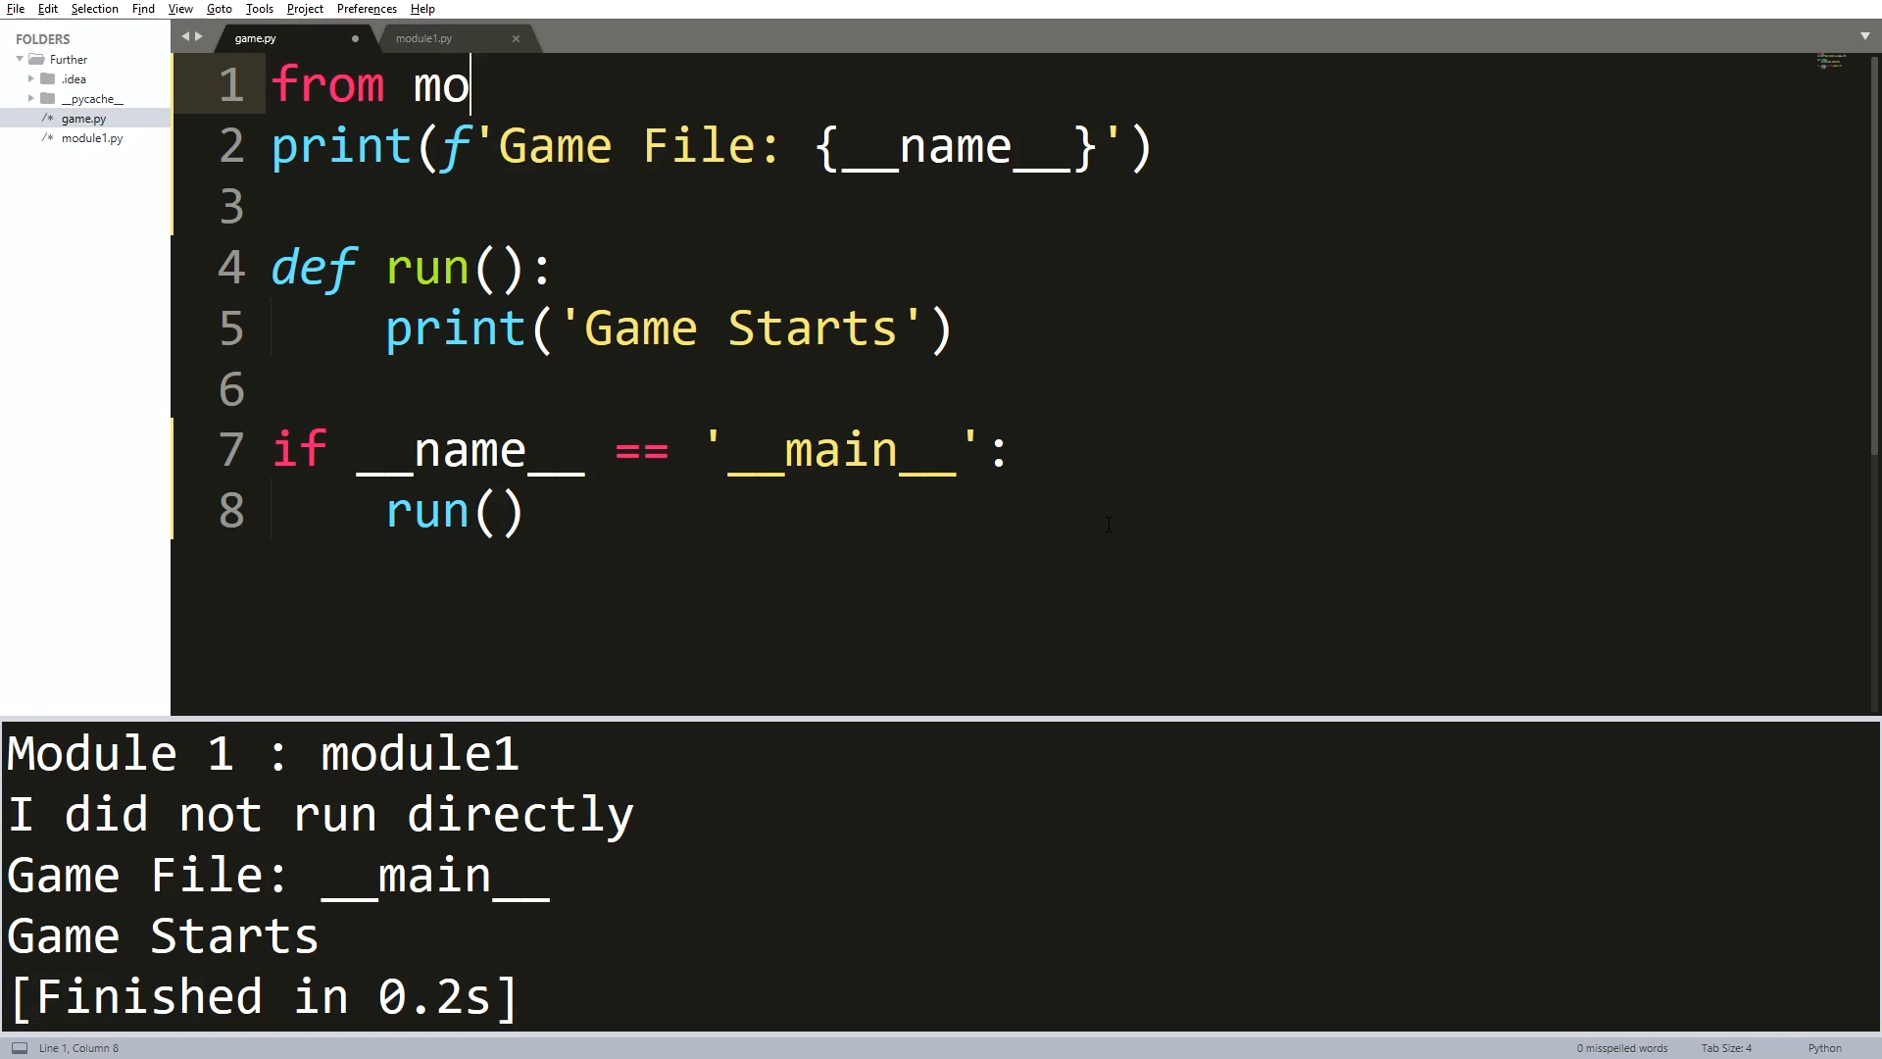
text(dule1)
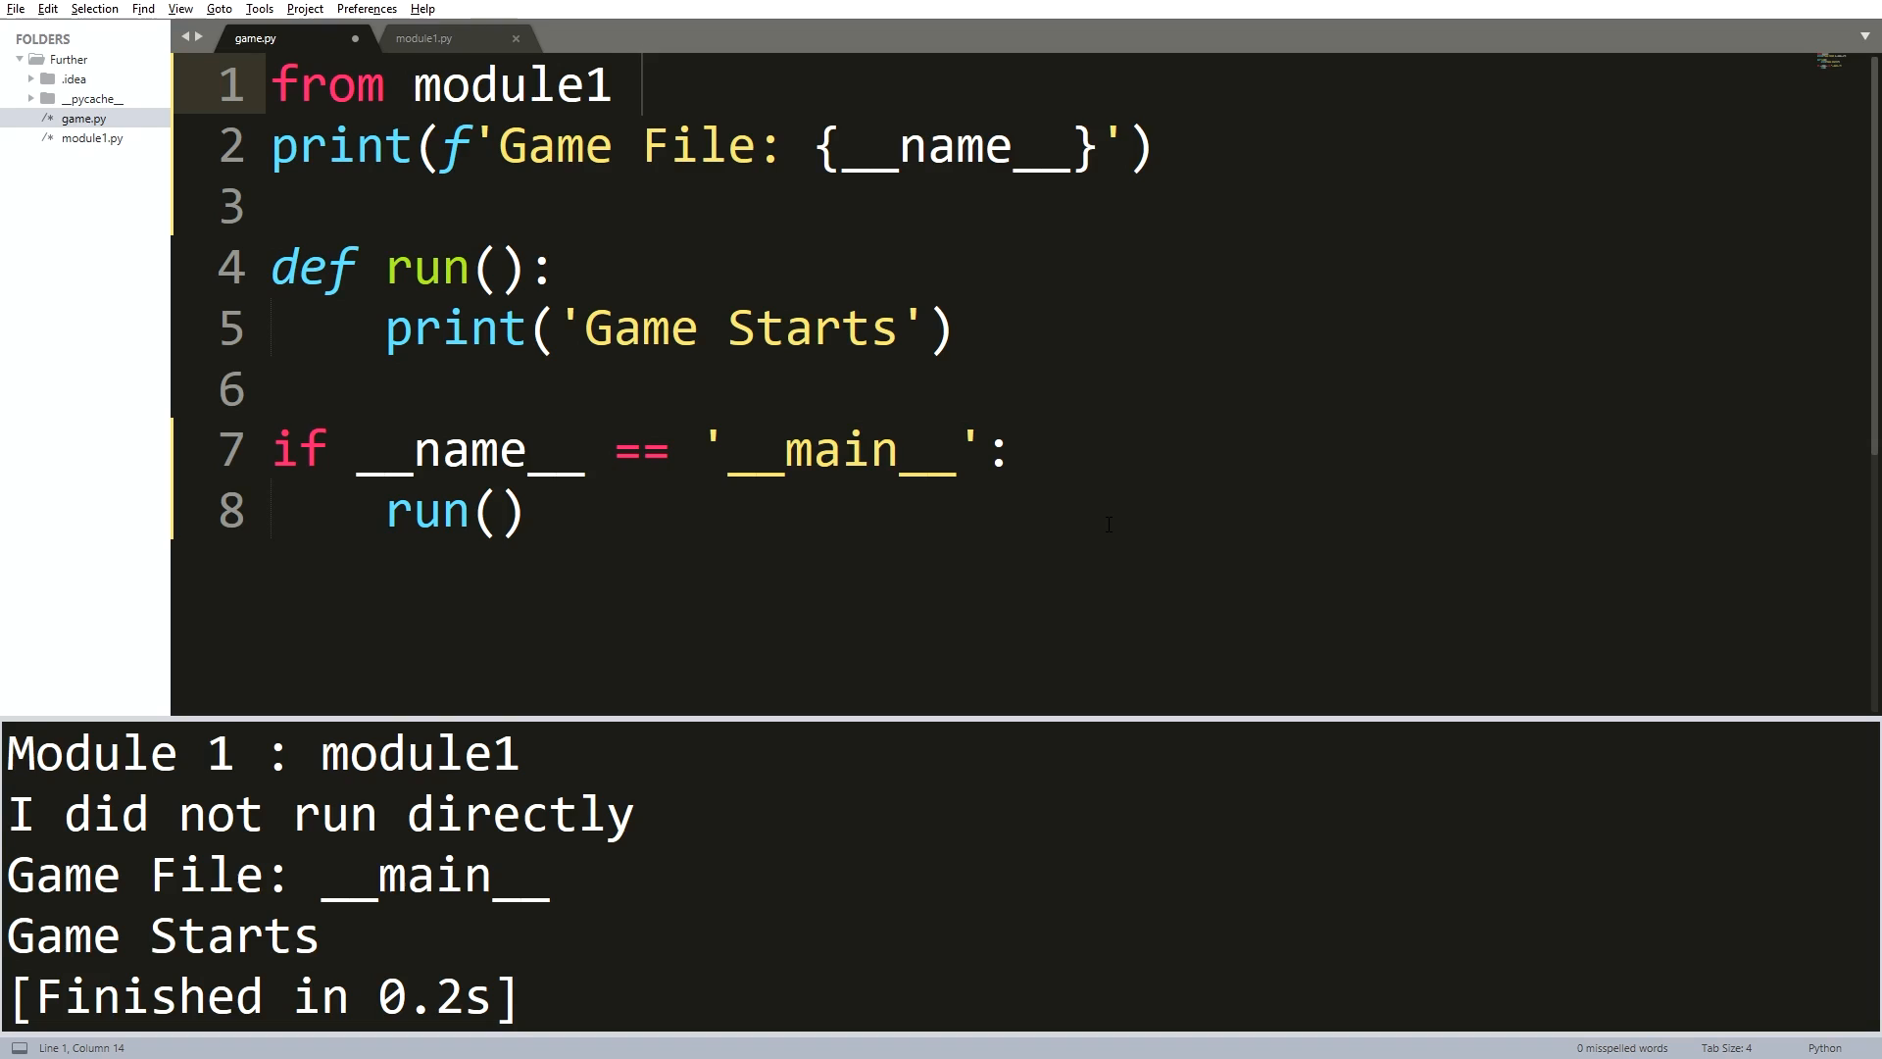
text(import user)
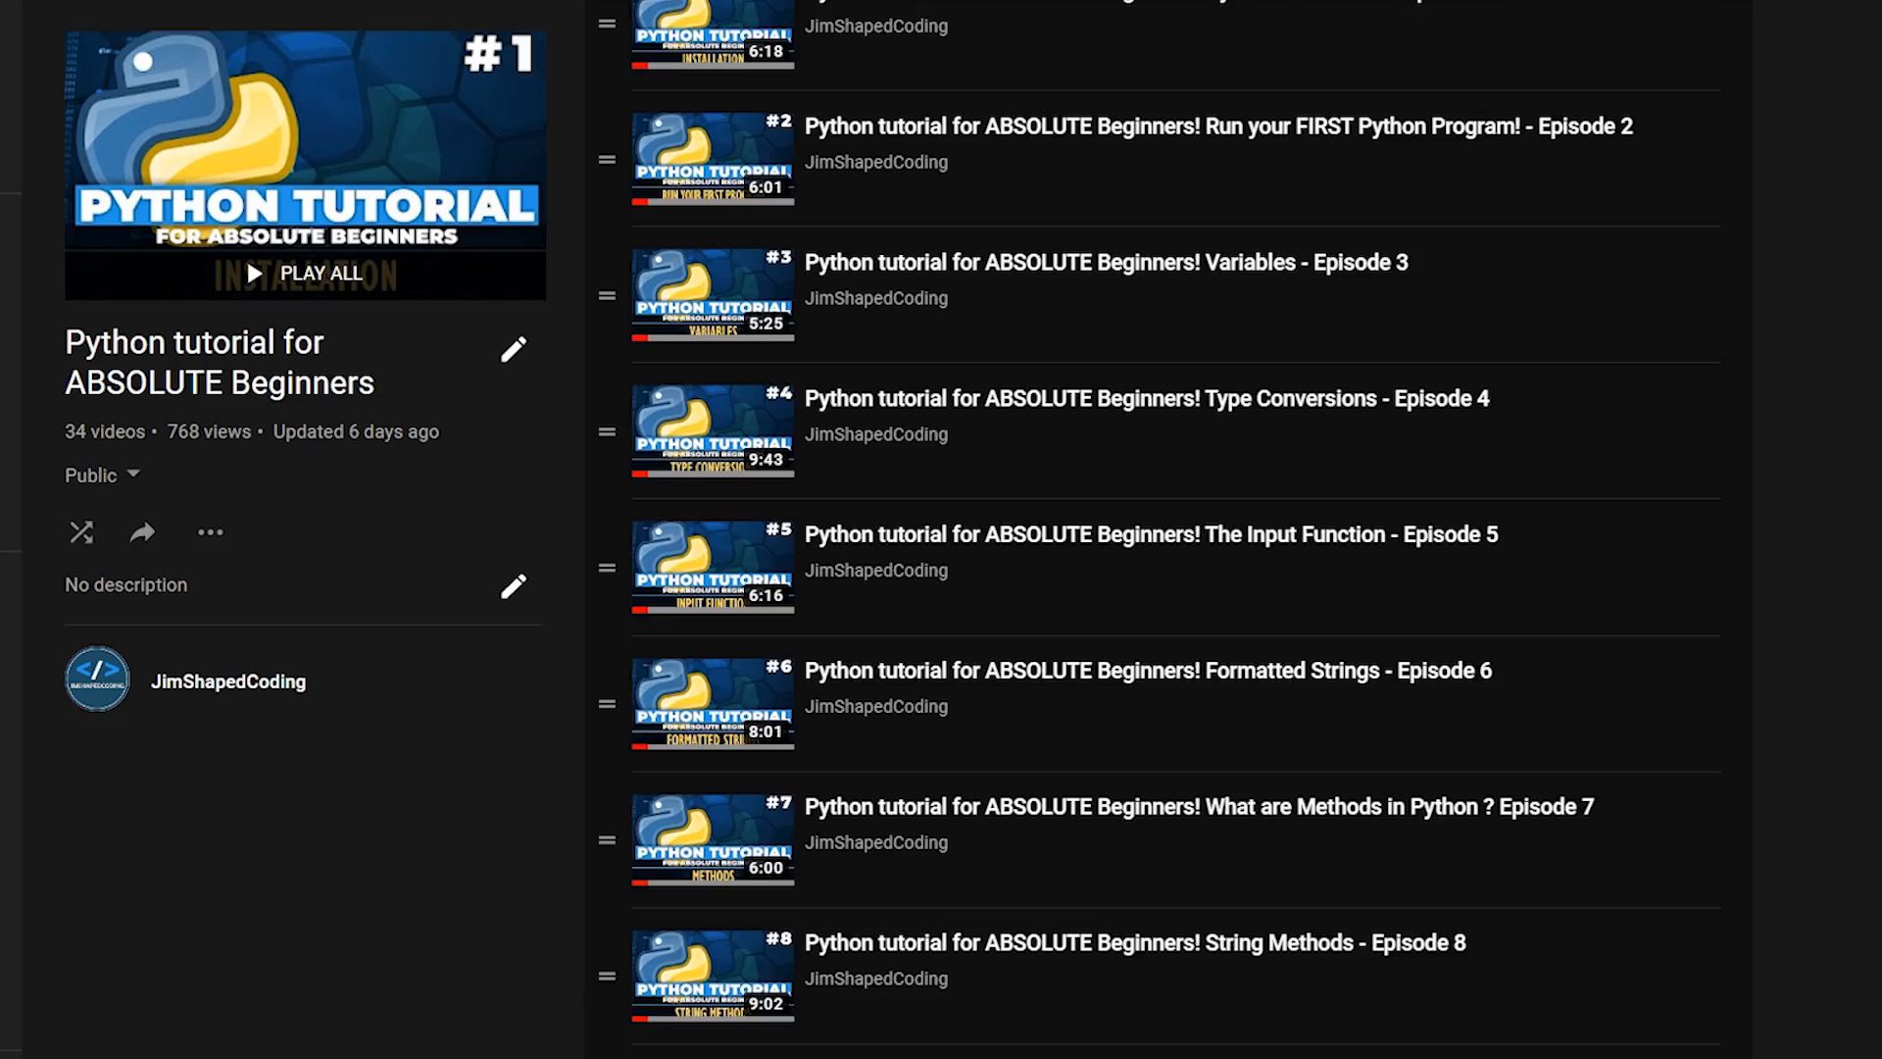
- Scroll down the playlist page to reveal the later tutorial episodes
scroll(down, 3)
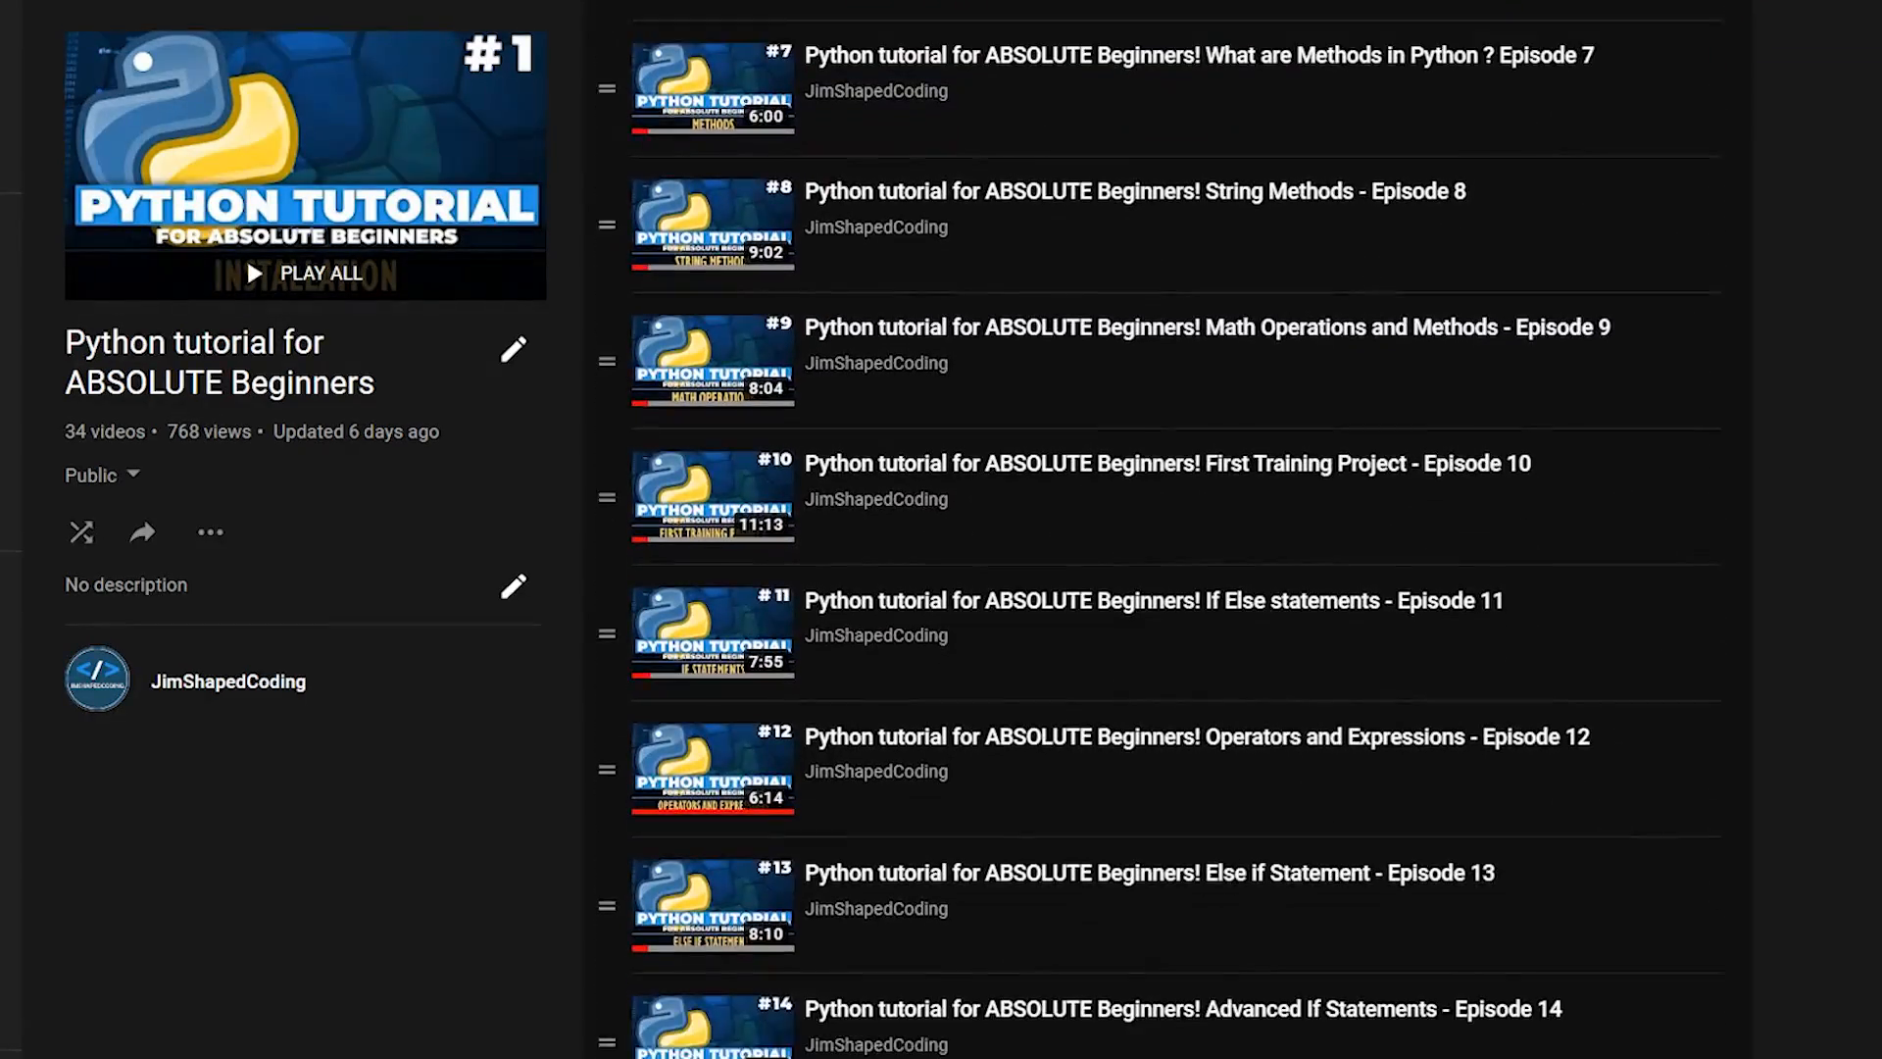
scroll(down, 3)
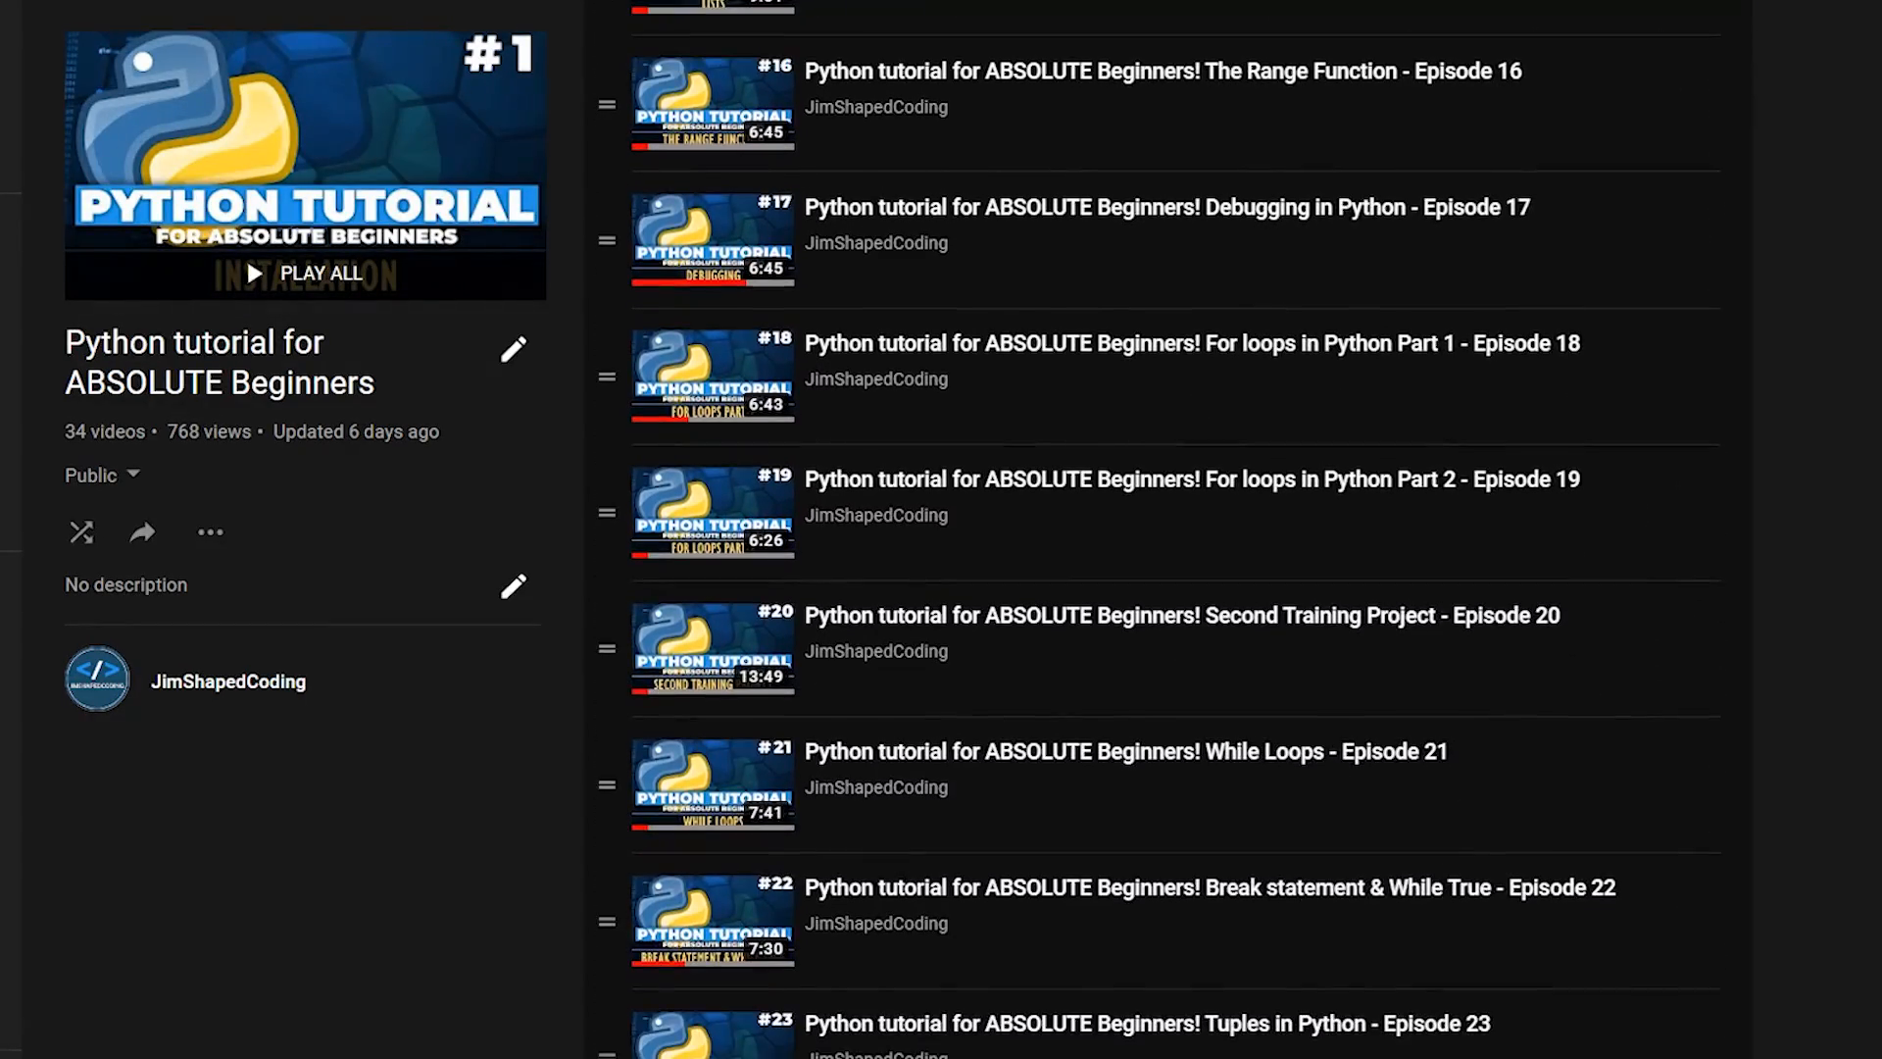
scroll(down, 3)
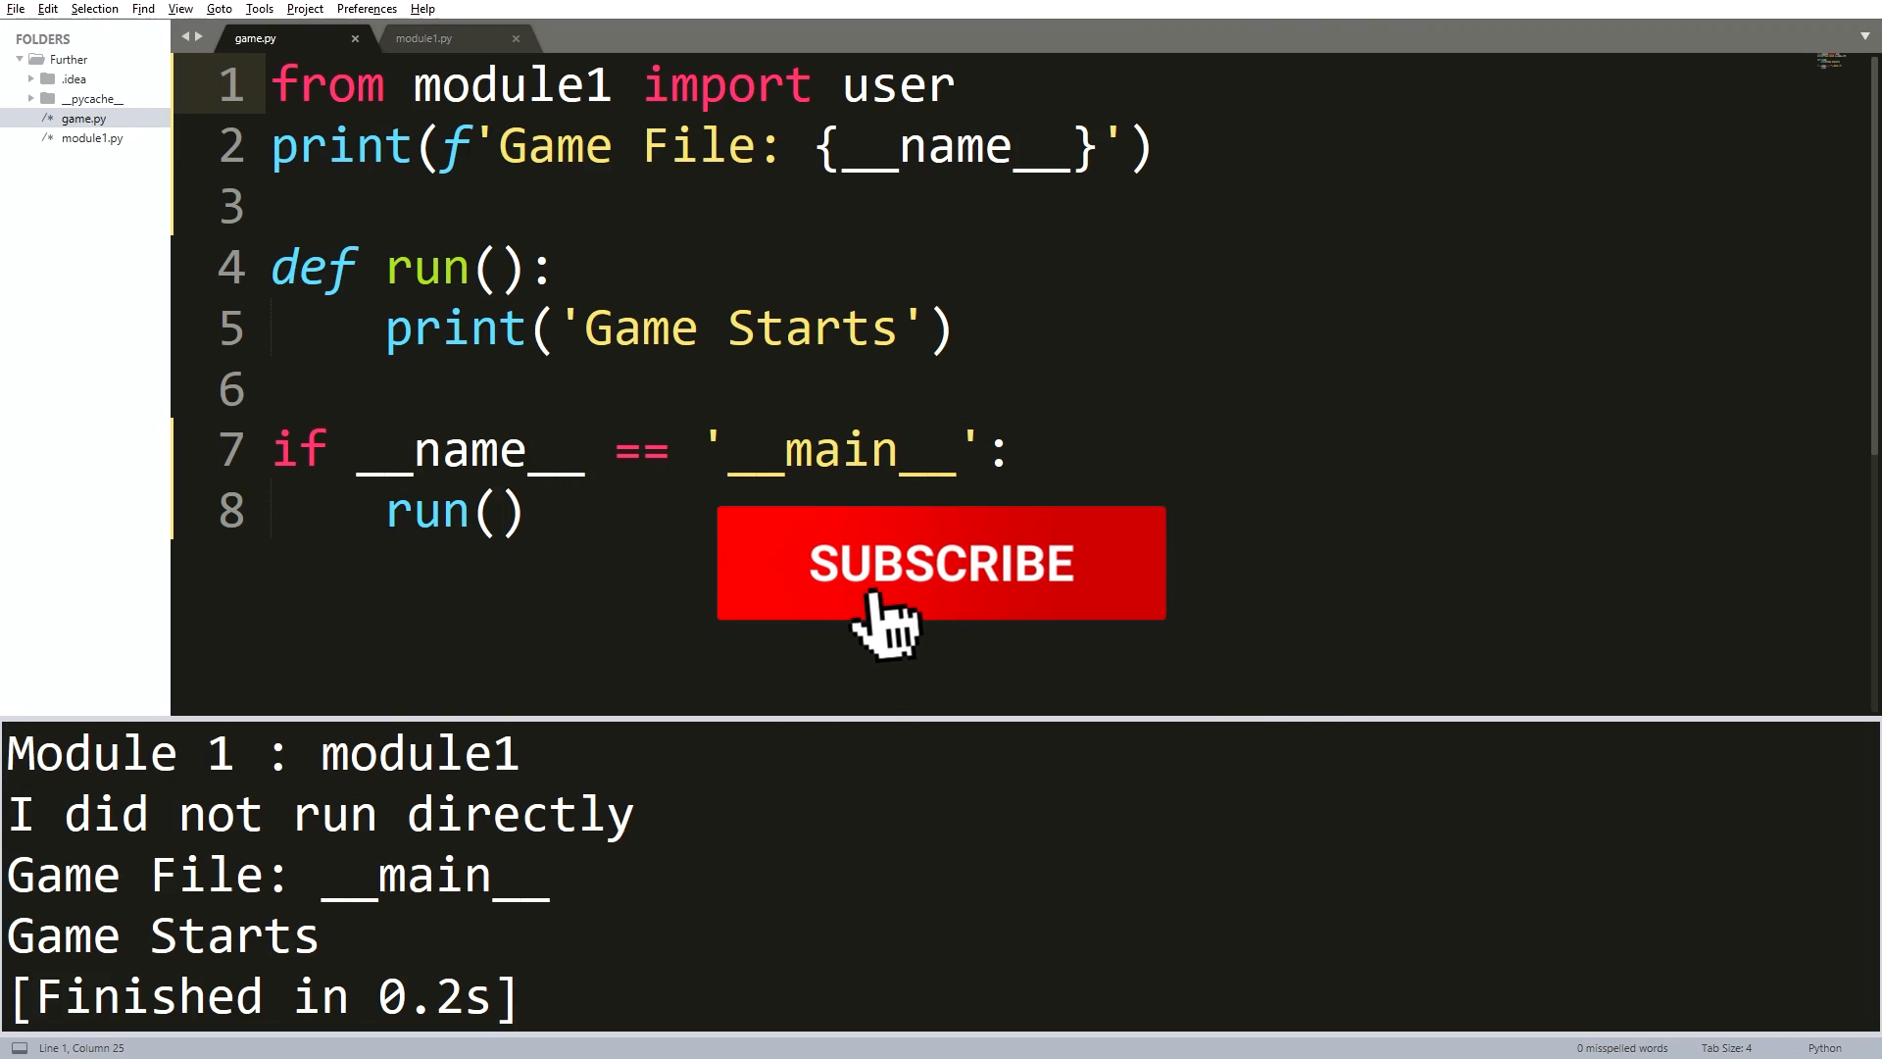
click(939, 565)
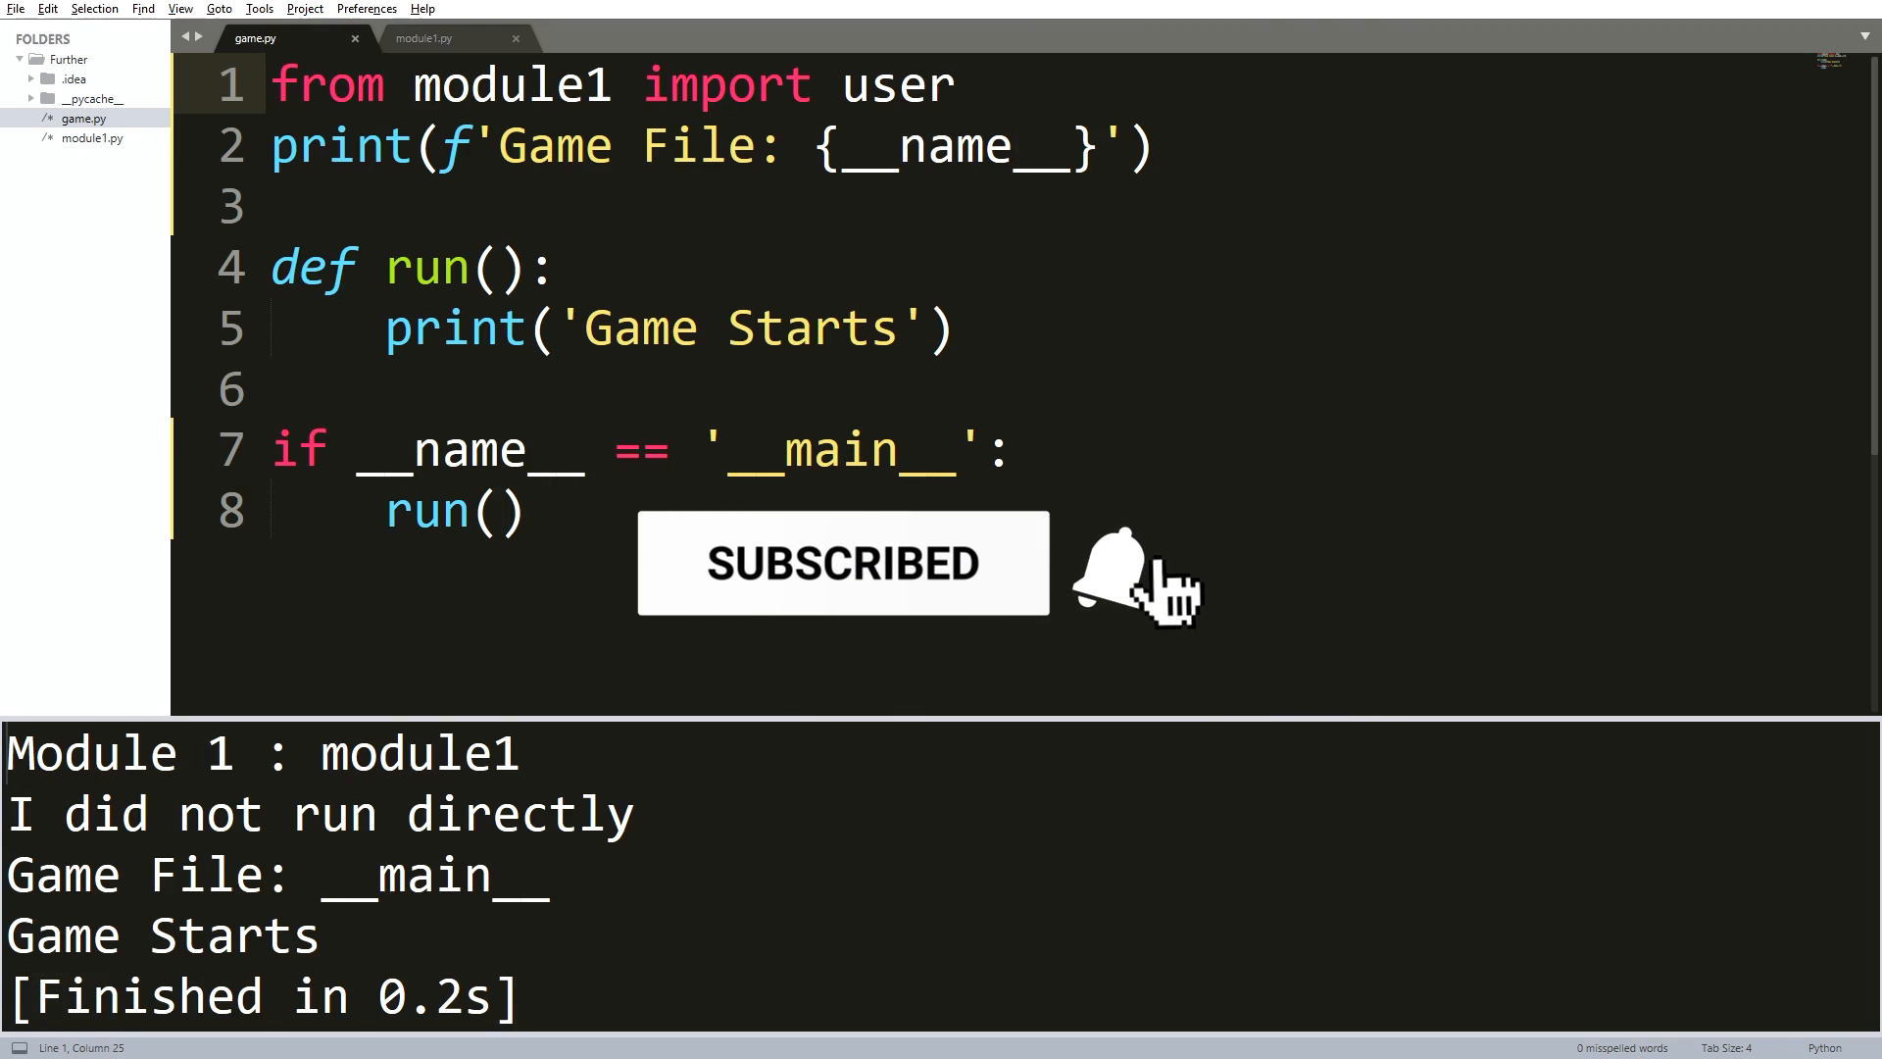